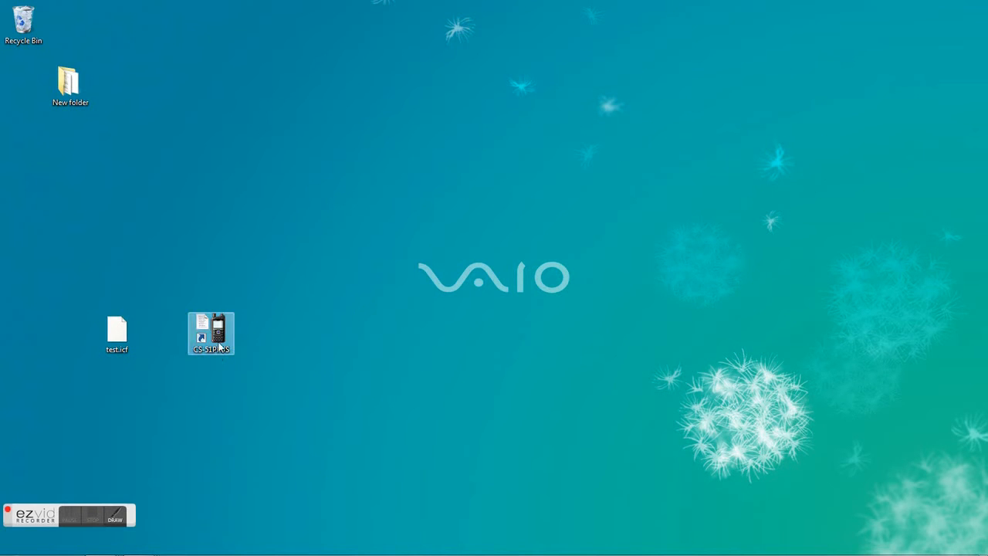
- Launch CS-51PLUS maximized and load test.icf from the BOOT (G:) SD card
double_click(210, 334)
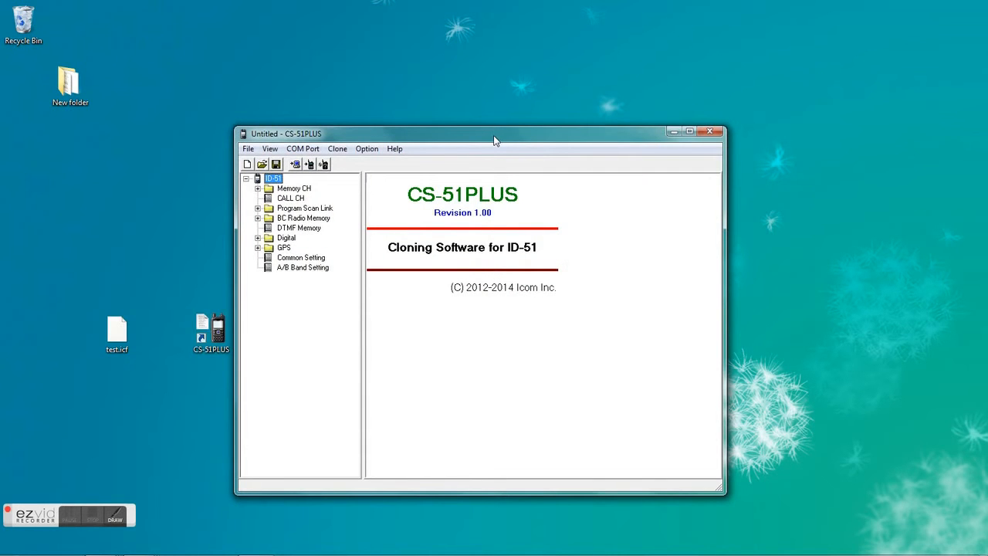
left_click(689, 130)
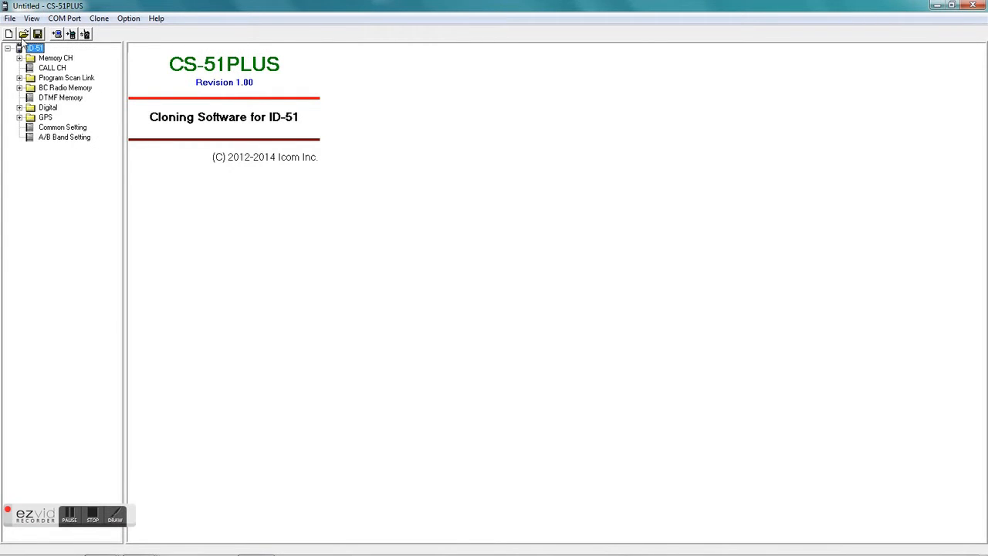
left_click(23, 34)
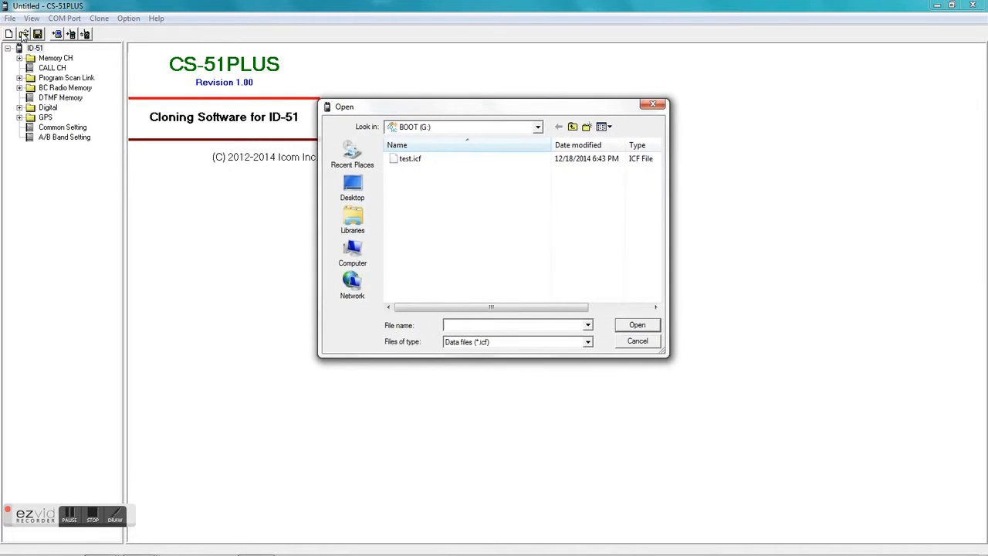
mouse_move(352, 250)
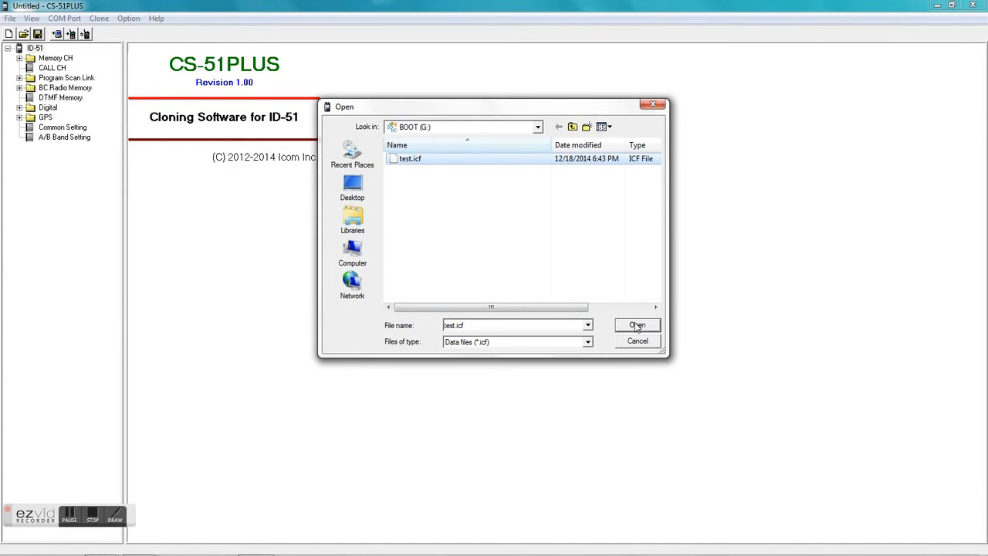
left_click(636, 324)
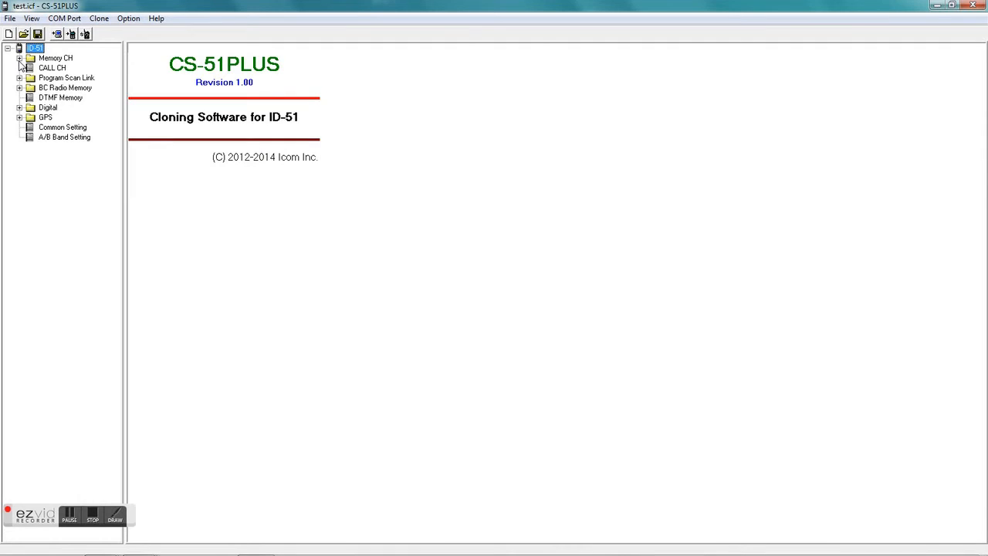
- Browse memory channel ranges 100–199 and 200–299, then show channels 0–99 and expand Digital
left_click(18, 59)
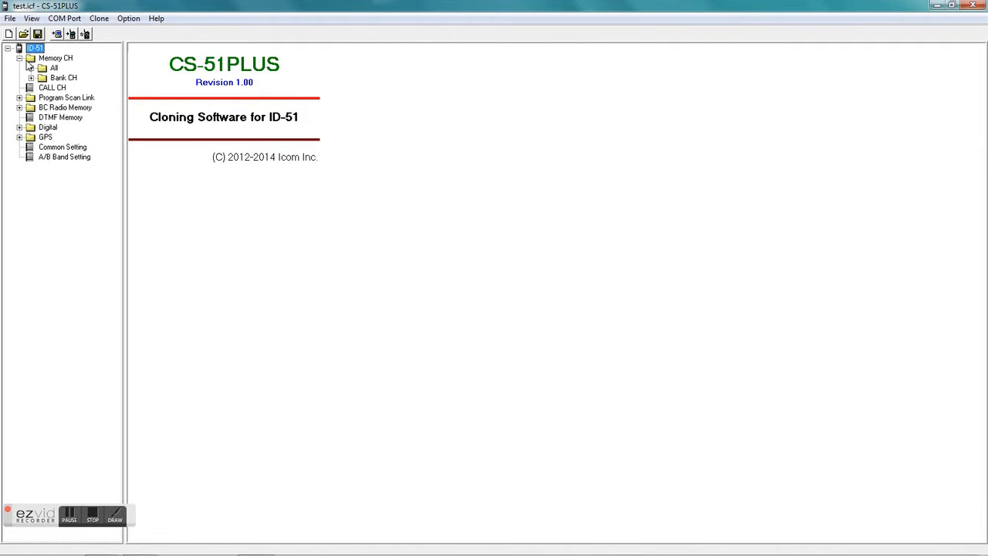
left_click(31, 68)
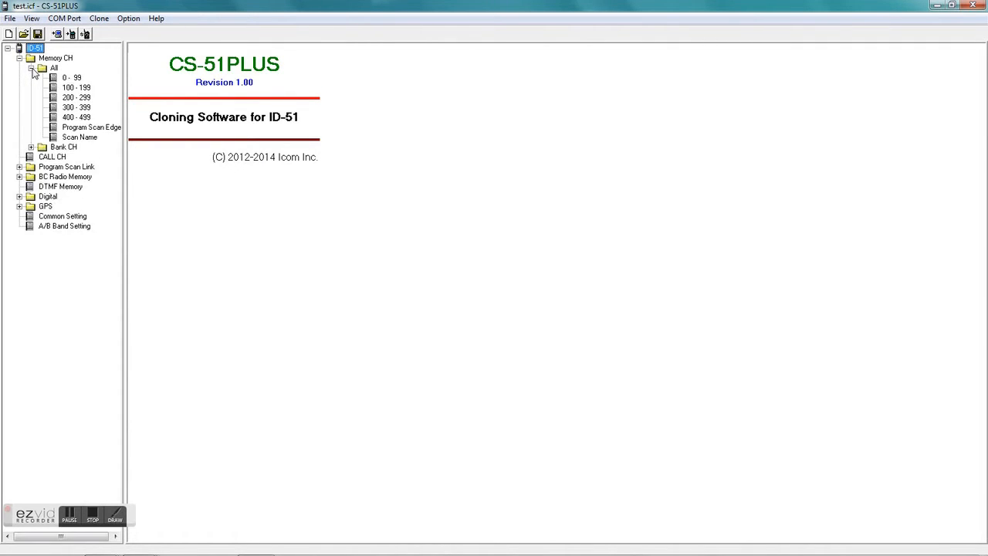
left_click(71, 77)
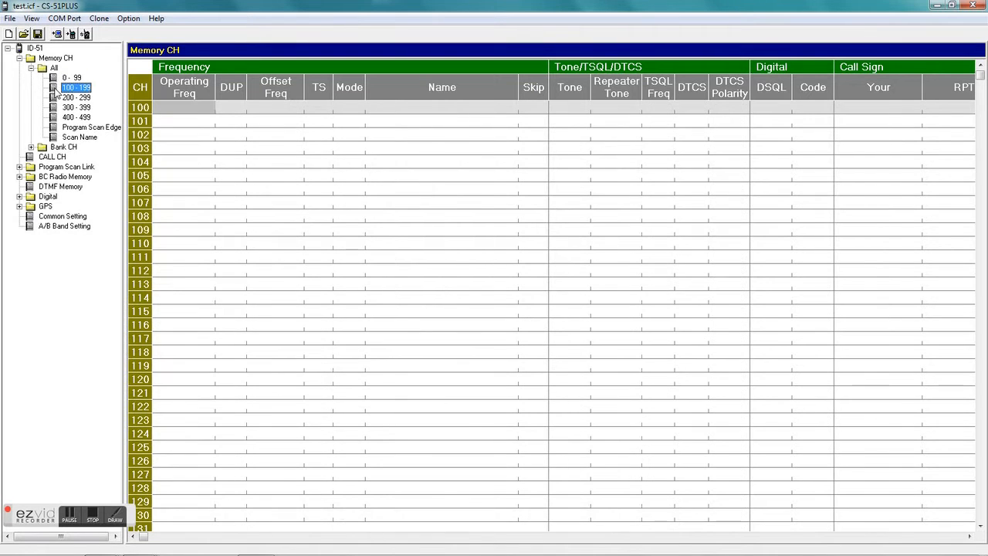
left_click(75, 97)
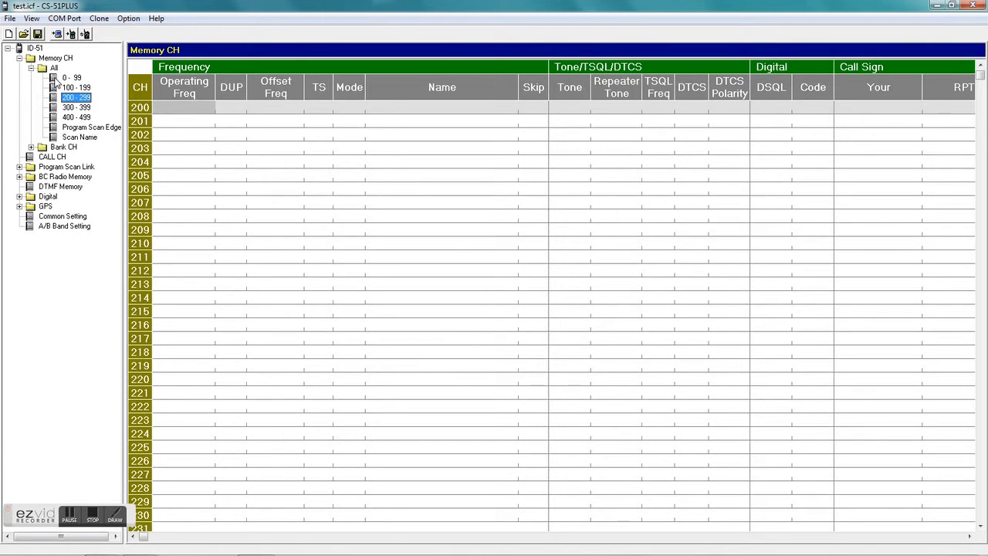
left_click(71, 77)
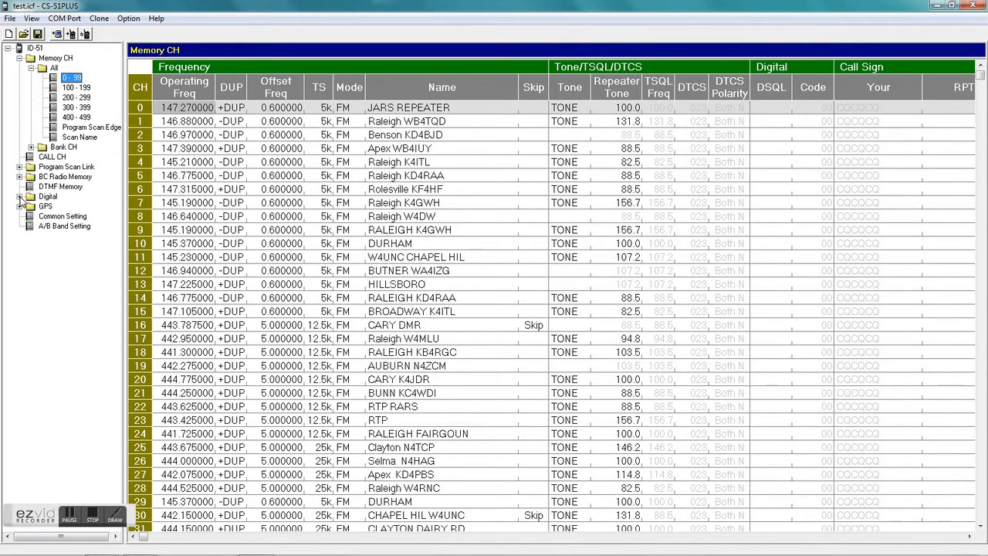
left_click(21, 196)
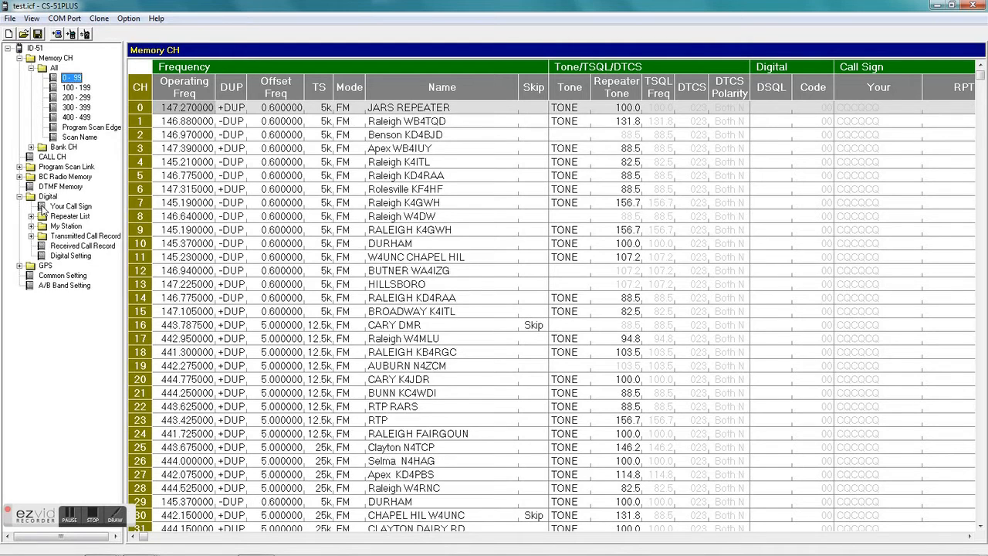
- View Your Call Sign, then My Station's call sign and message entries, and collapse My Station
left_click(69, 207)
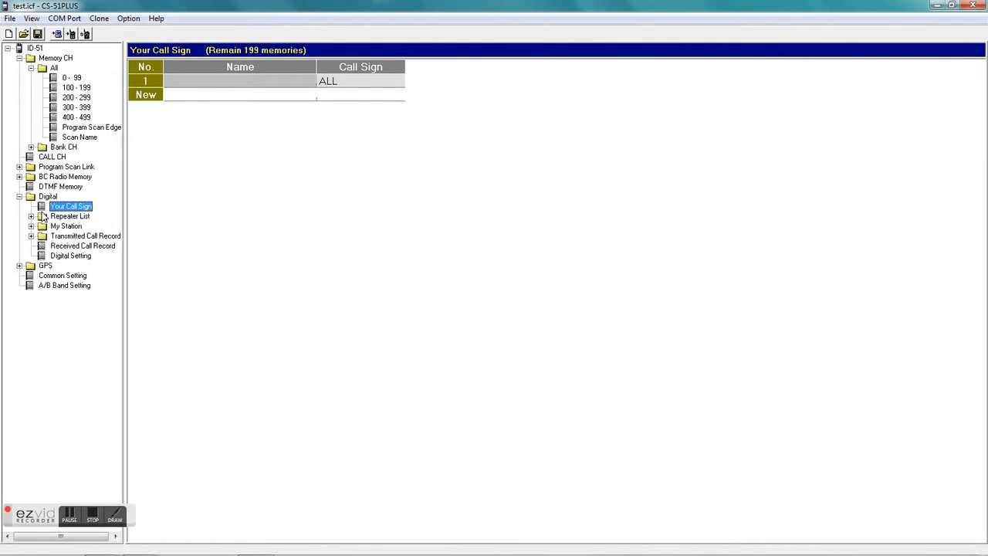
left_click(69, 216)
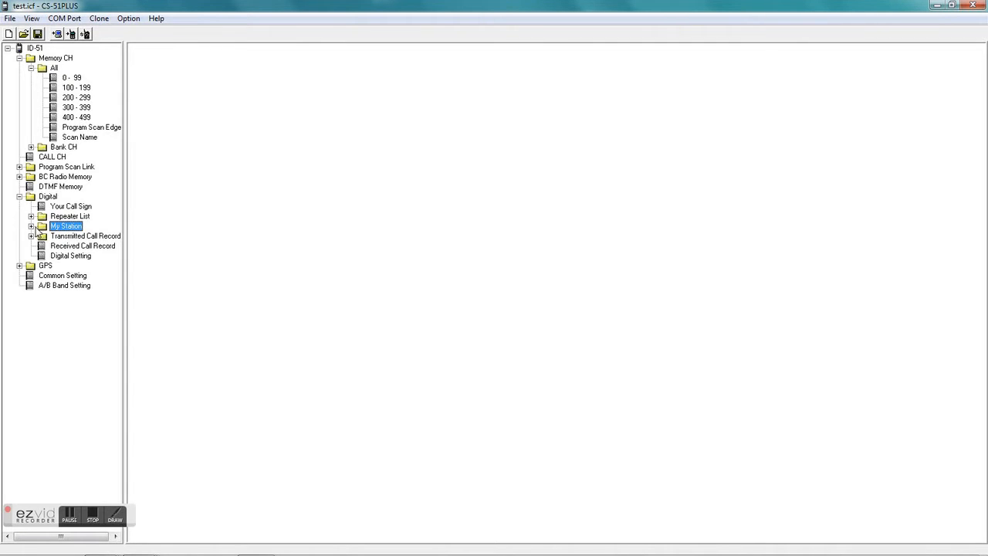
left_click(31, 226)
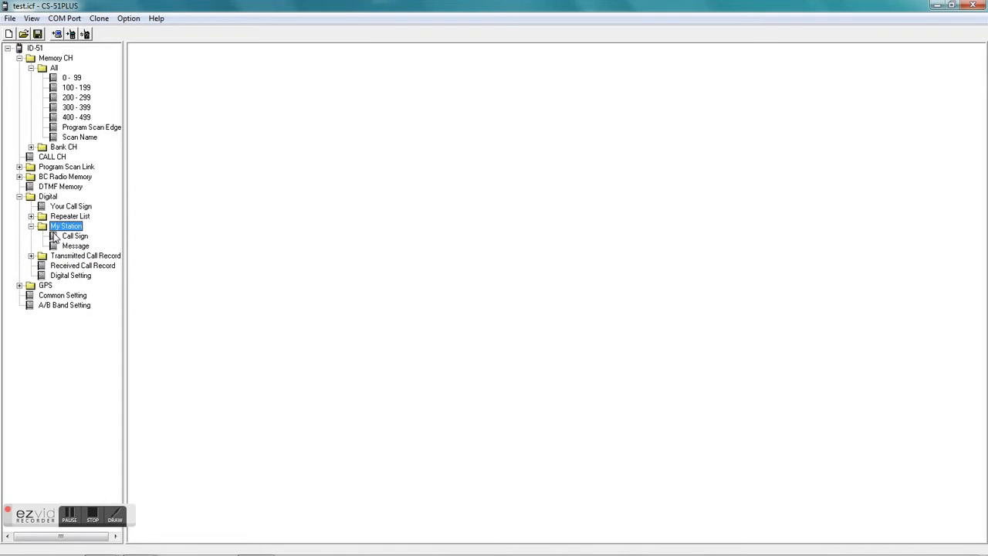
left_click(74, 235)
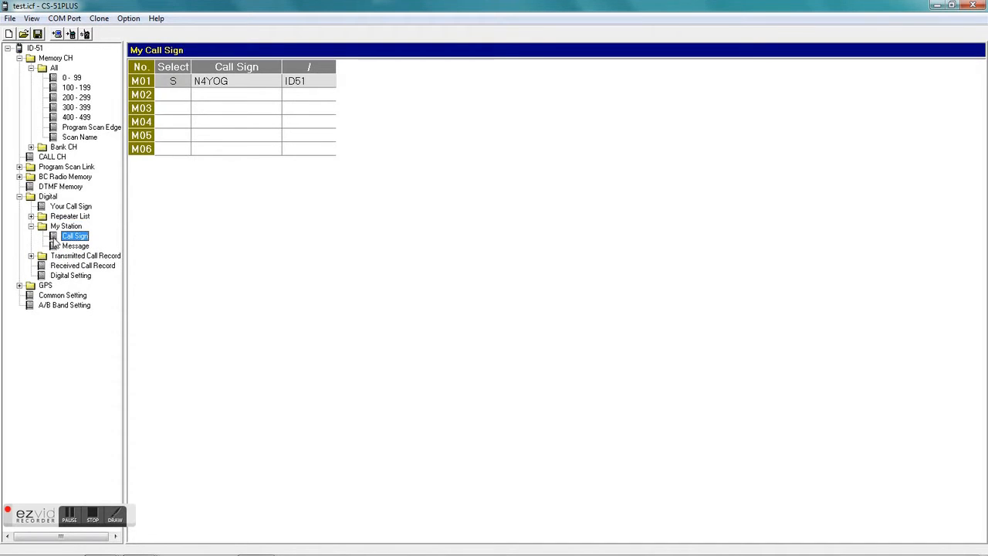
mouse_move(56, 246)
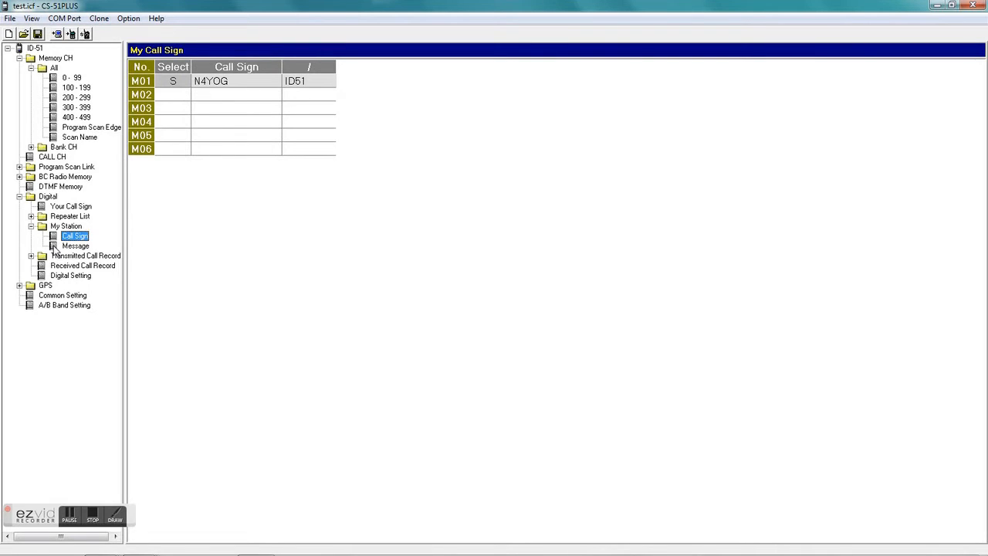
left_click(76, 246)
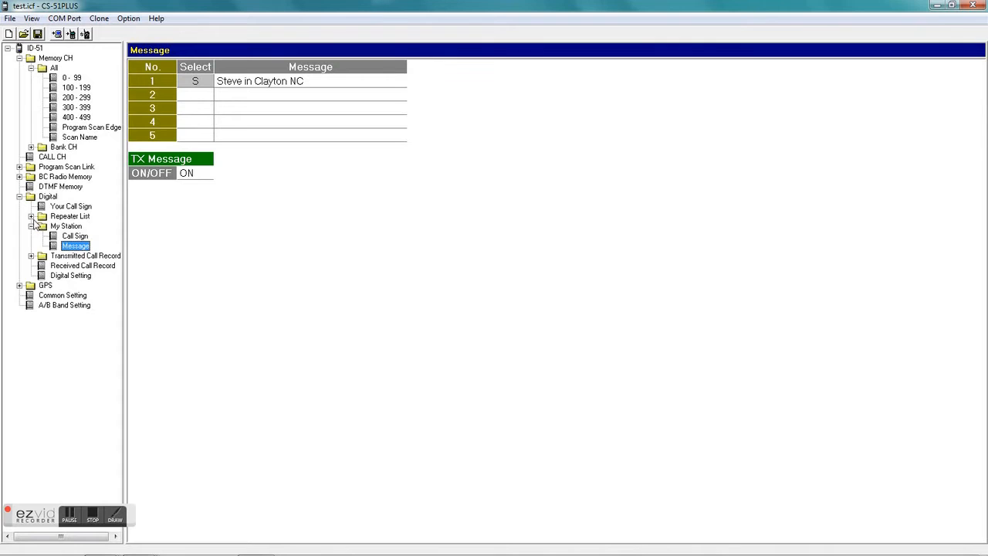
left_click(34, 225)
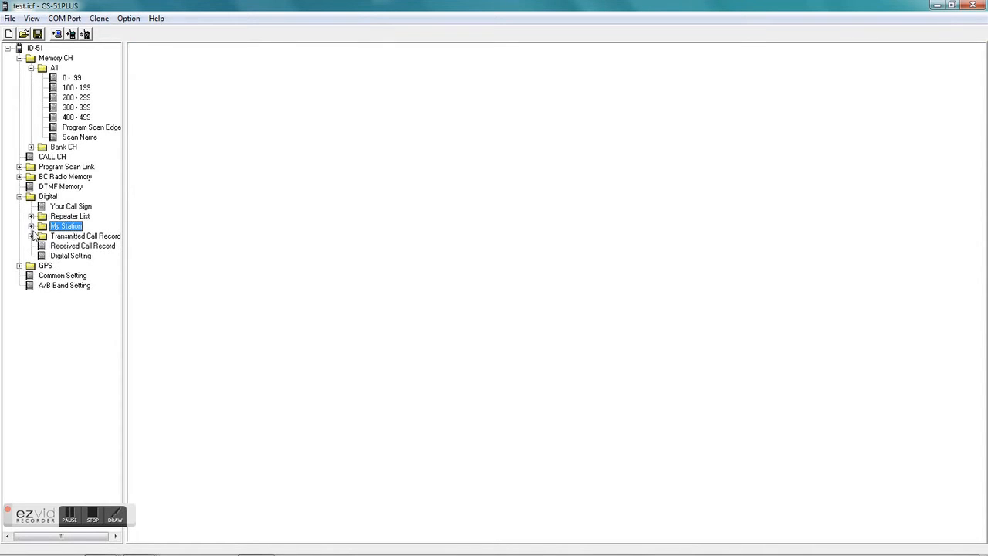
- View the Transmitted Call Record lists From (DV), From (FM), To, ending on Reflector
left_click(42, 235)
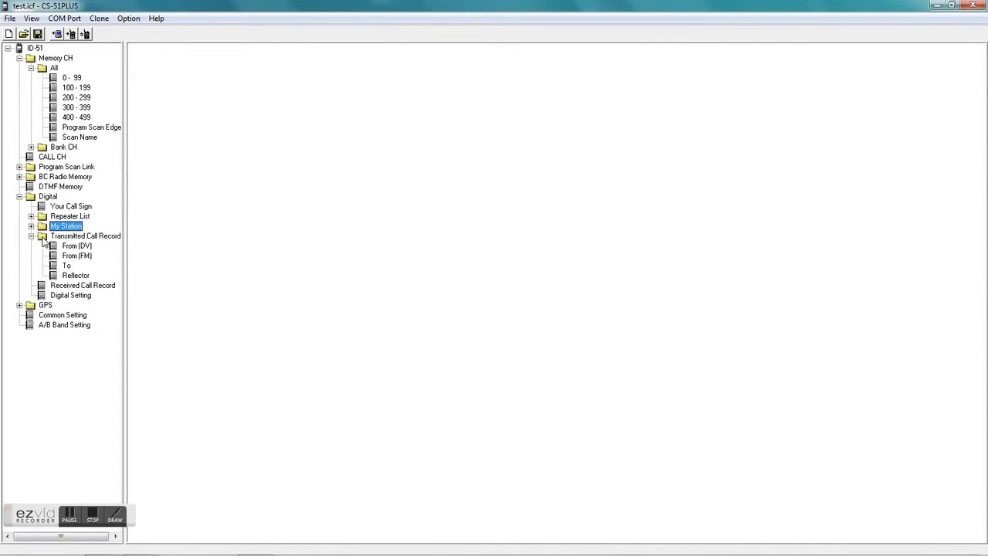
left_click(77, 245)
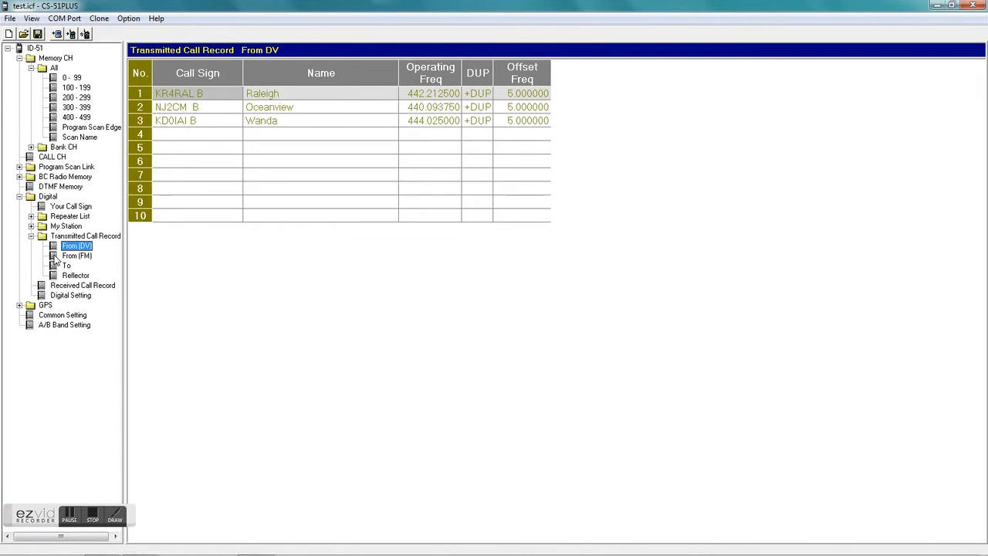
left_click(76, 256)
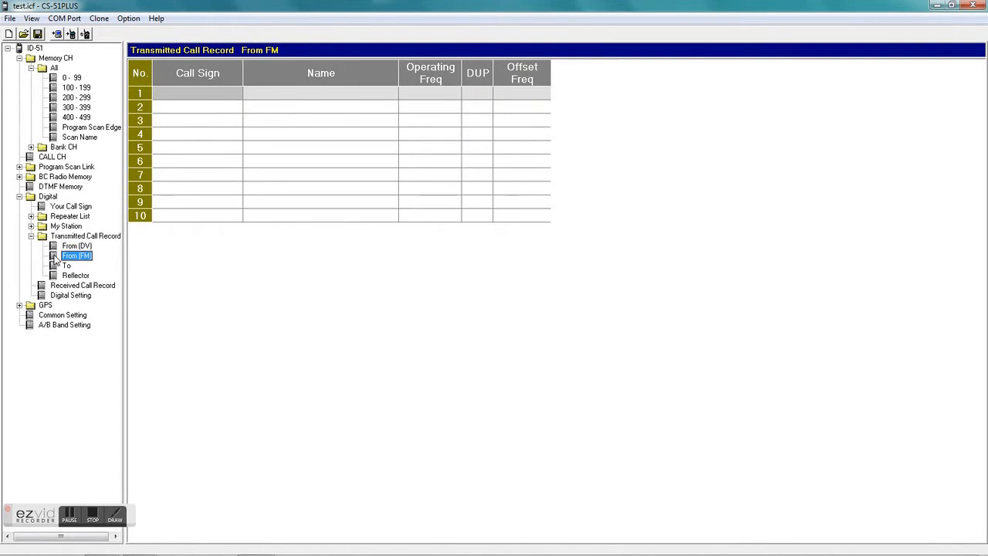
left_click(66, 266)
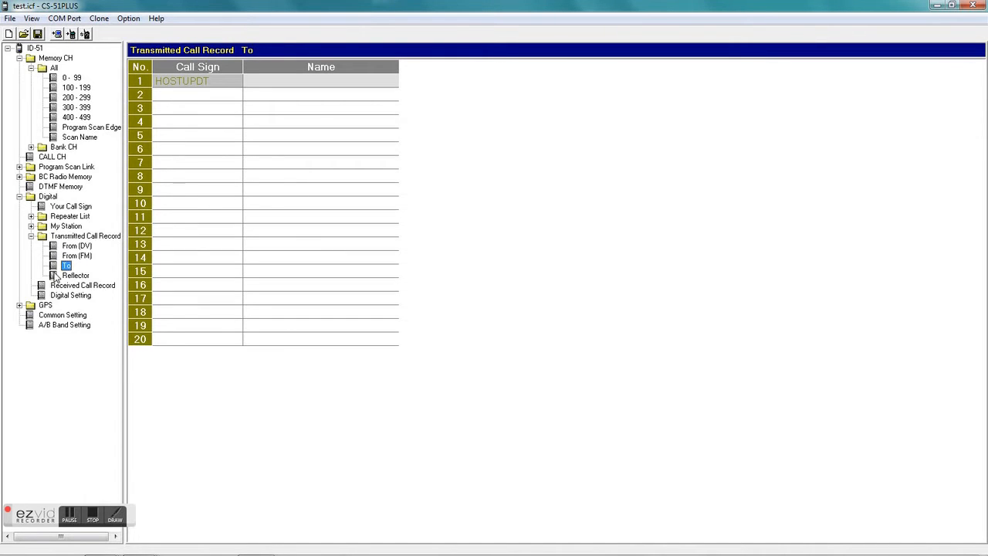
left_click(76, 275)
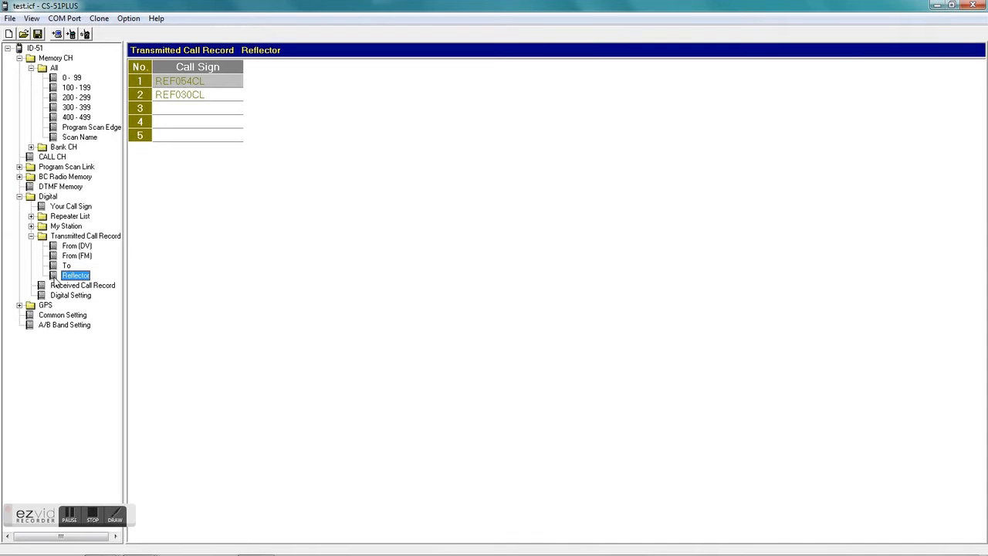
left_click(83, 284)
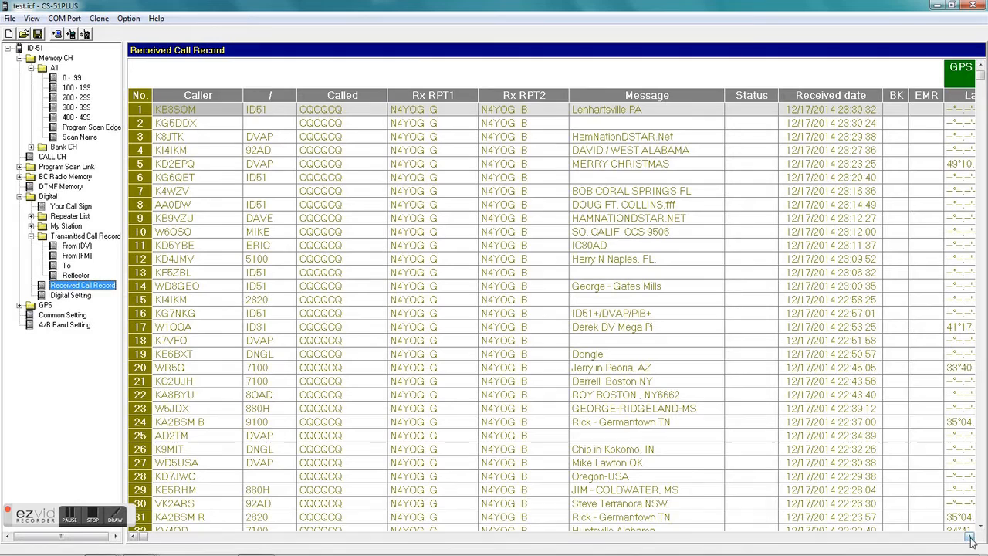
scroll("right", 3)
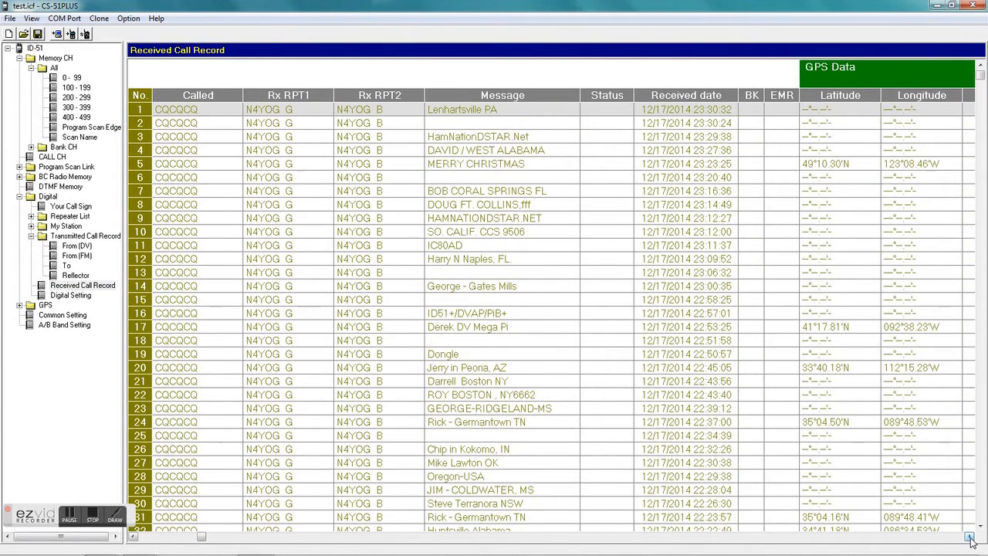
scroll("right", 3)
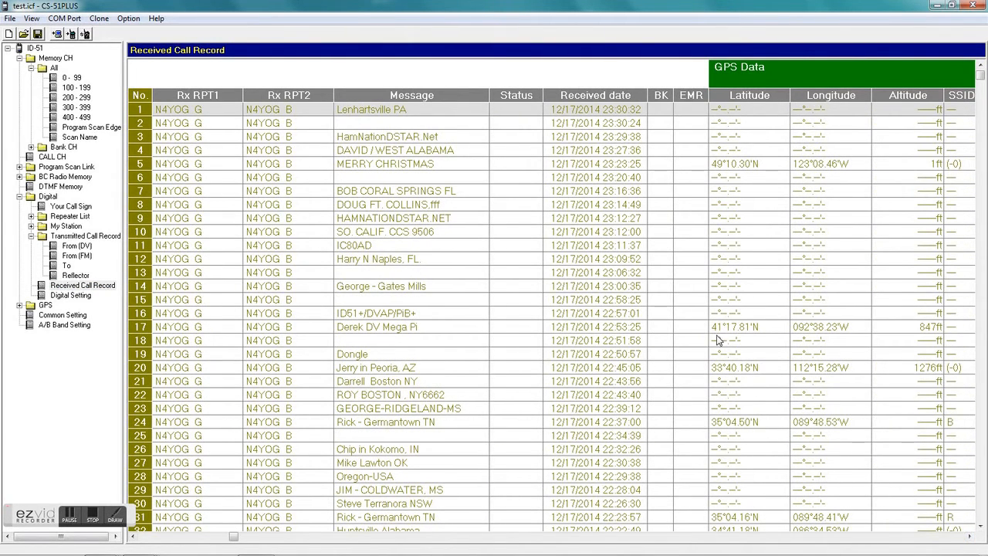
mouse_move(789, 339)
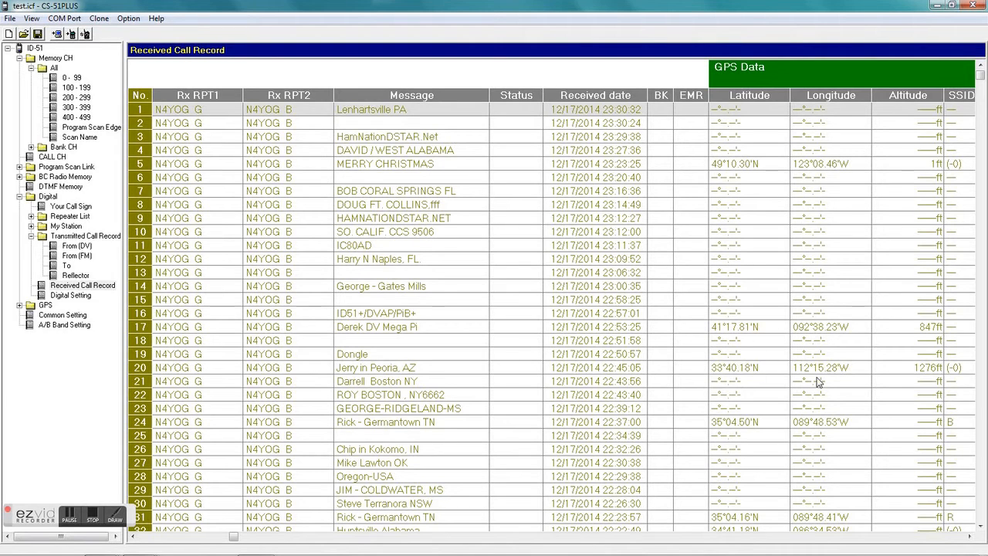
mouse_move(797, 432)
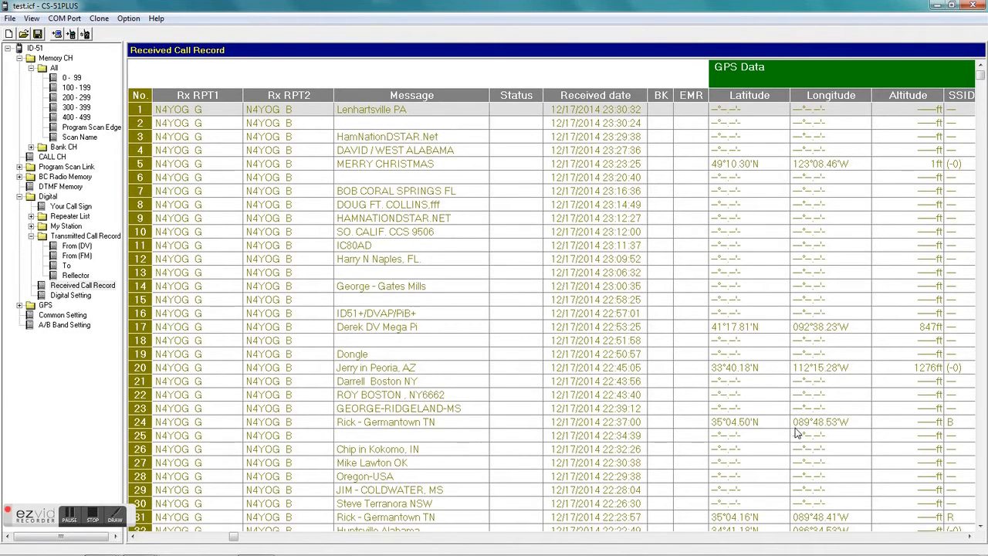
mouse_move(713, 525)
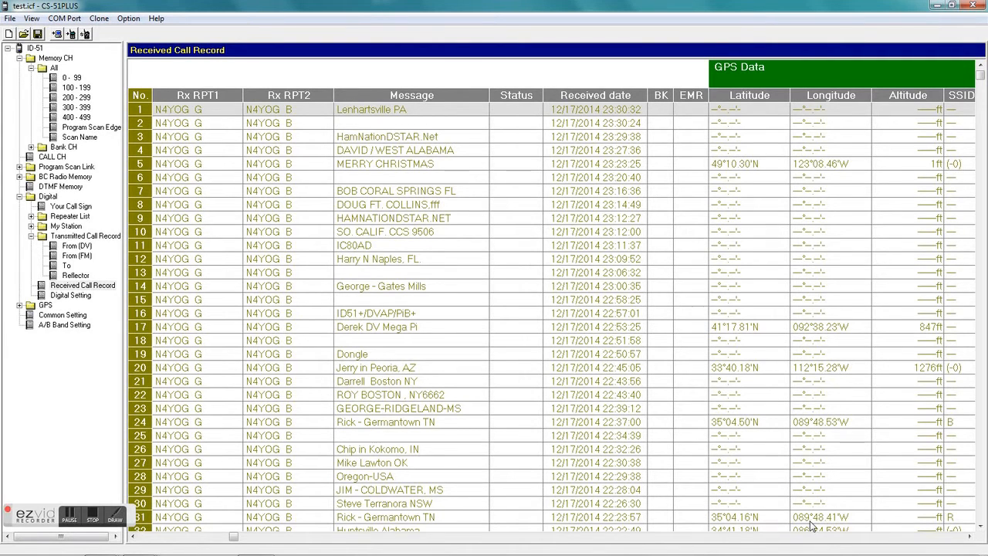
mouse_move(538, 453)
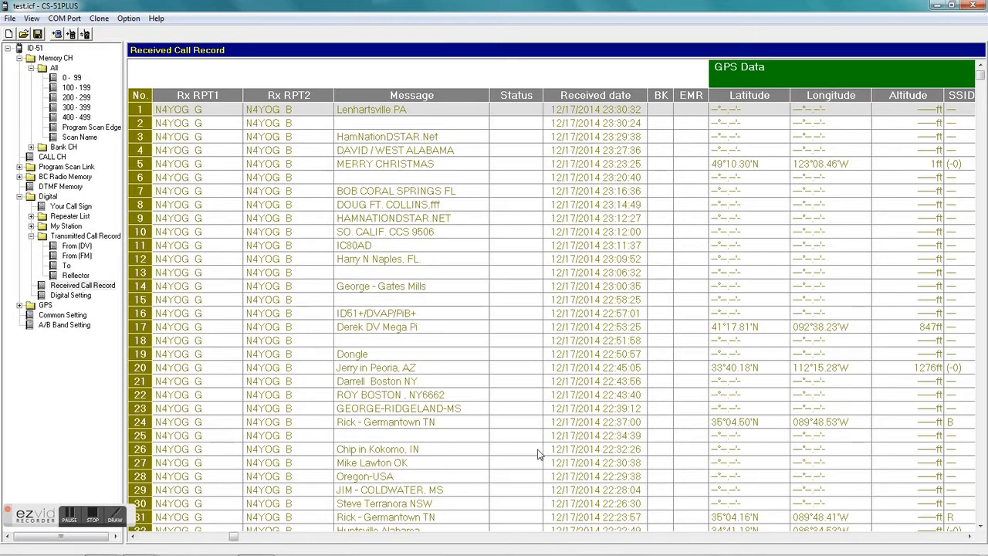
mouse_move(309, 497)
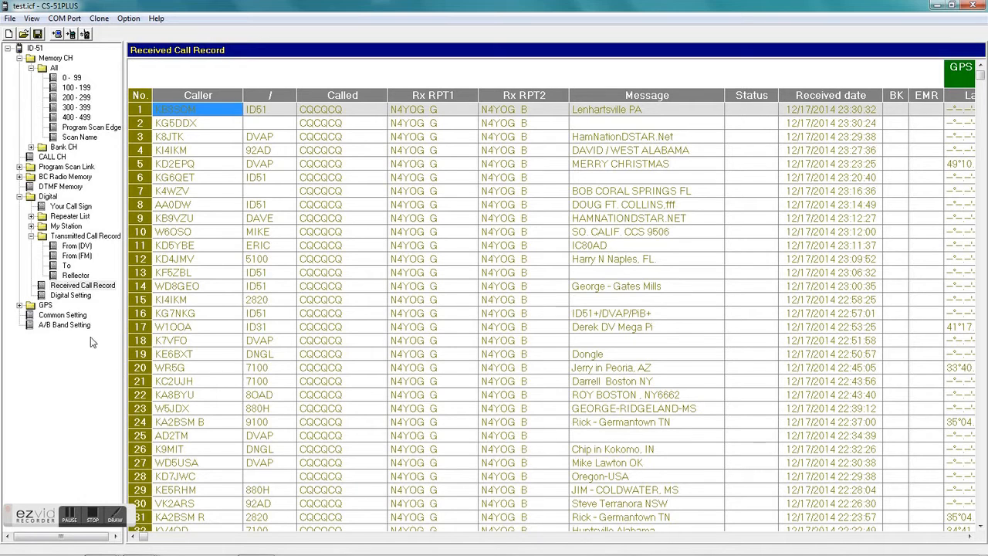
- Show the Digital Setting page with tone control, DV set mode, display and sounds
left_click(71, 295)
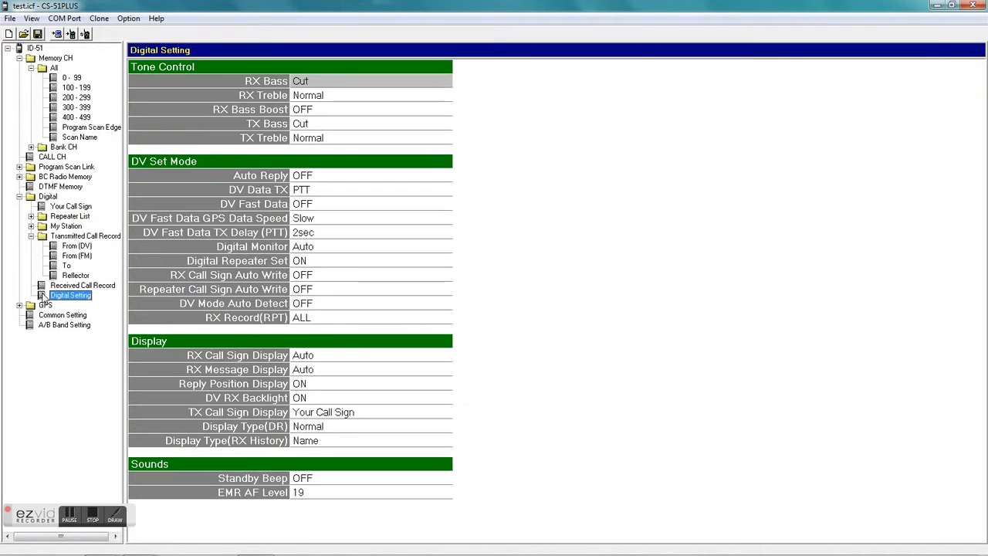
mouse_move(319, 80)
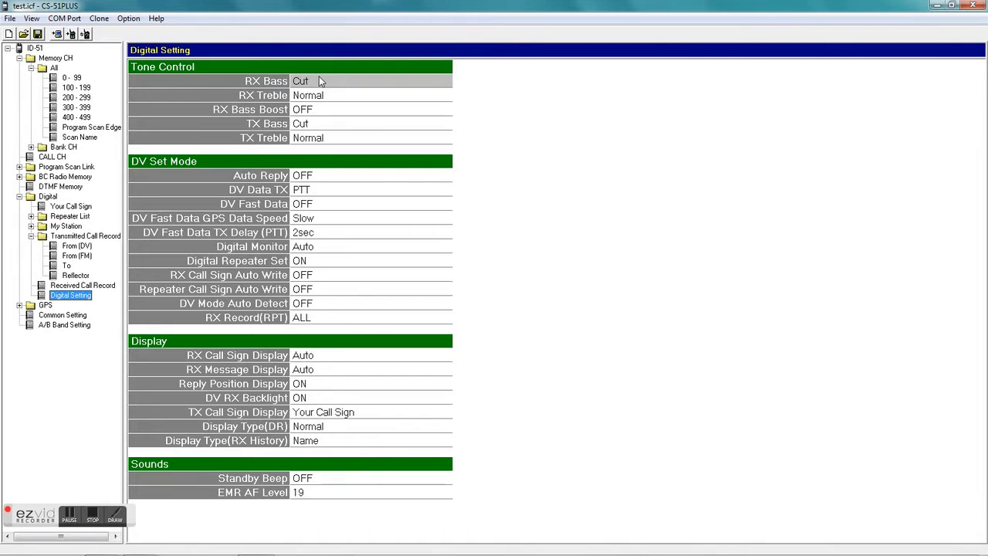
mouse_move(318, 115)
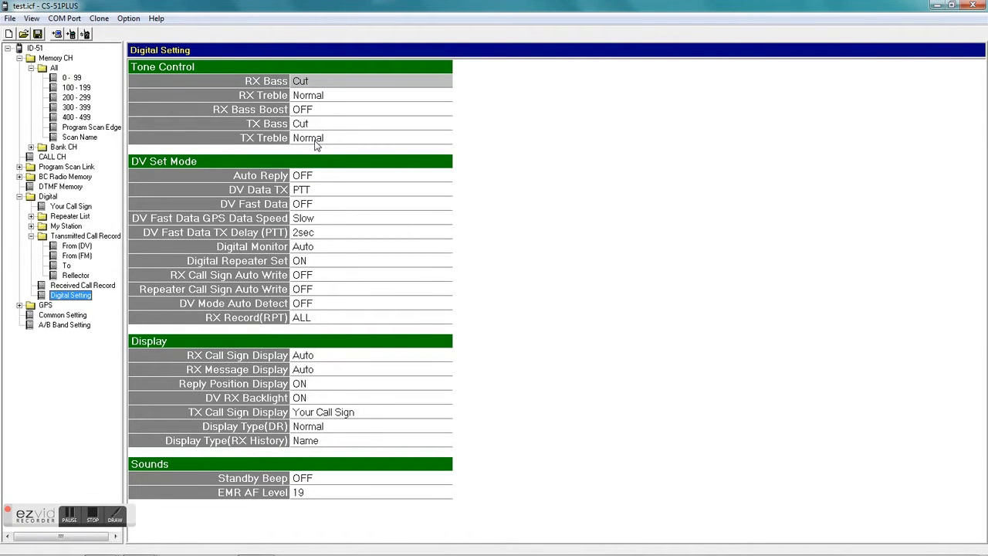
mouse_move(309, 182)
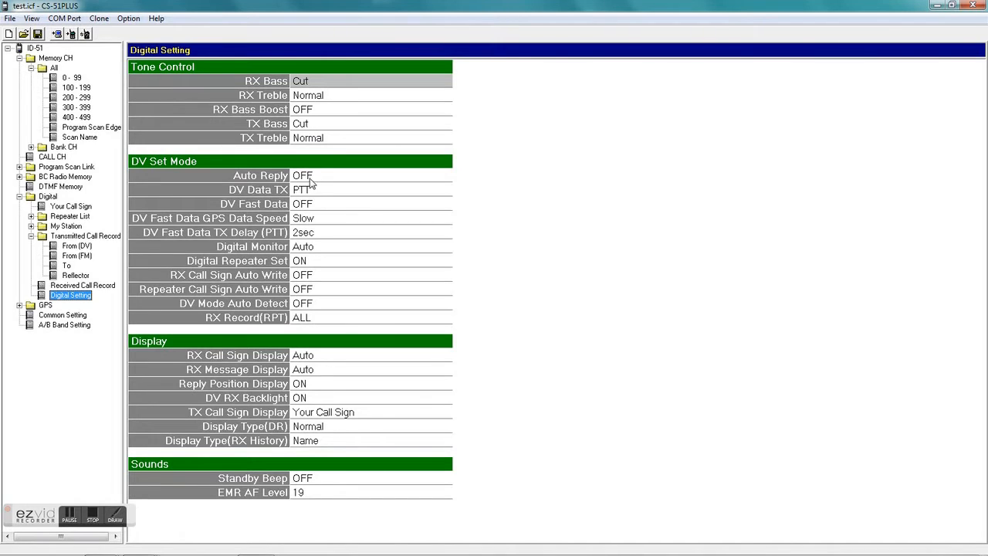
mouse_move(309, 216)
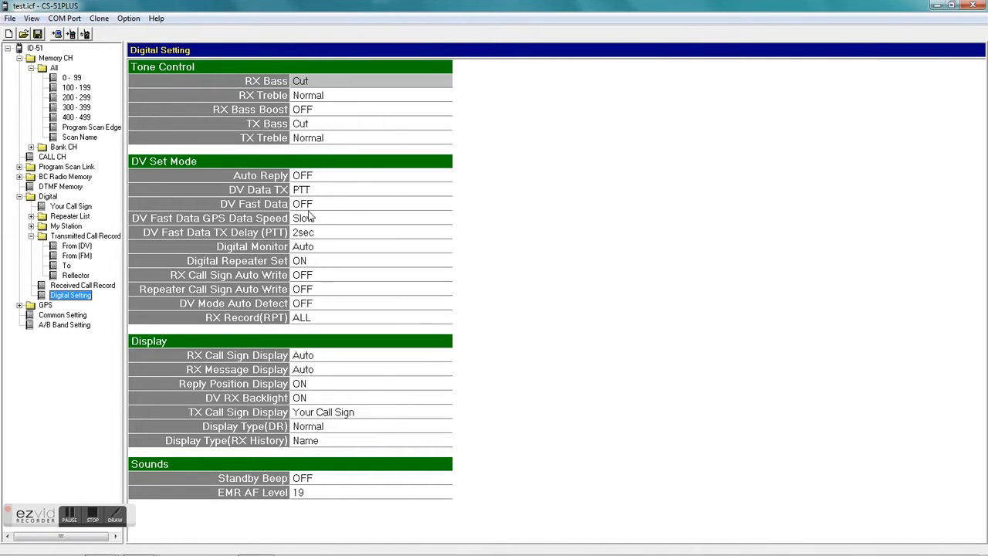
mouse_move(312, 235)
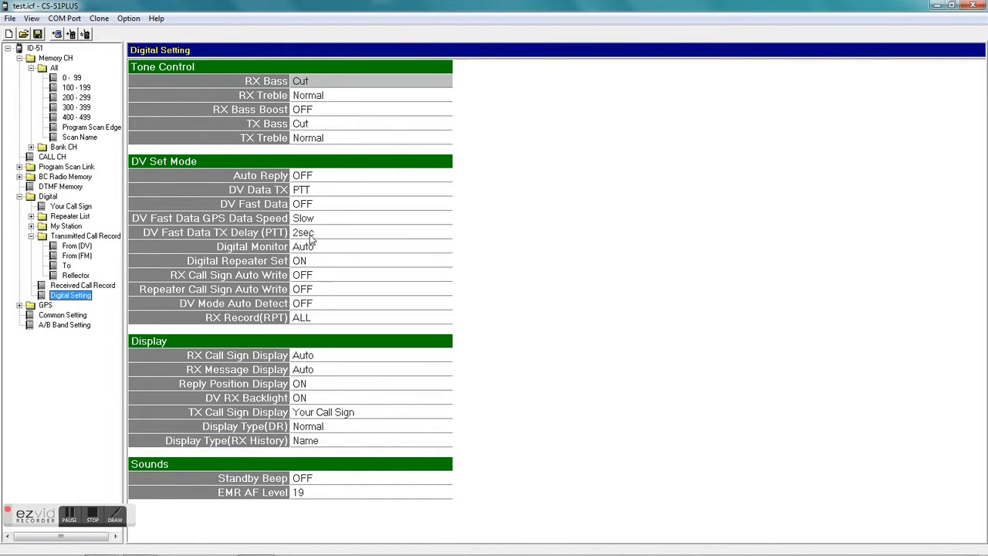
mouse_move(455, 337)
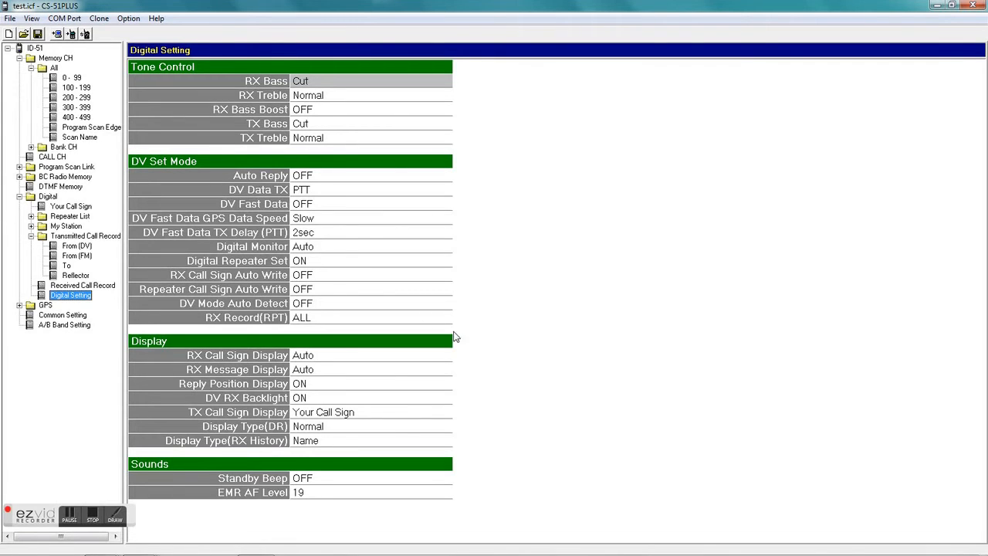
mouse_move(913, 500)
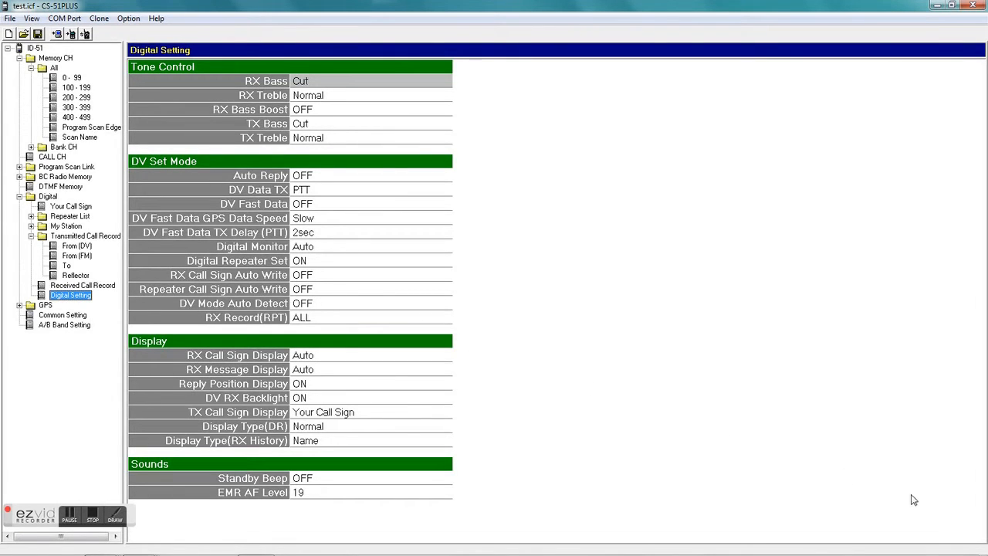
mouse_move(98, 313)
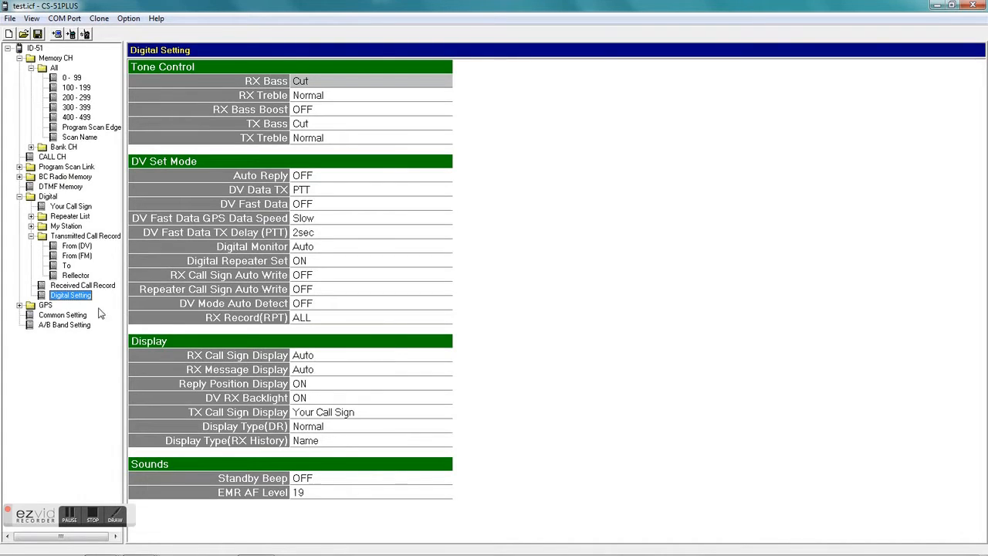
- List the GPS memory group names (ICOM, HAM festa, Railroad, Mt.Fuji), then show GPS Setting
left_click(19, 304)
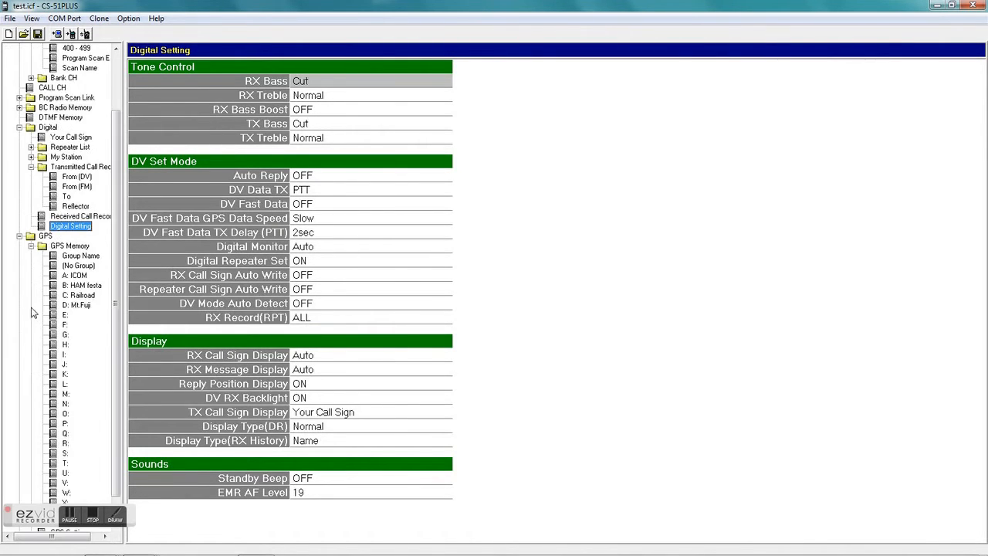
left_click(71, 245)
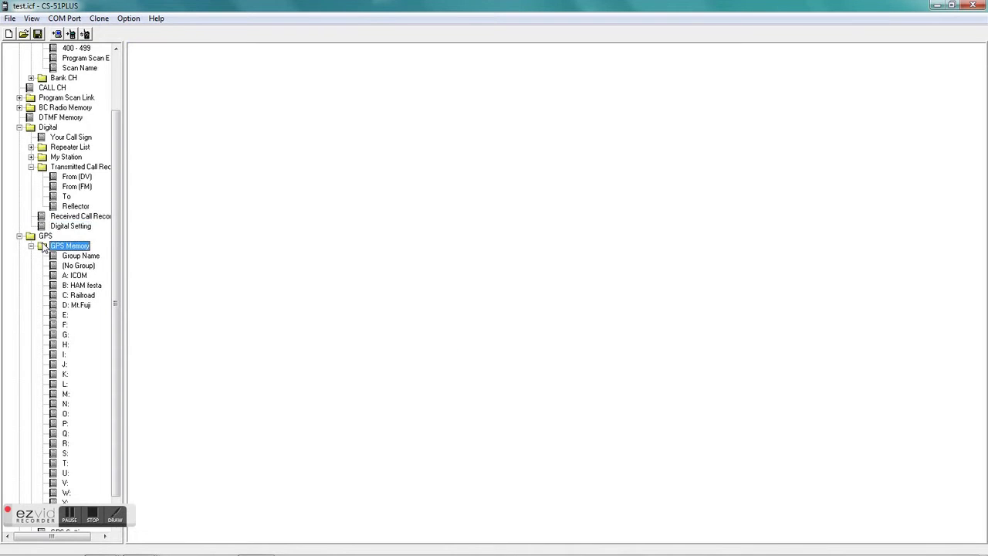
left_click(80, 256)
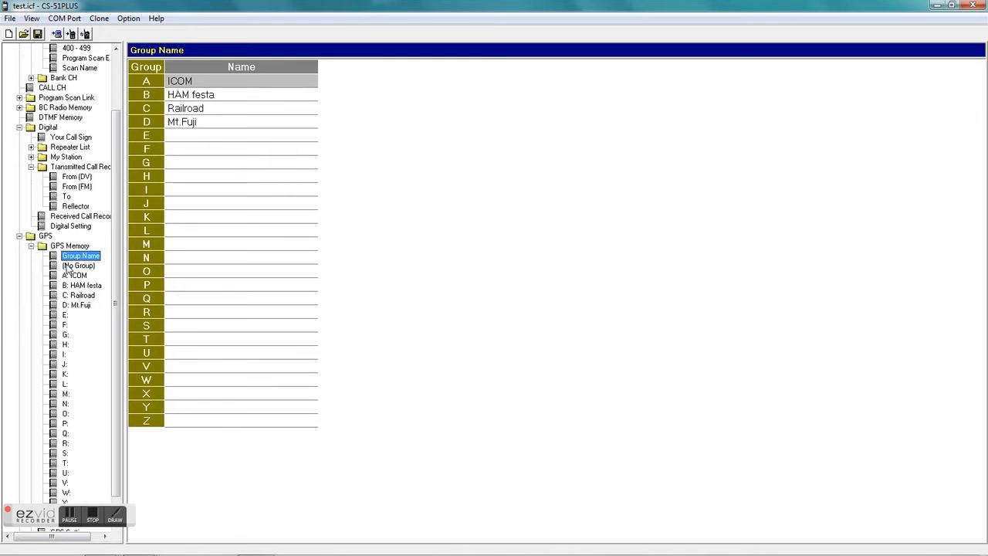
mouse_move(86, 381)
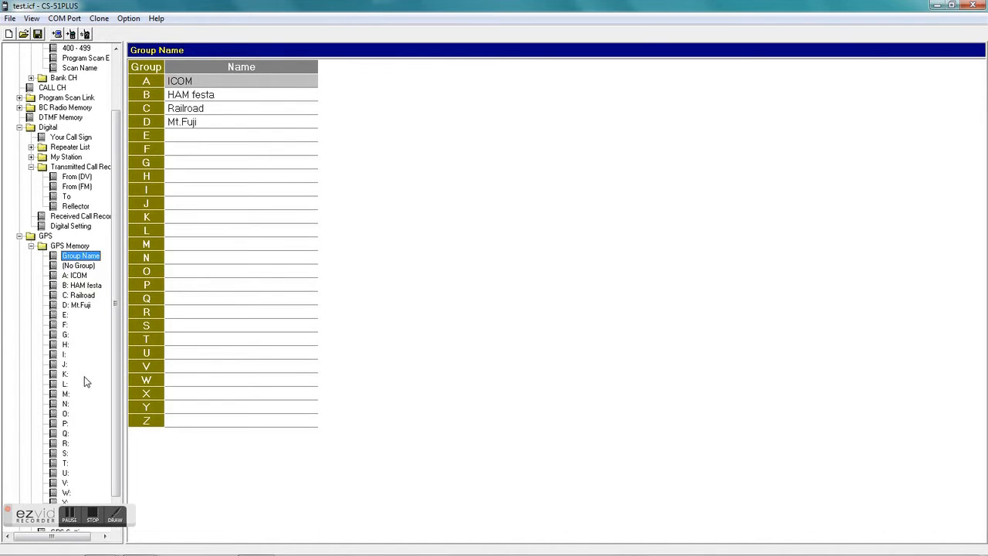
left_click(31, 246)
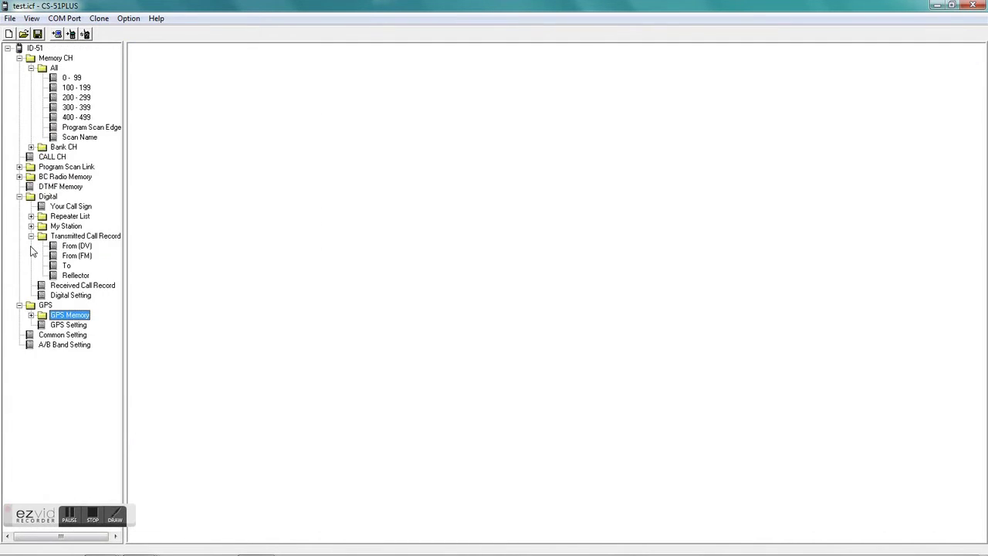
mouse_move(43, 327)
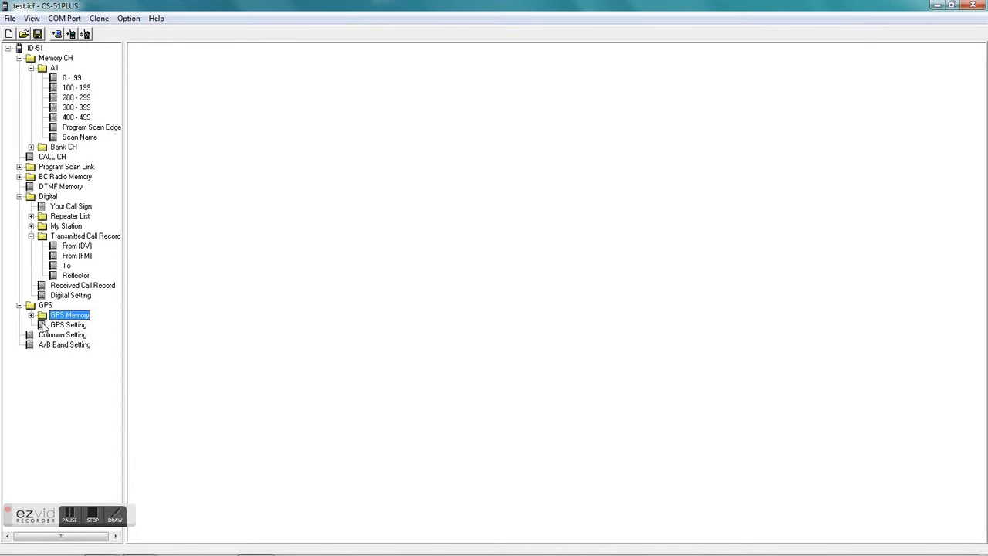
left_click(68, 325)
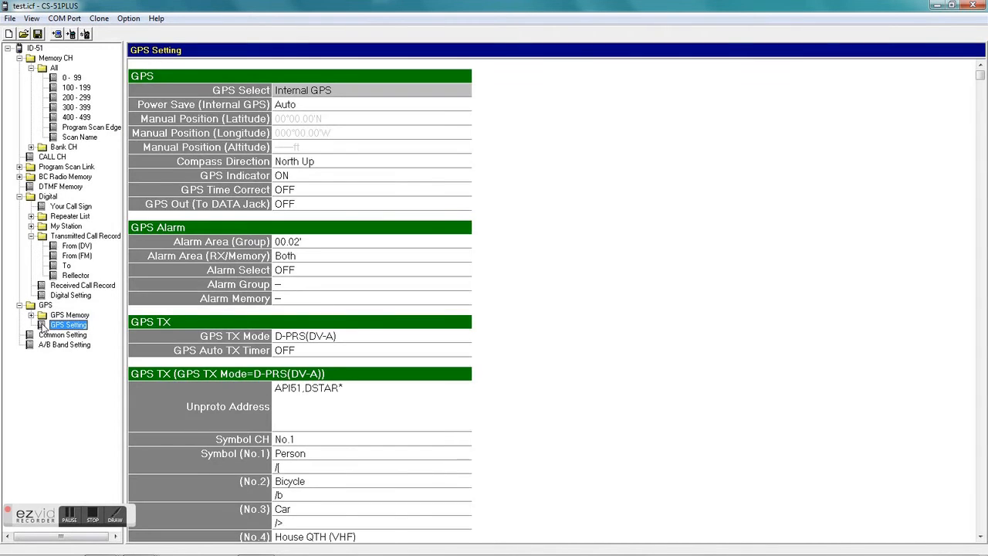
mouse_move(374, 299)
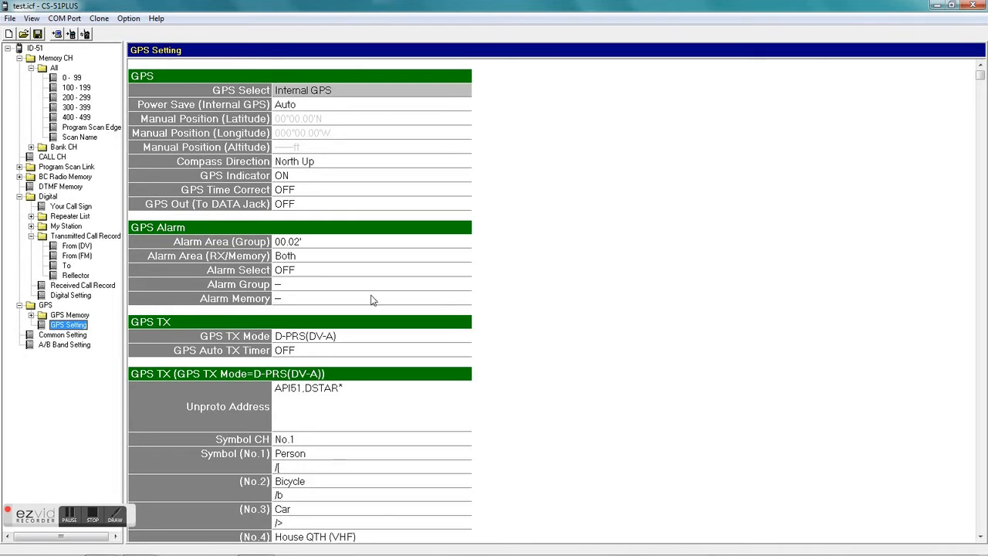
mouse_move(970, 525)
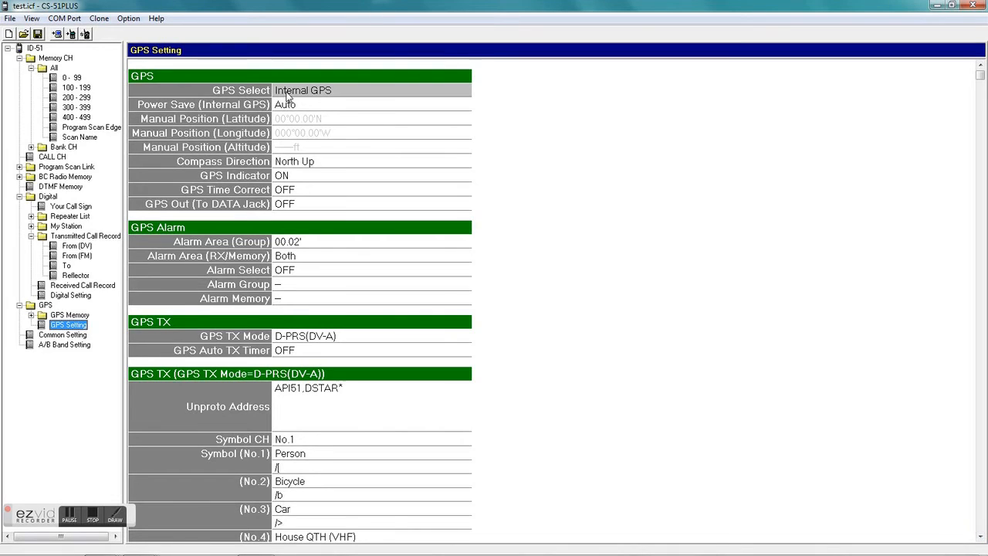
- Review GPS Select and GPS TX Mode choices, keeping Internal GPS and D-PRS(DV-A)
left_click(325, 90)
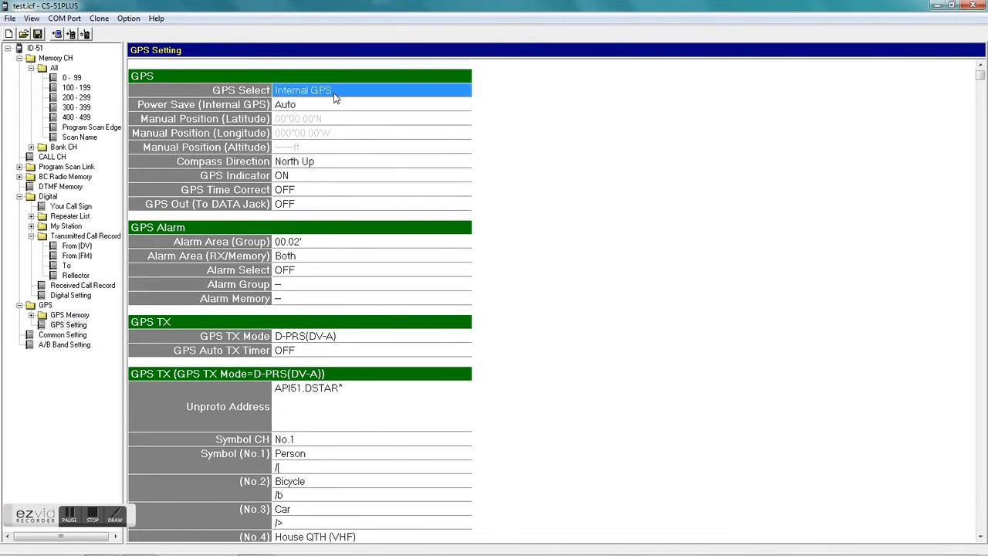
left_click(370, 89)
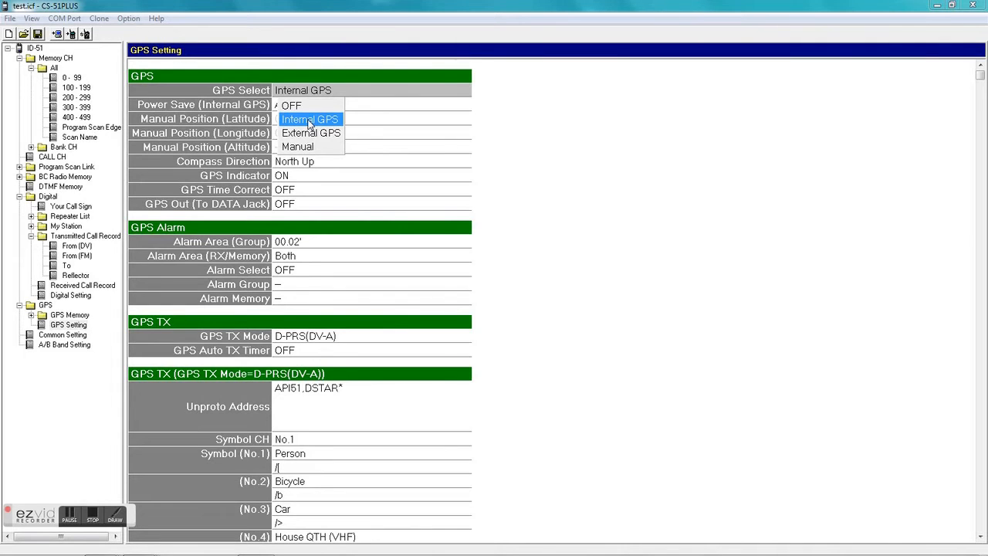
left_click(309, 119)
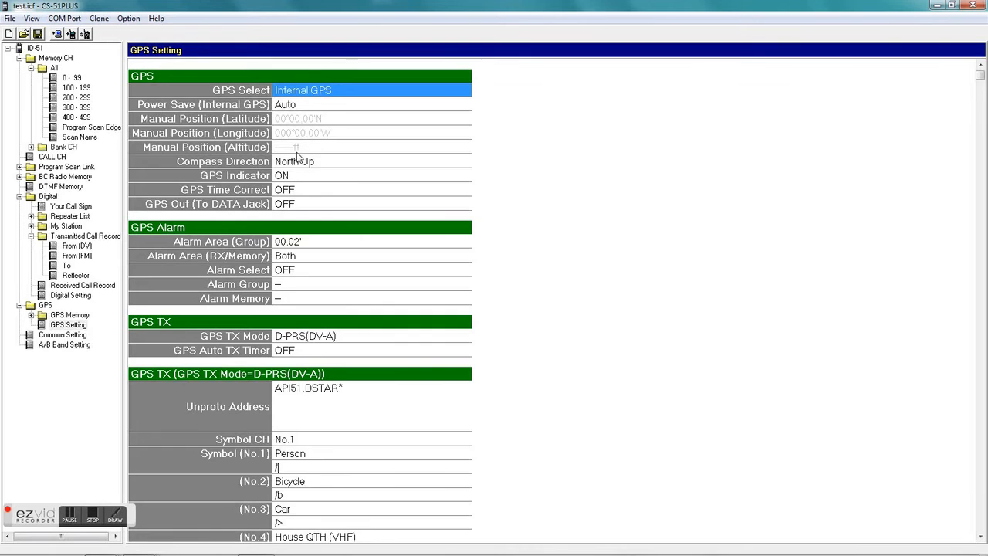
mouse_move(296, 236)
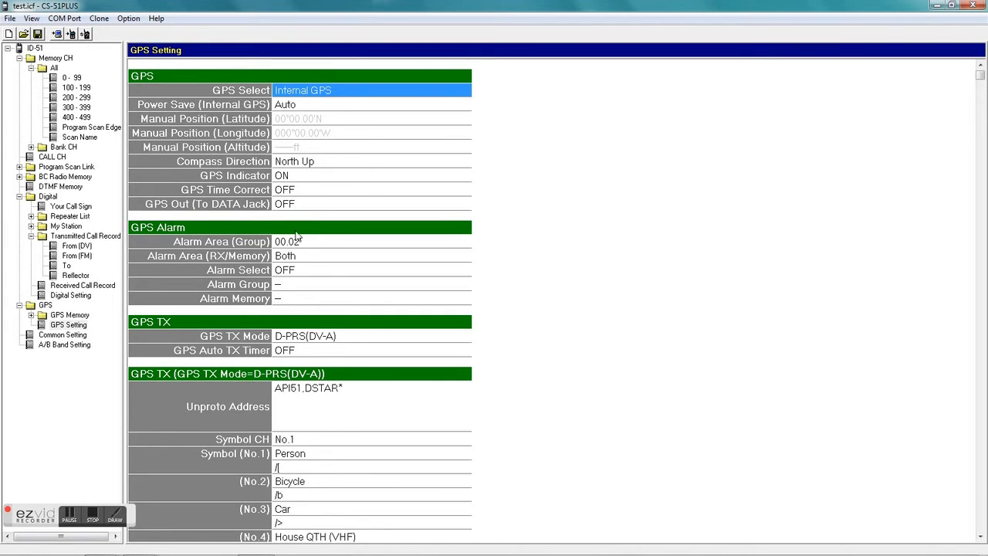
mouse_move(292, 323)
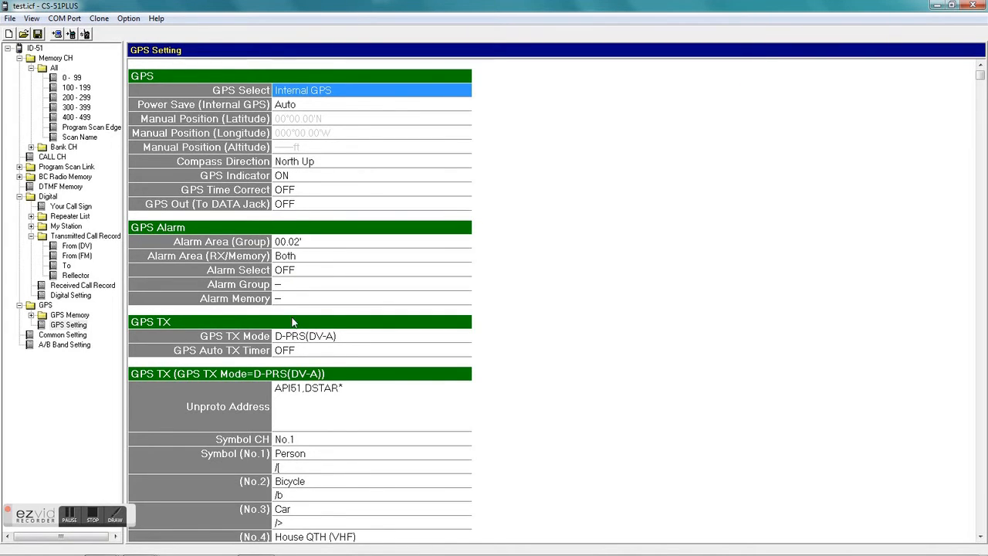
mouse_move(294, 346)
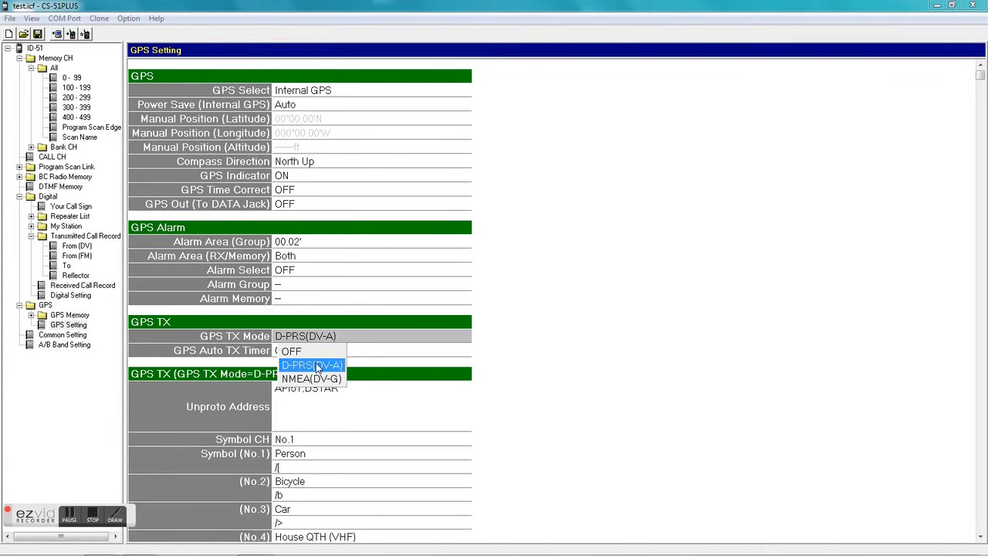
mouse_move(315, 370)
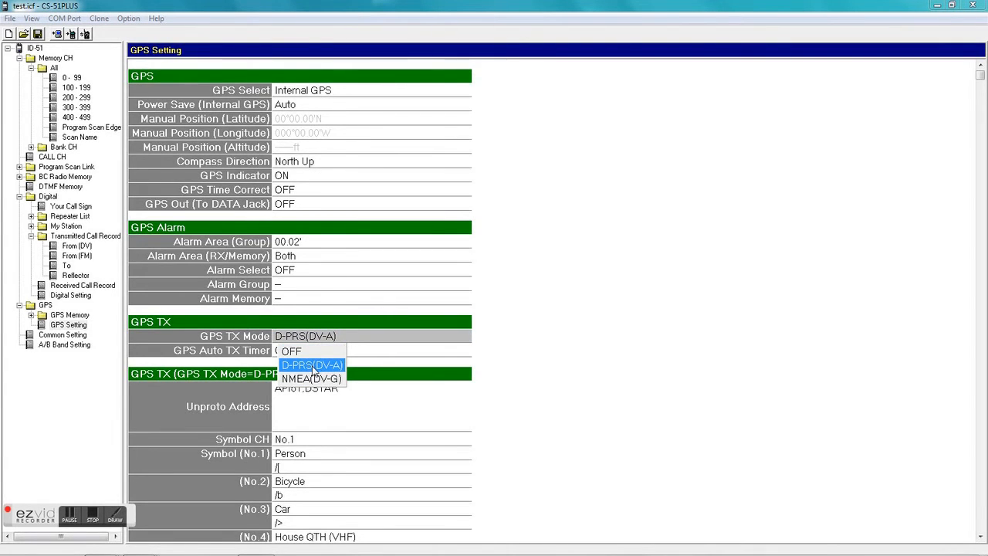
left_click(311, 364)
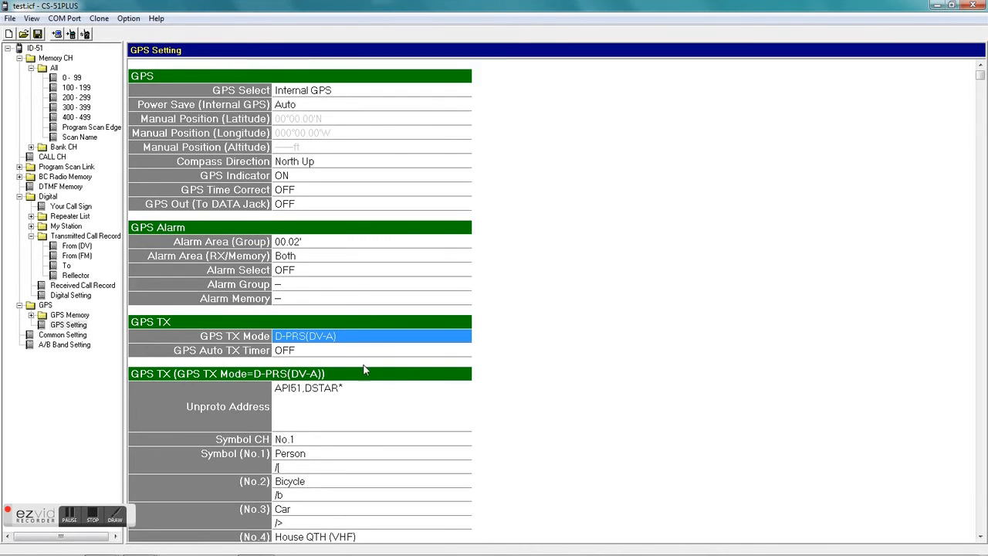
mouse_move(328, 395)
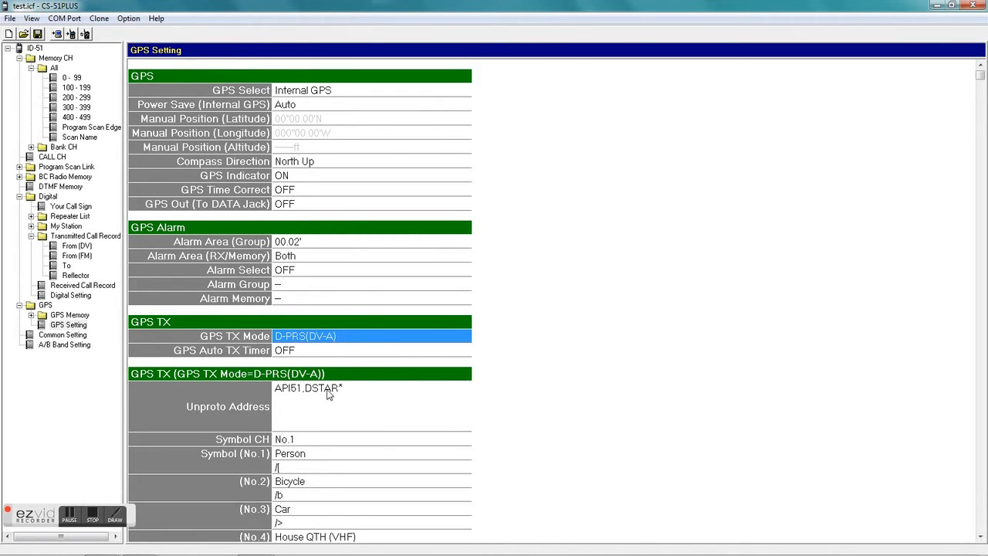
mouse_move(980, 535)
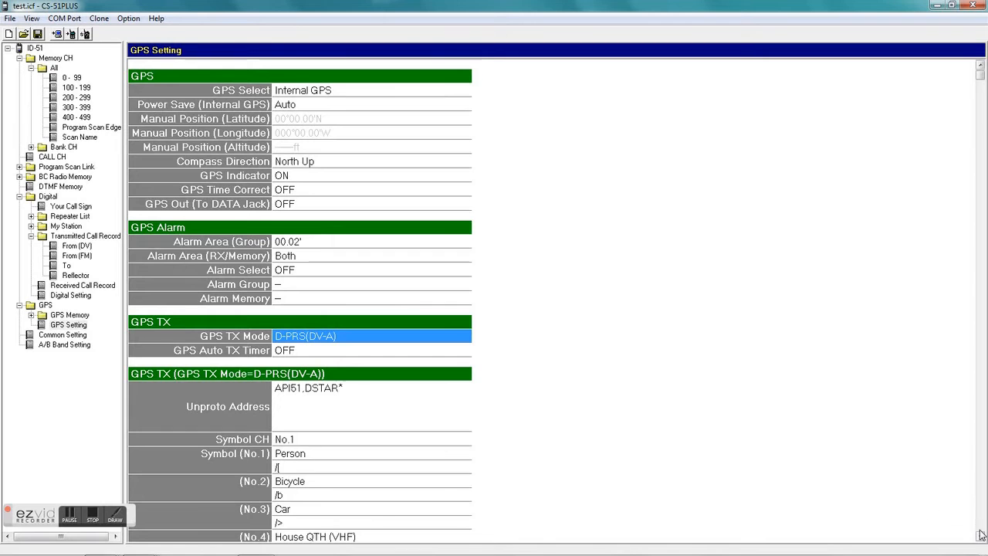
- Review the Symbol CH and SSID choices, leaving No.1 and -9 unchanged
scroll("down", 3)
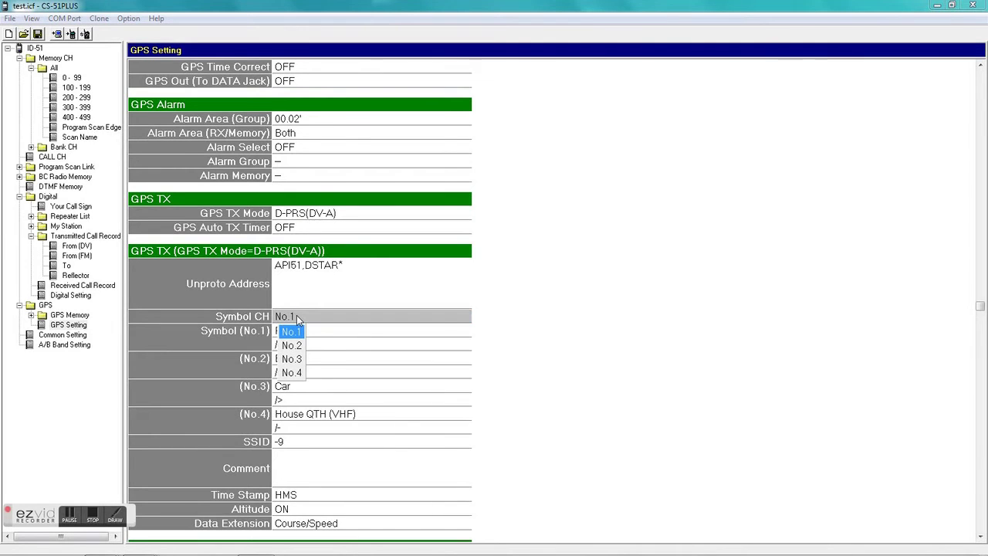
mouse_move(291, 337)
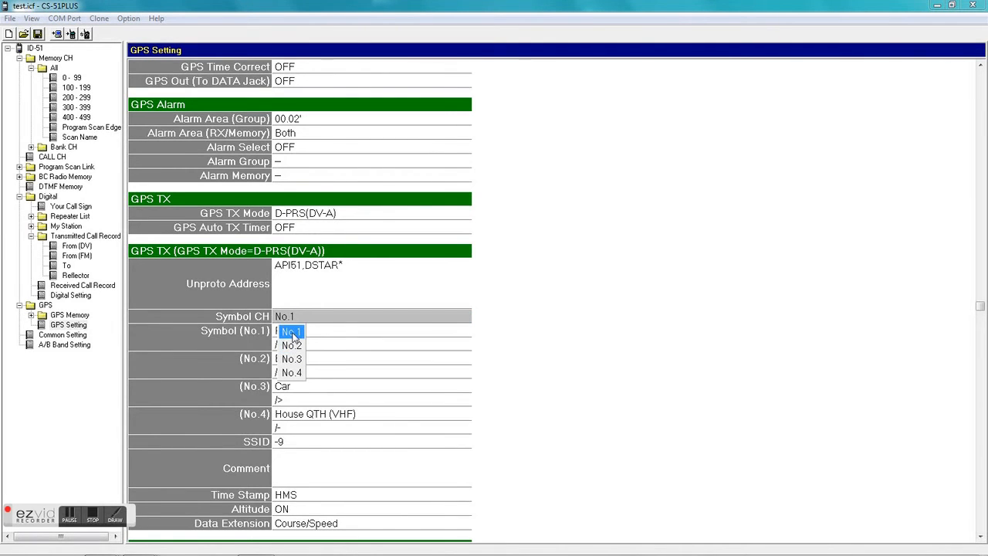
left_click(291, 330)
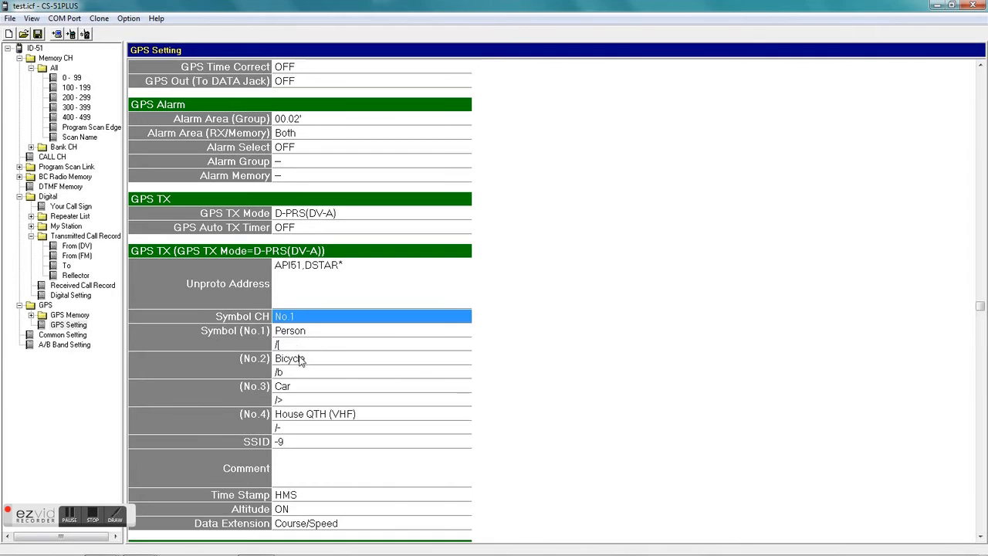
mouse_move(290, 392)
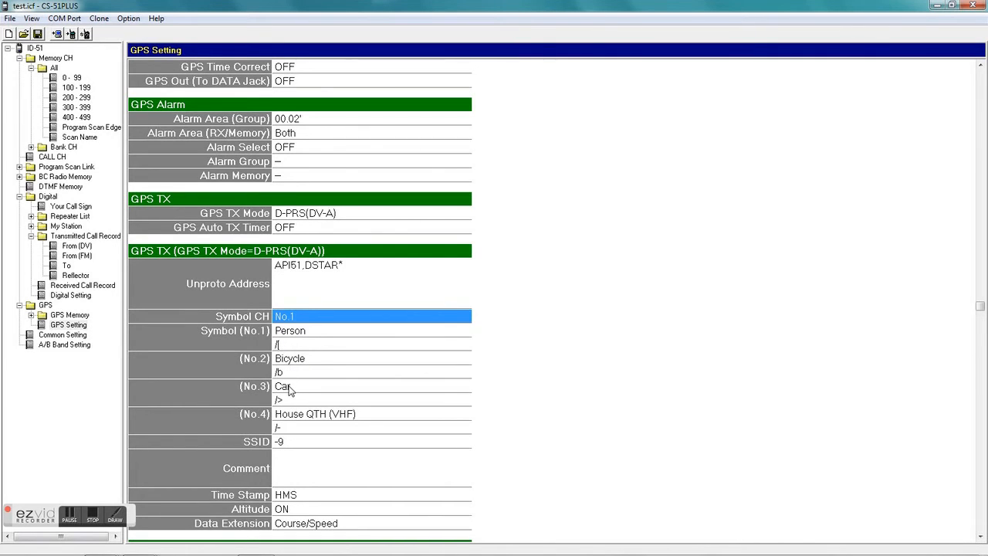
mouse_move(365, 420)
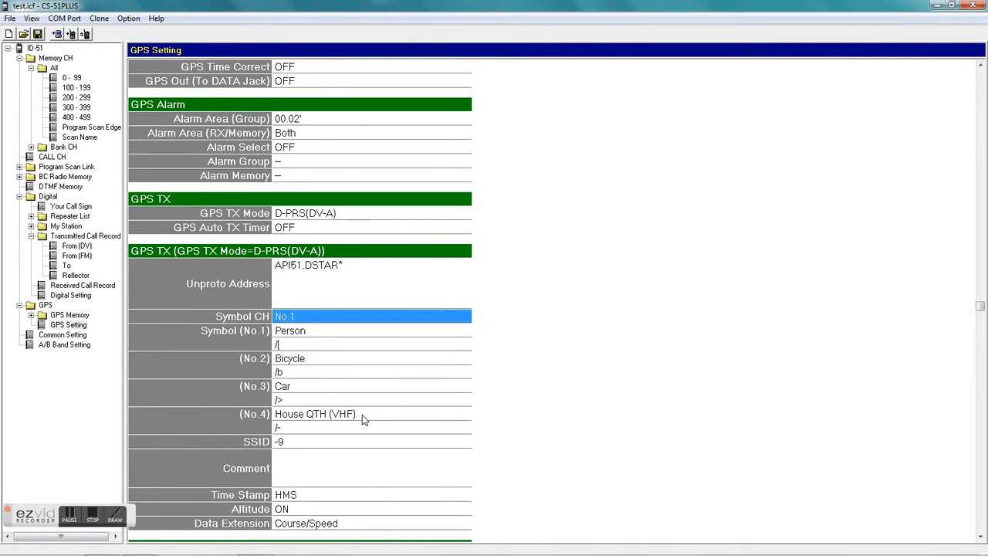
mouse_move(282, 447)
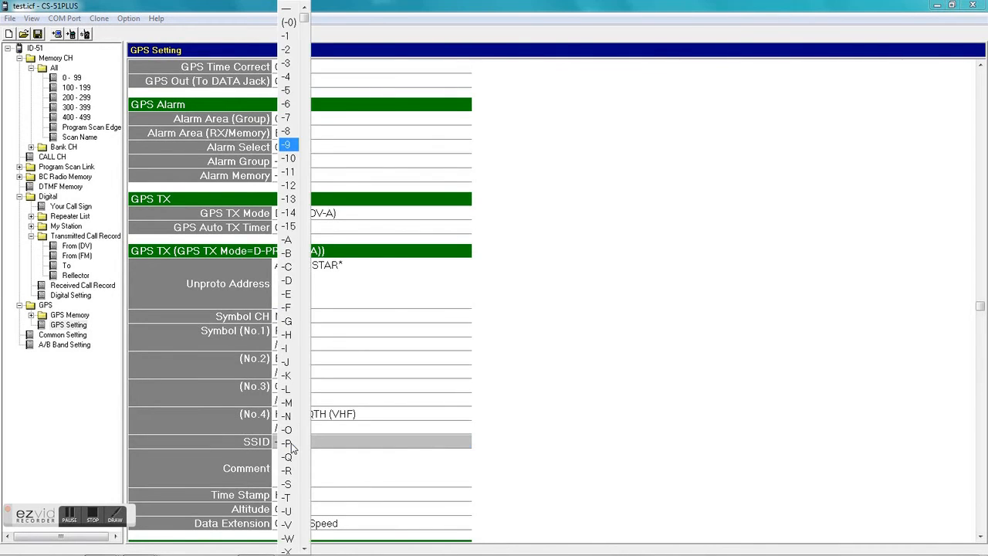
mouse_move(290, 147)
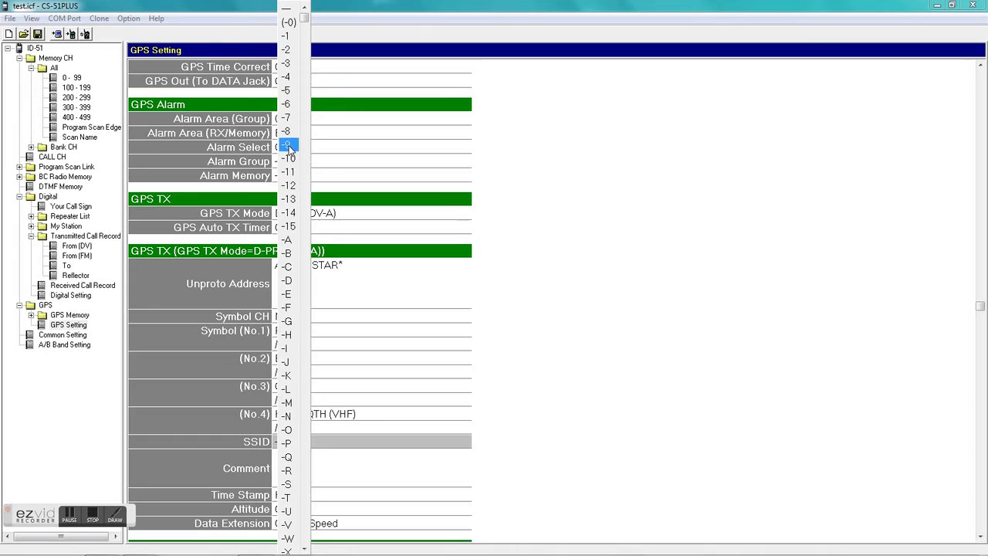
left_click(288, 145)
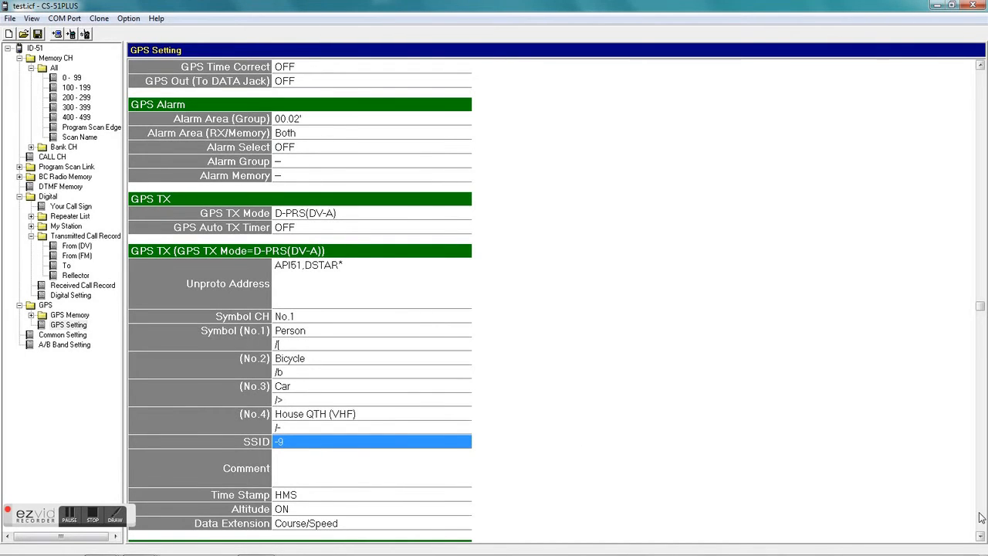
scroll("down", 3)
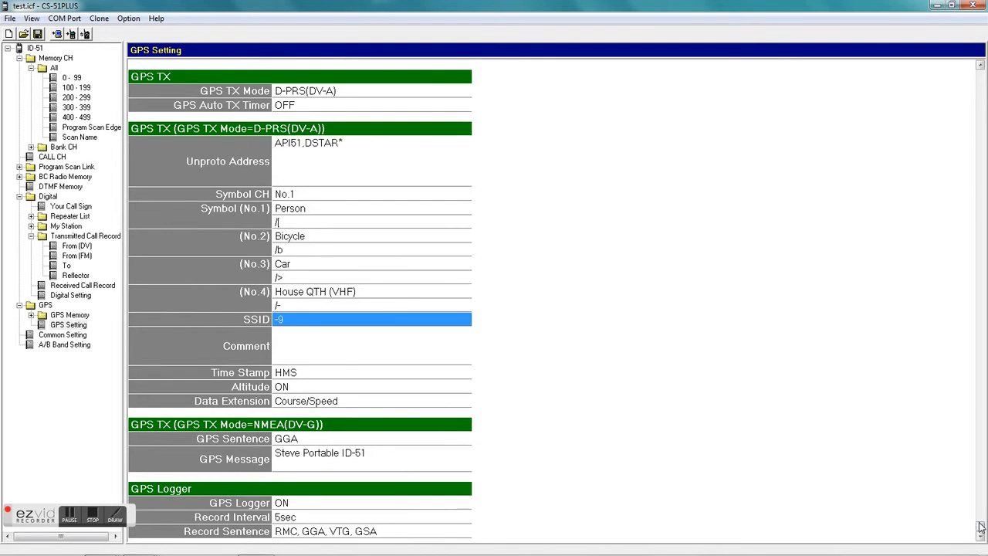
mouse_move(611, 509)
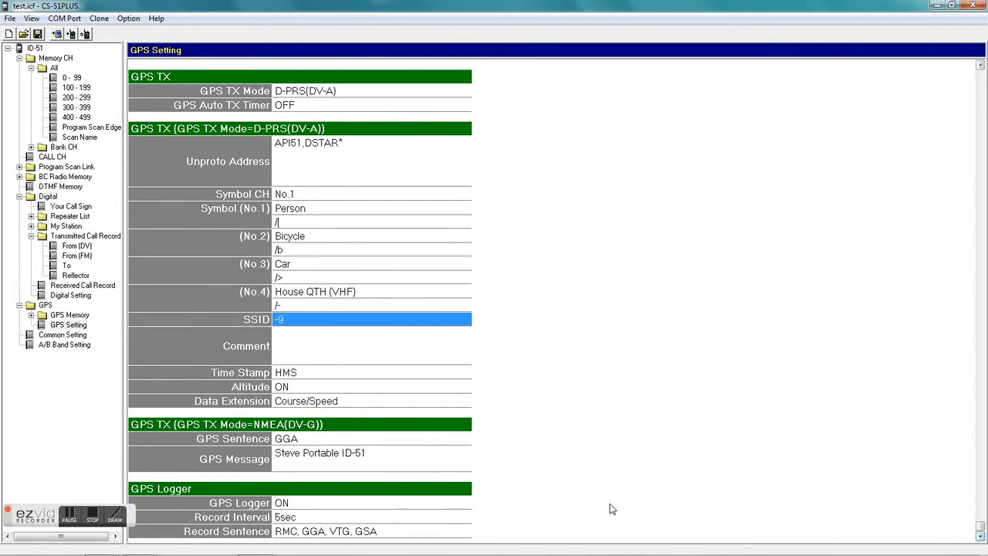
mouse_move(301, 457)
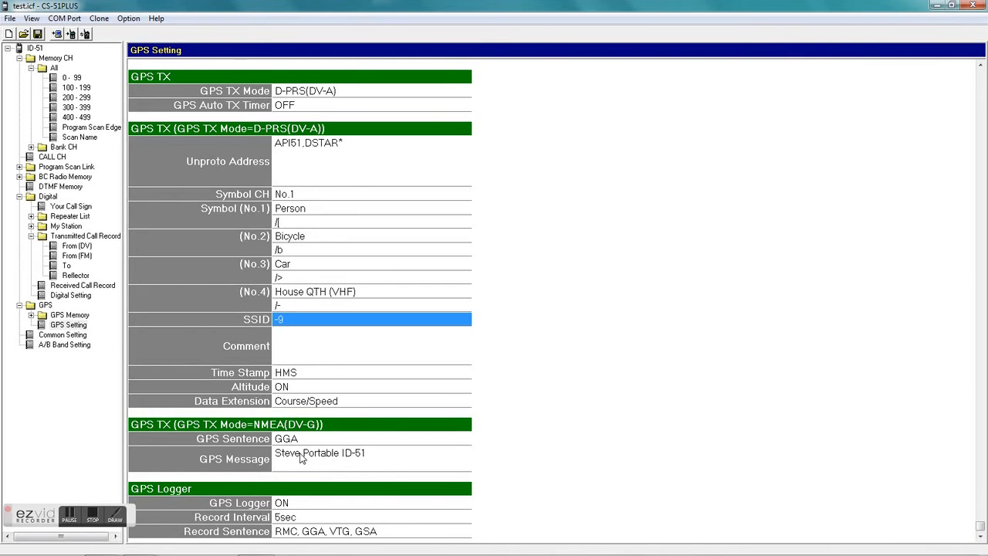
mouse_move(284, 467)
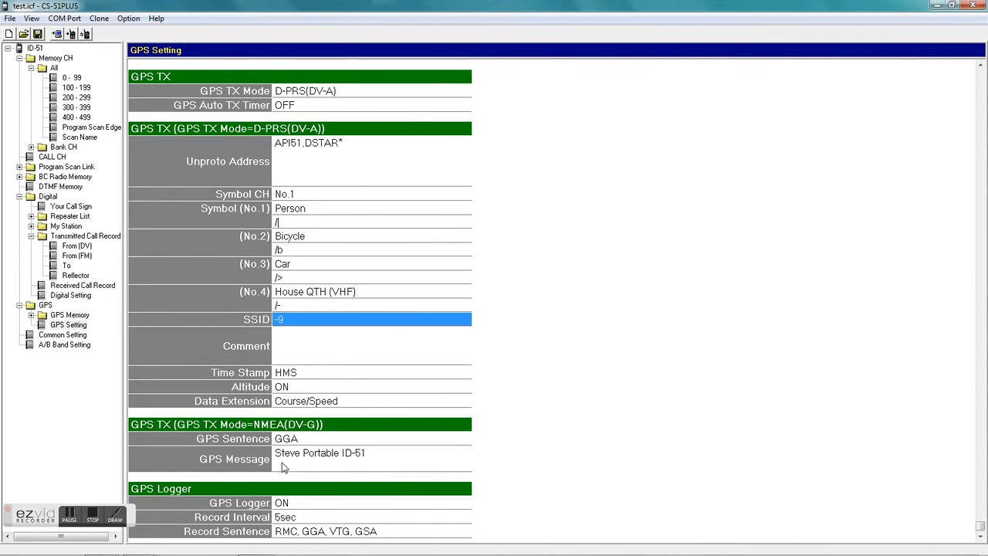
mouse_move(368, 471)
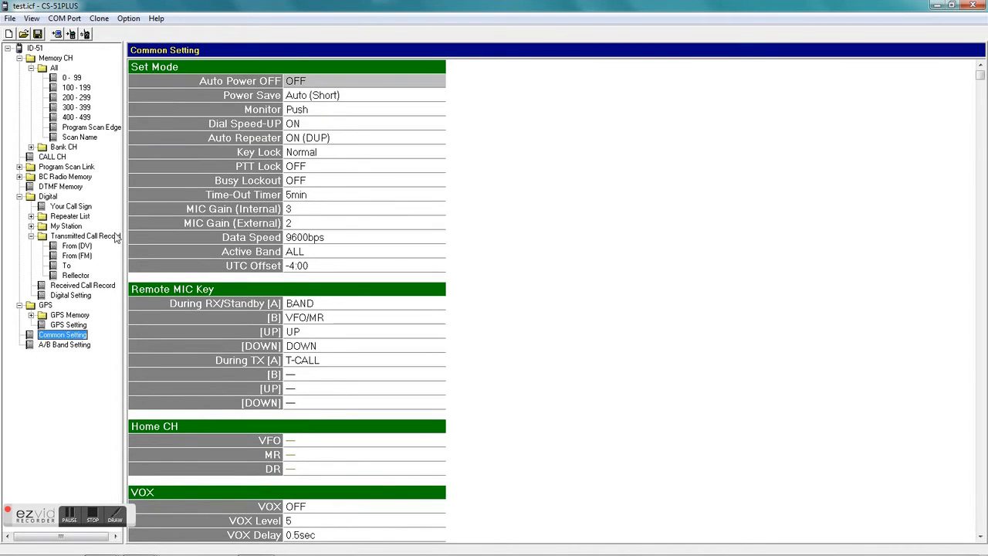
mouse_move(633, 287)
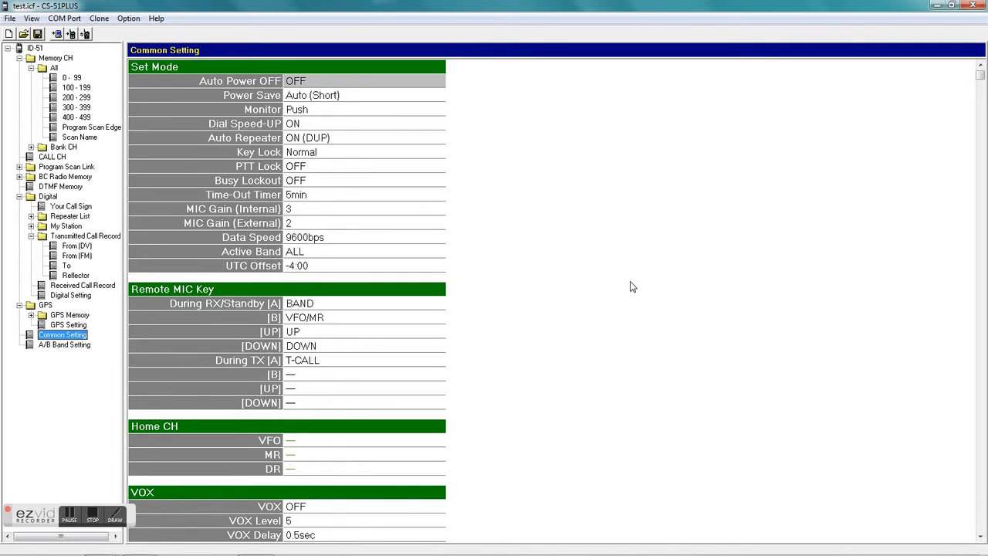
mouse_move(301, 174)
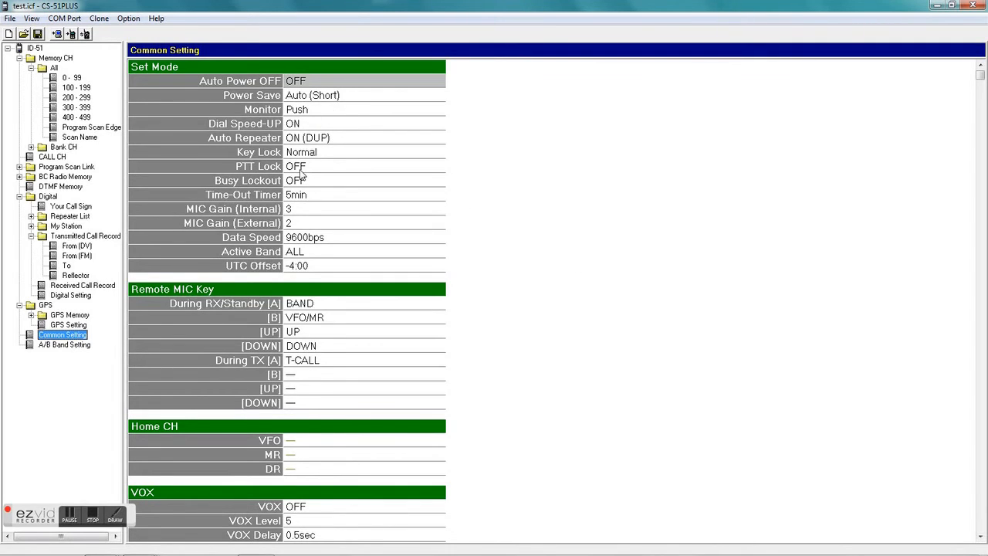
mouse_move(293, 235)
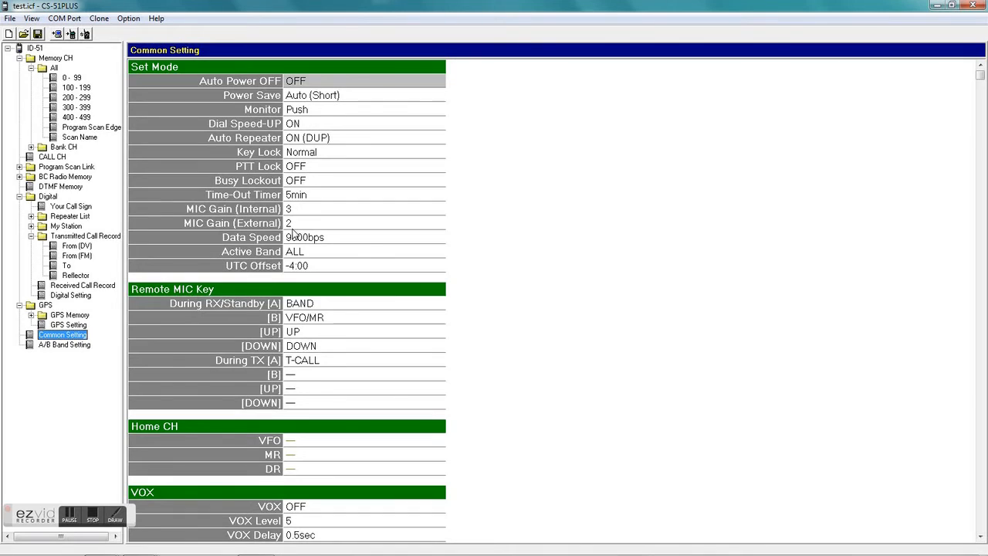
mouse_move(294, 277)
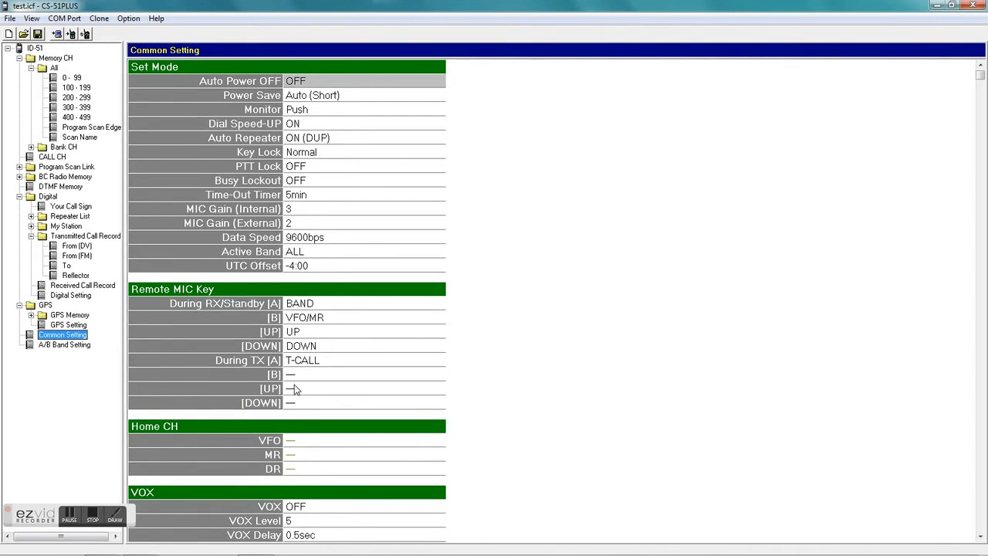
mouse_move(345, 497)
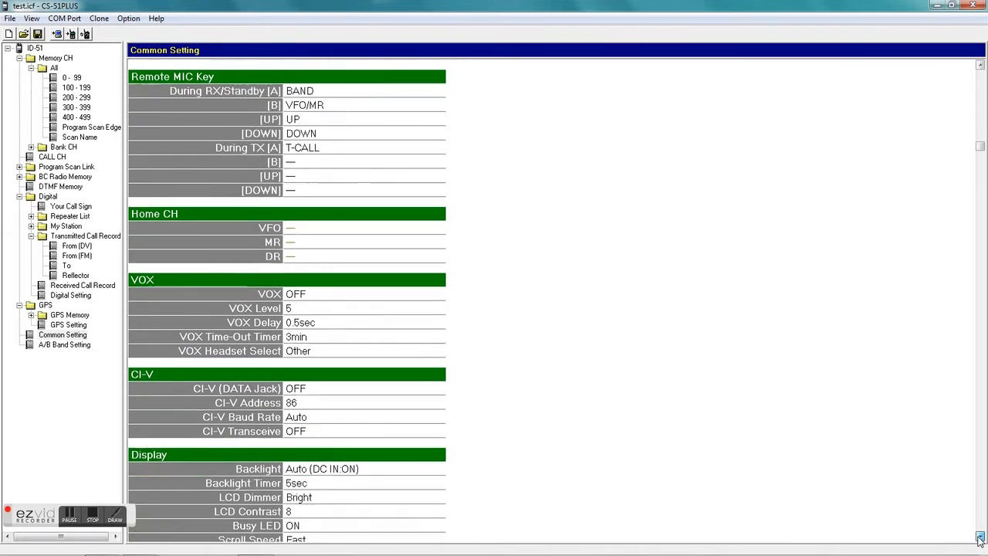
scroll("down", 3)
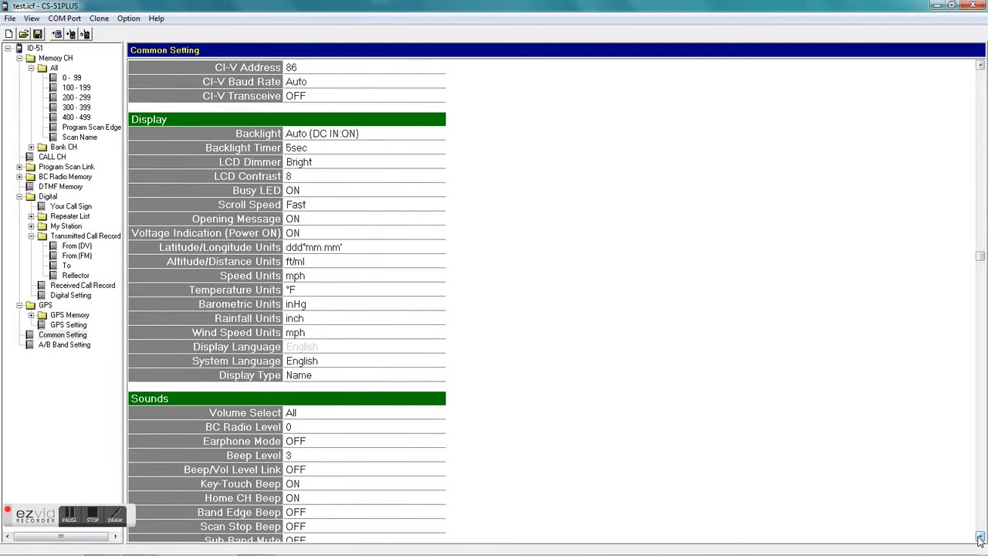
scroll("down", 3)
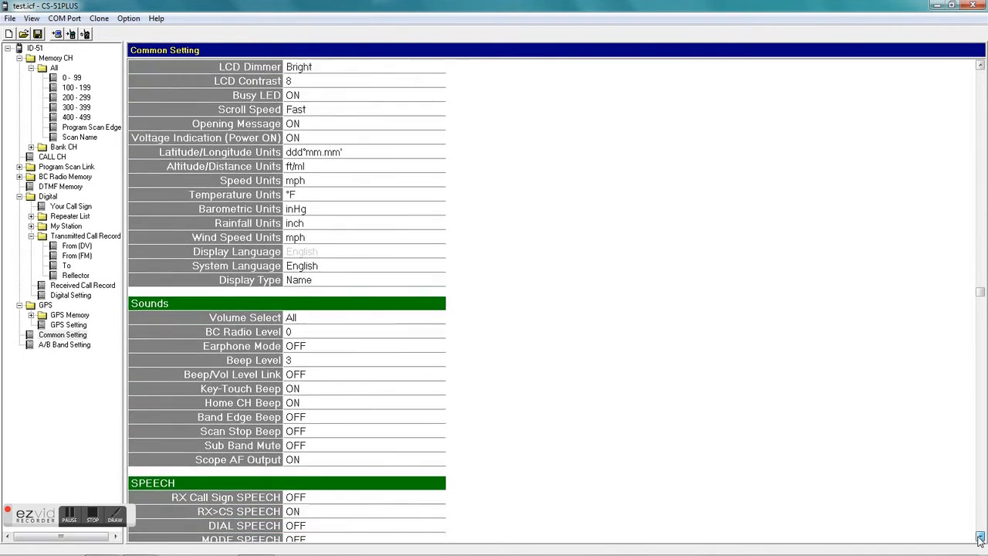
scroll("down", 3)
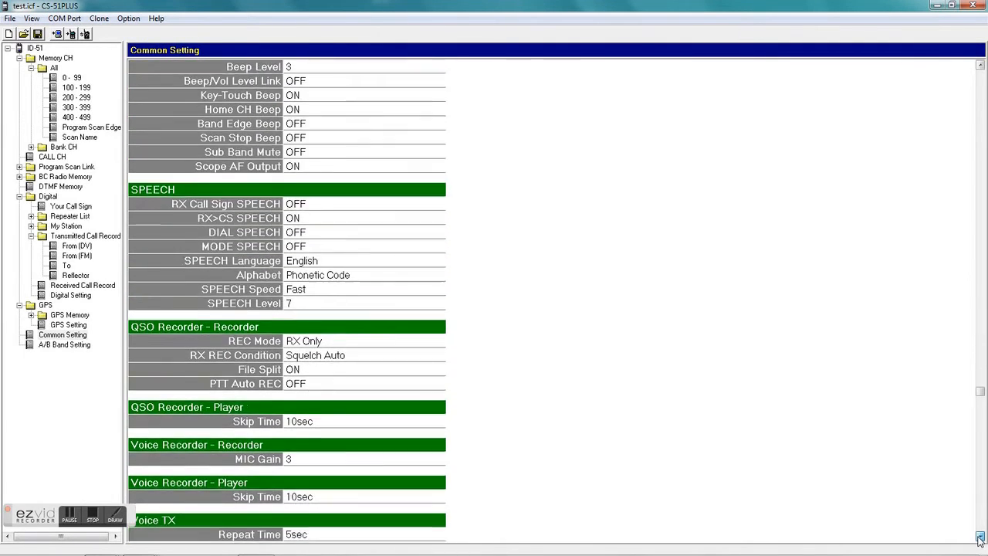
scroll("down", 3)
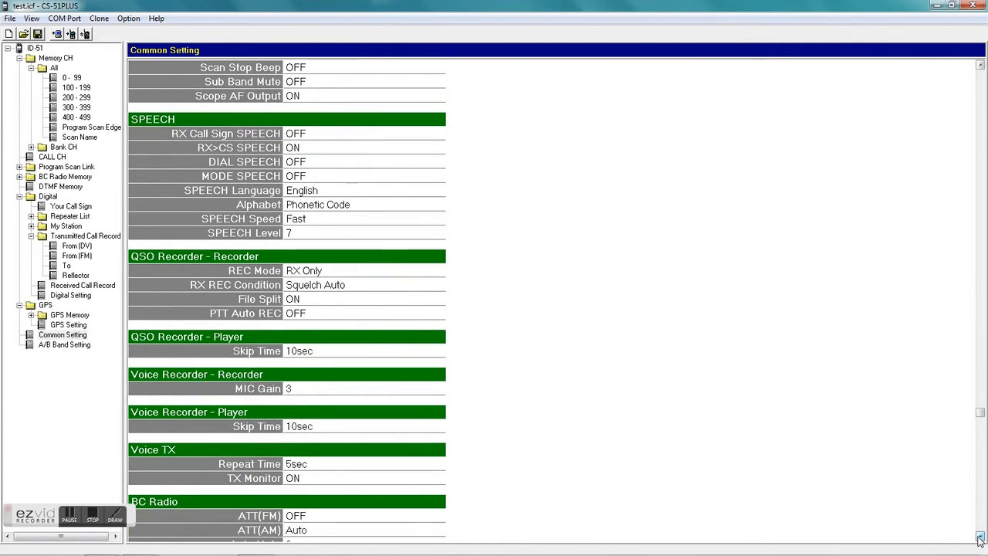
scroll("down", 3)
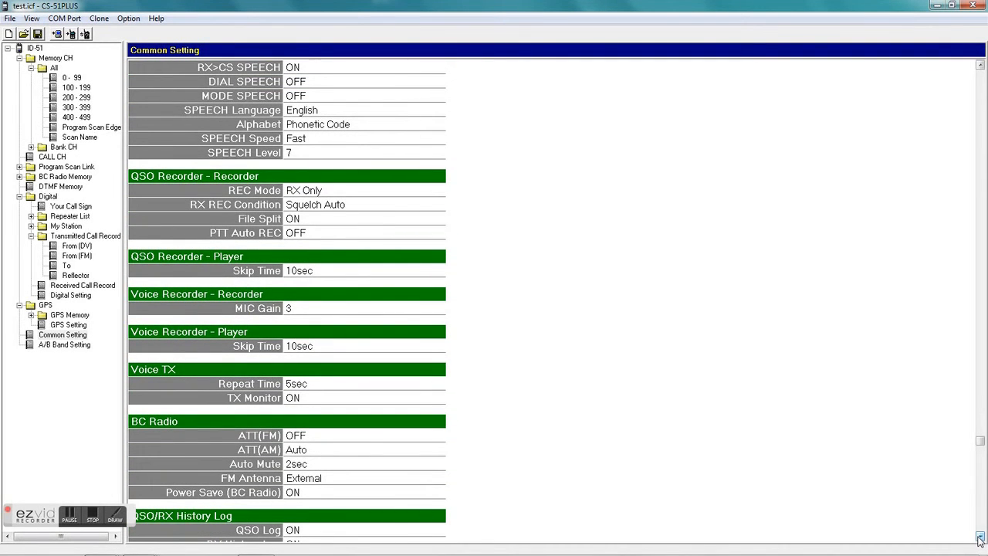
mouse_move(142, 394)
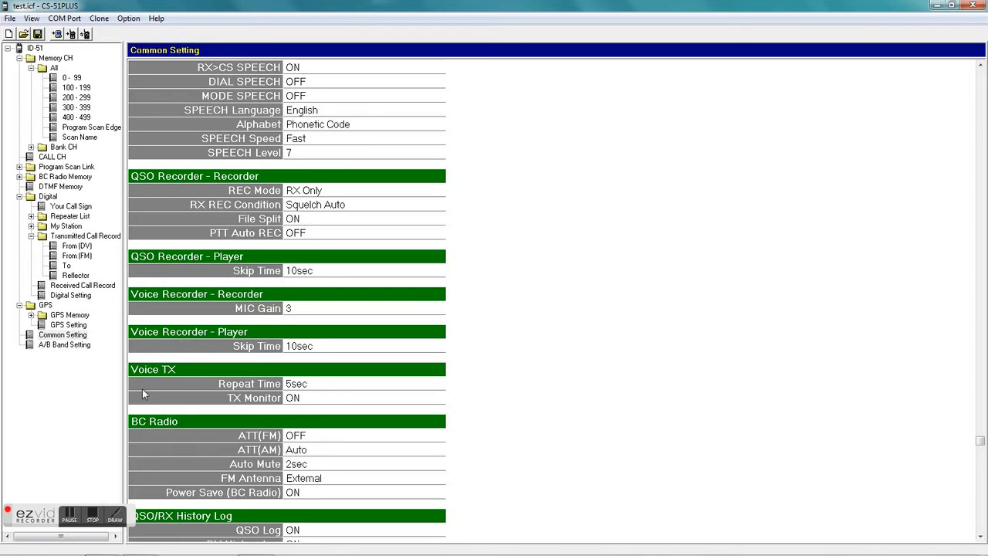
- View the A/B Band Setting page, then return to the Your Call Sign list under Digital
left_click(65, 344)
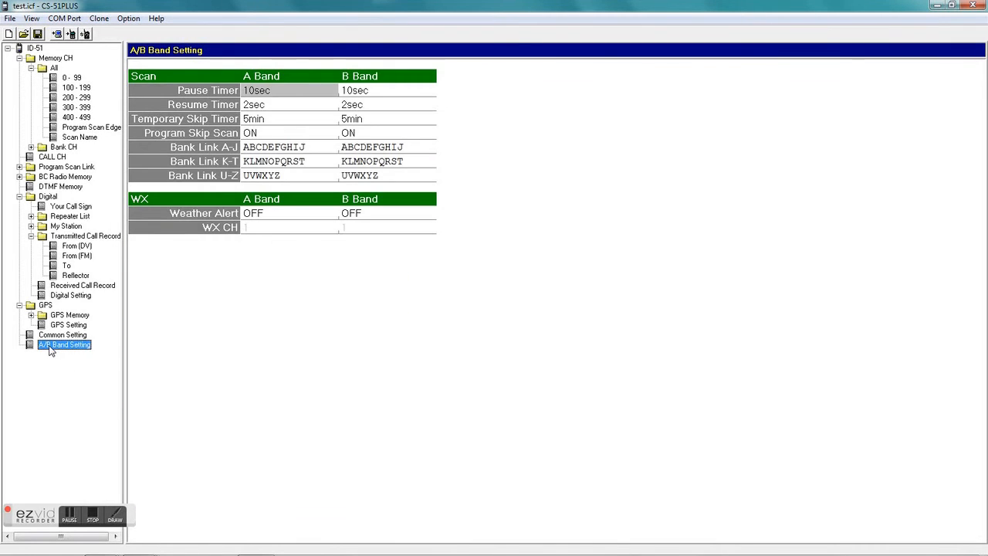
mouse_move(297, 133)
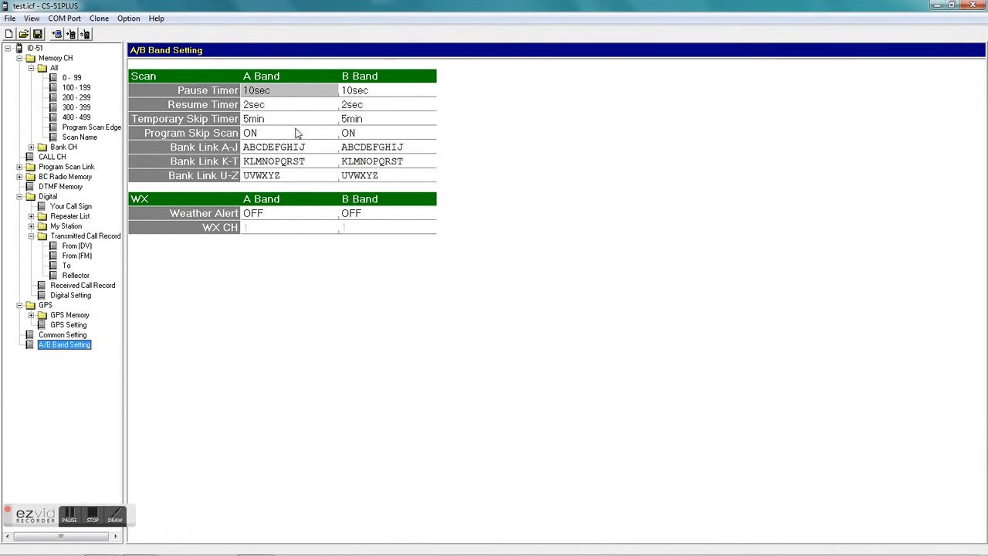
mouse_move(195, 225)
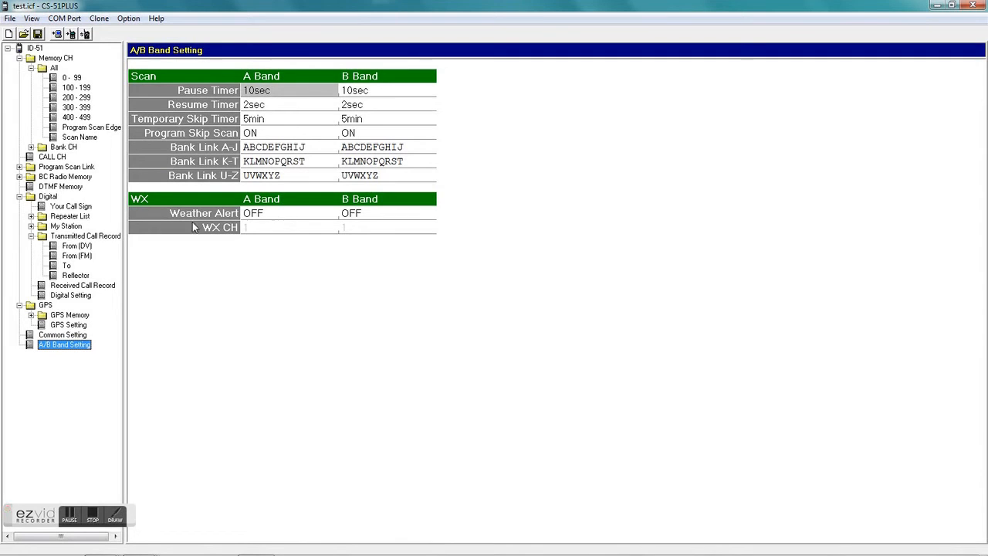
left_click(19, 306)
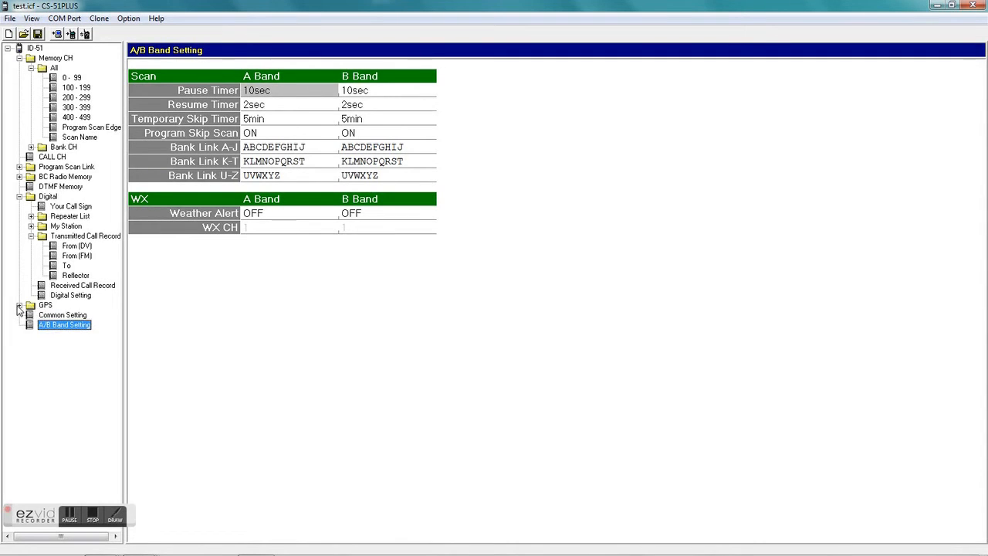
mouse_move(34, 244)
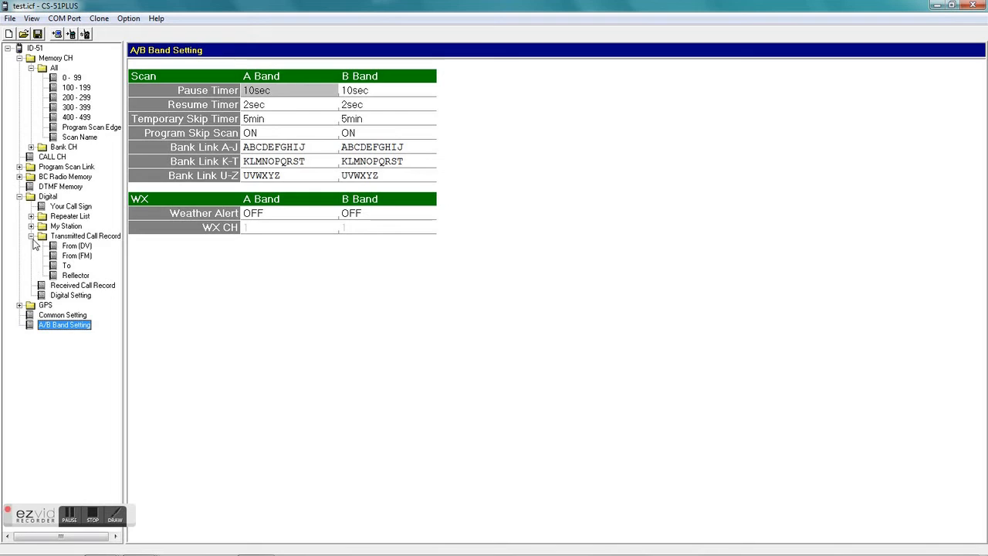
left_click(32, 234)
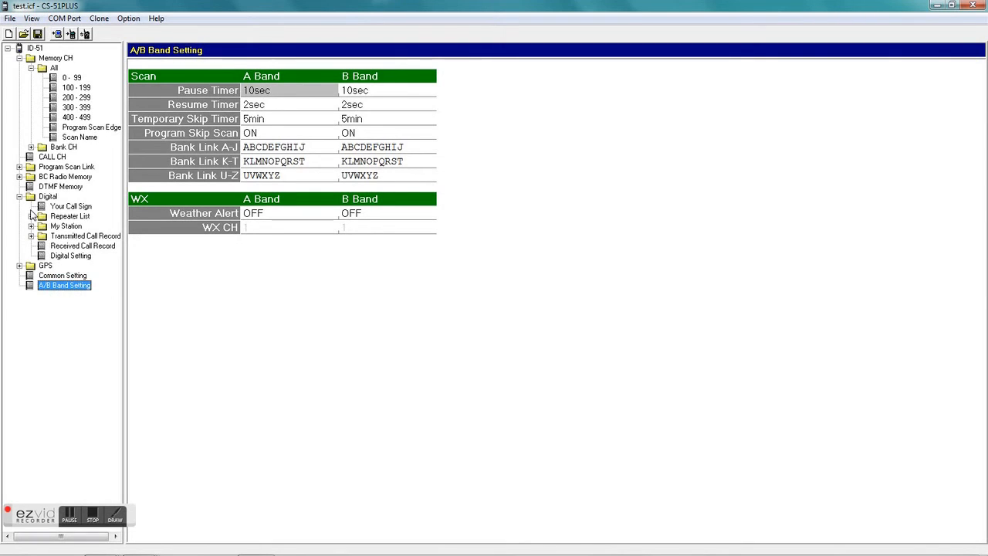
left_click(71, 207)
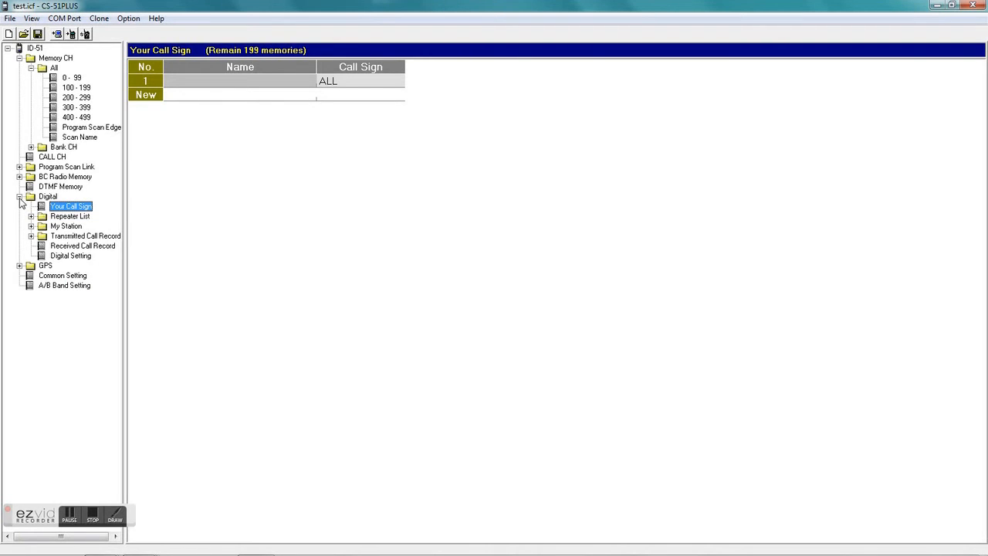
- View the Bank CH lists A: 2 Meter FM and B: 70 CM FM, ending on C: D-Star
left_click(18, 196)
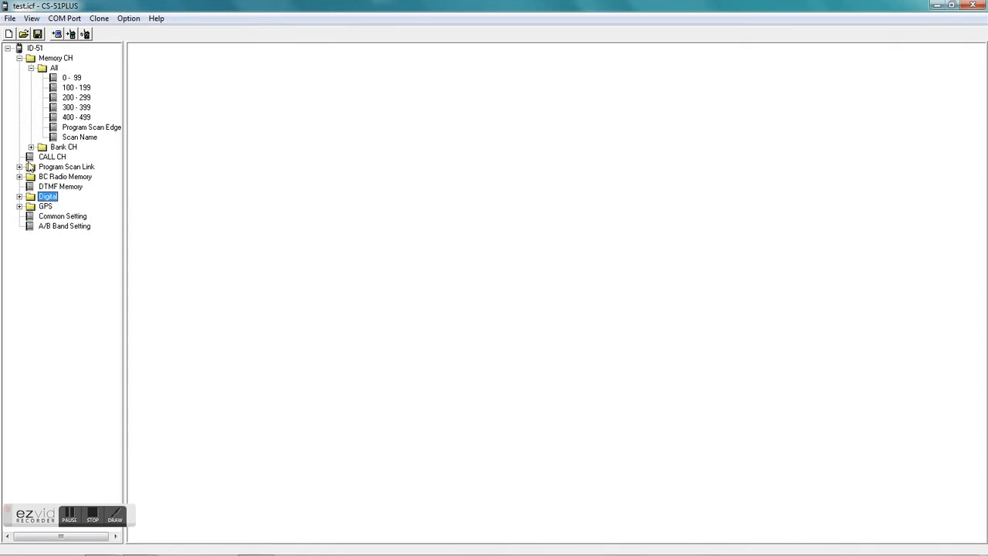
left_click(31, 147)
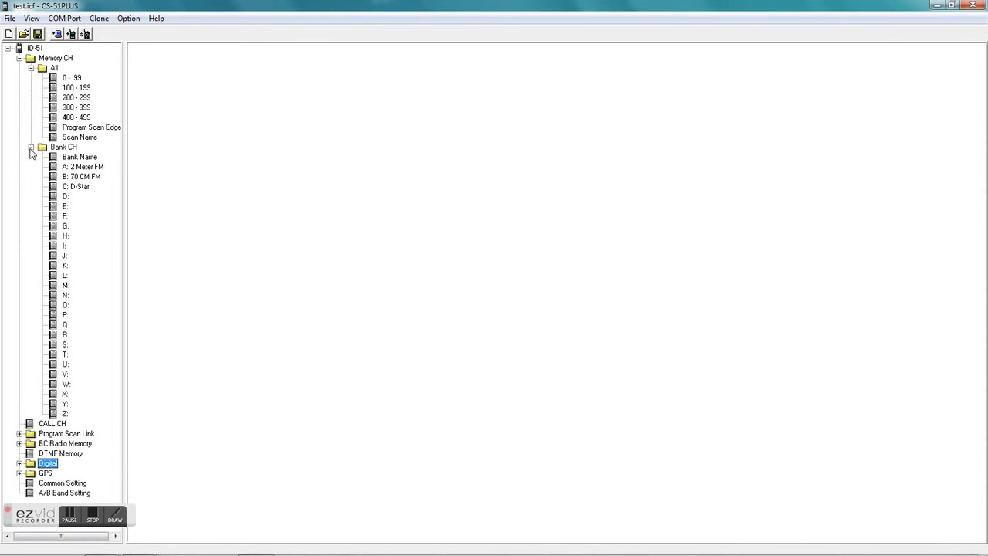
mouse_move(76, 163)
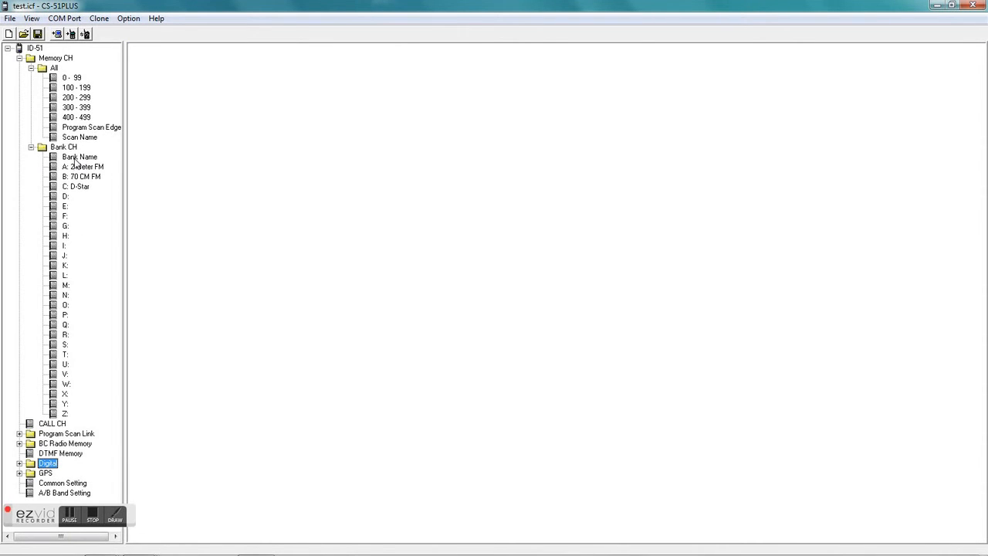
left_click(80, 157)
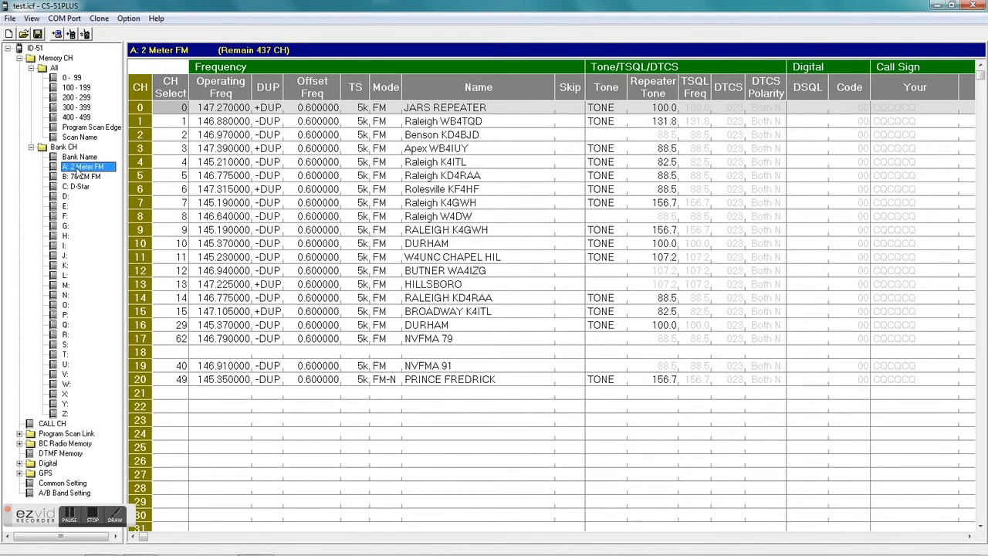
mouse_move(77, 185)
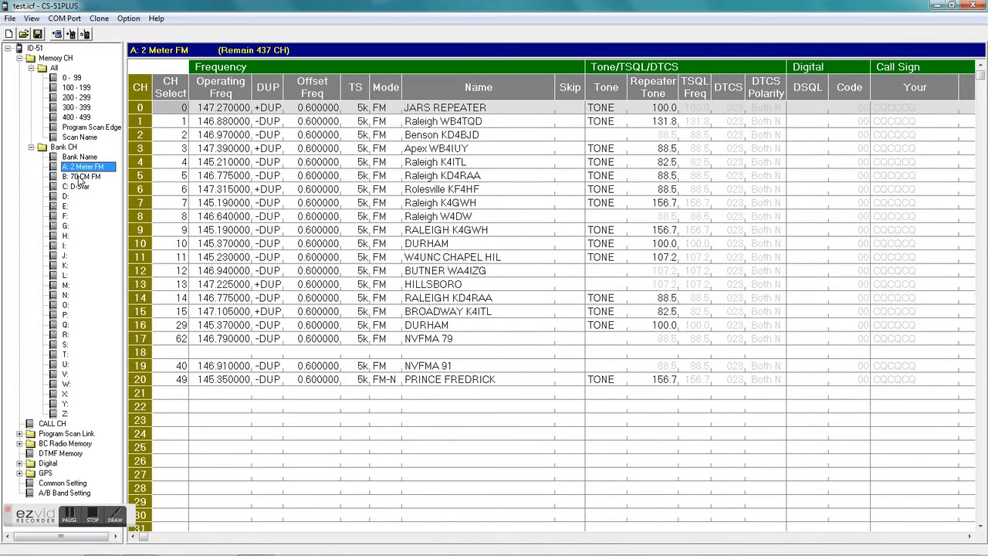
mouse_move(945, 534)
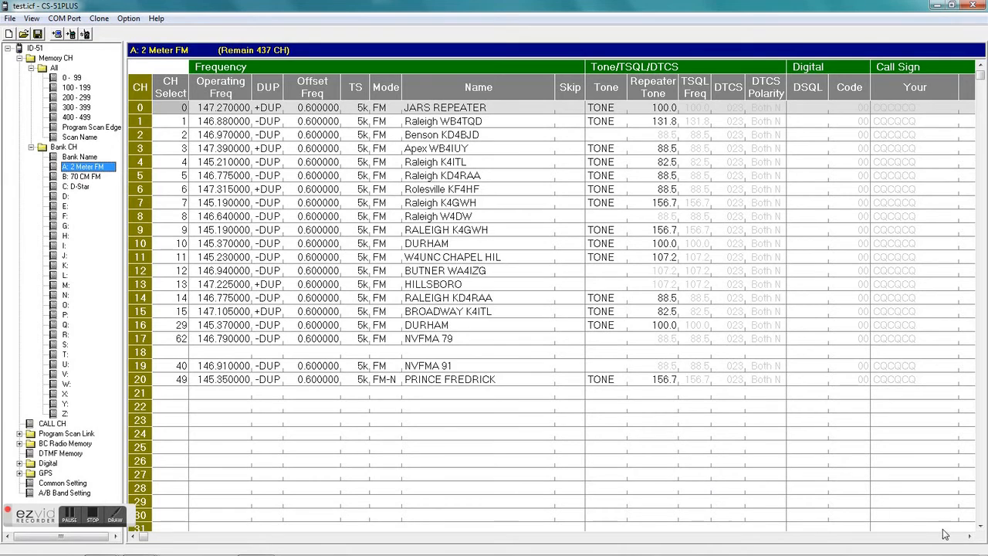
scroll("right", 3)
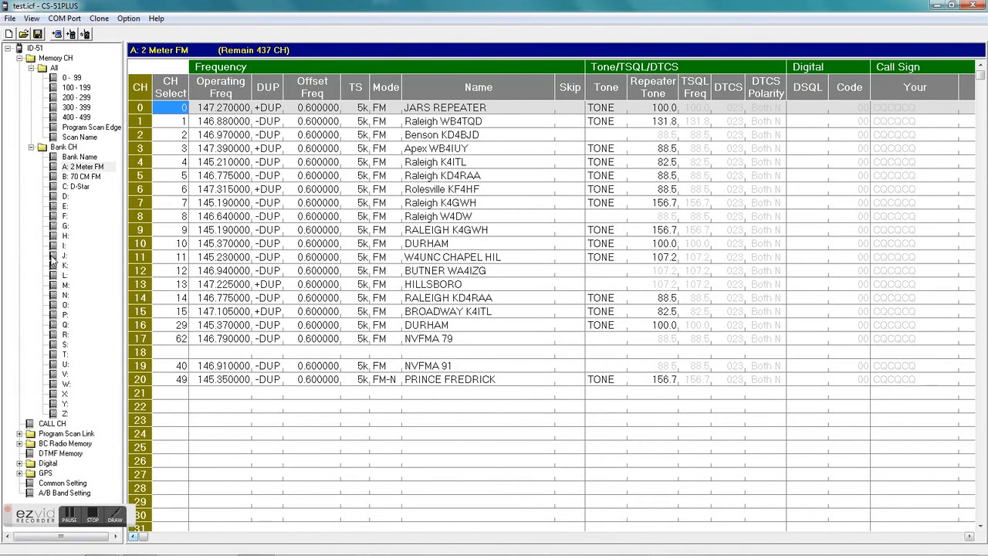
left_click(85, 176)
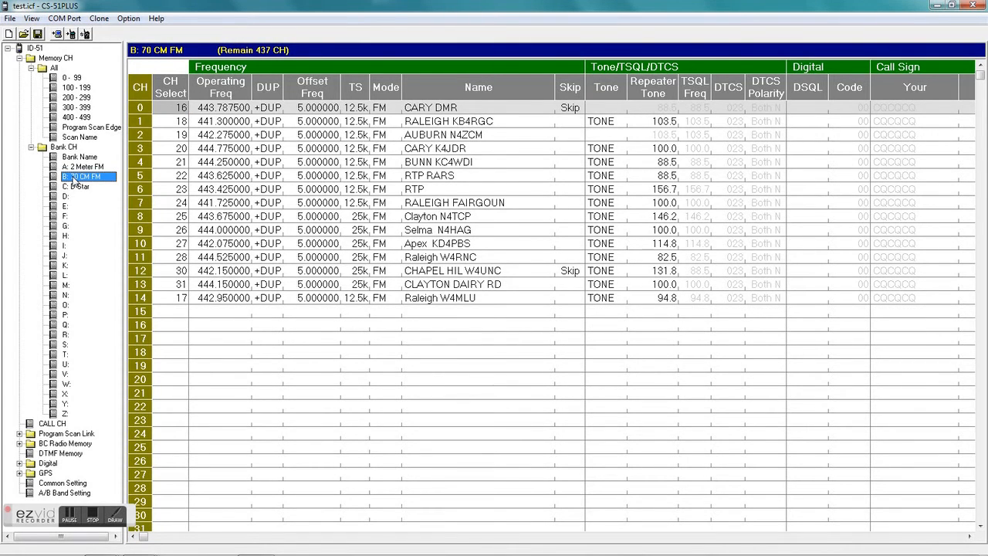
mouse_move(74, 189)
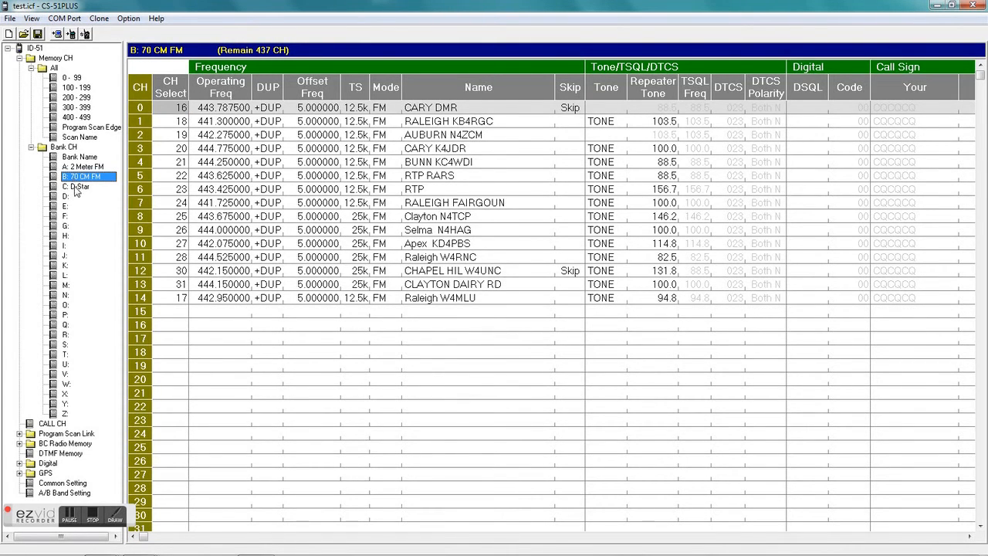
left_click(74, 185)
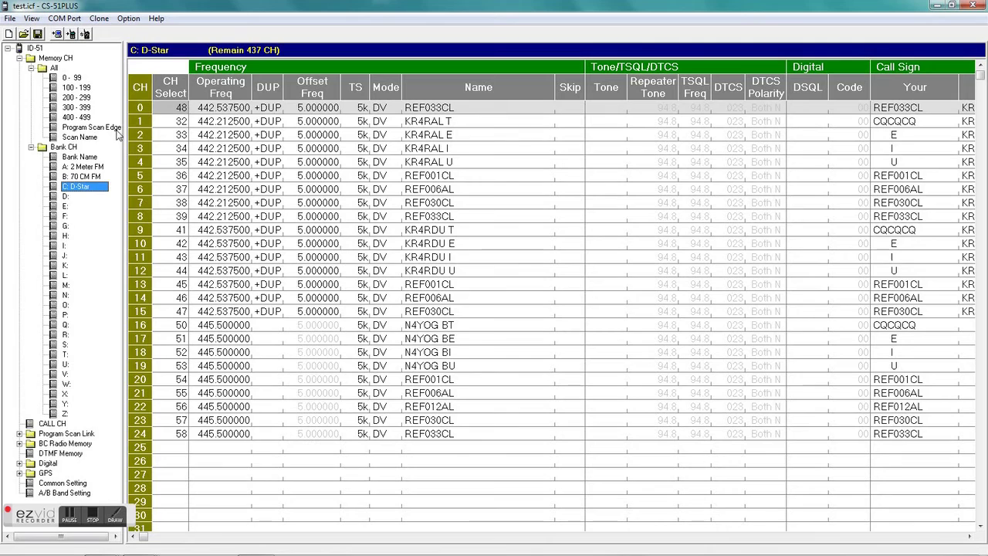
- Collapse the memory banks and expand the Digital branch's repeater list groups
left_click(40, 146)
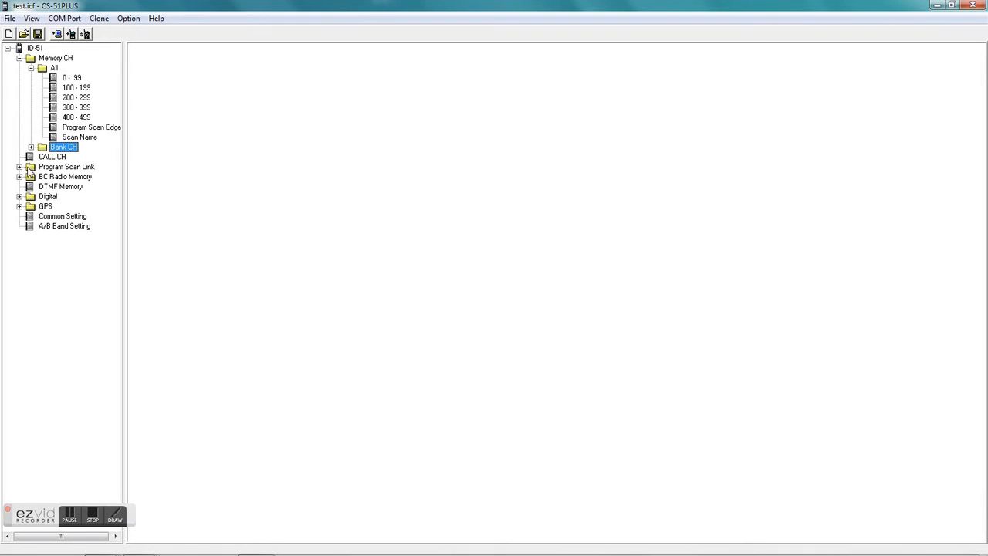
left_click(19, 196)
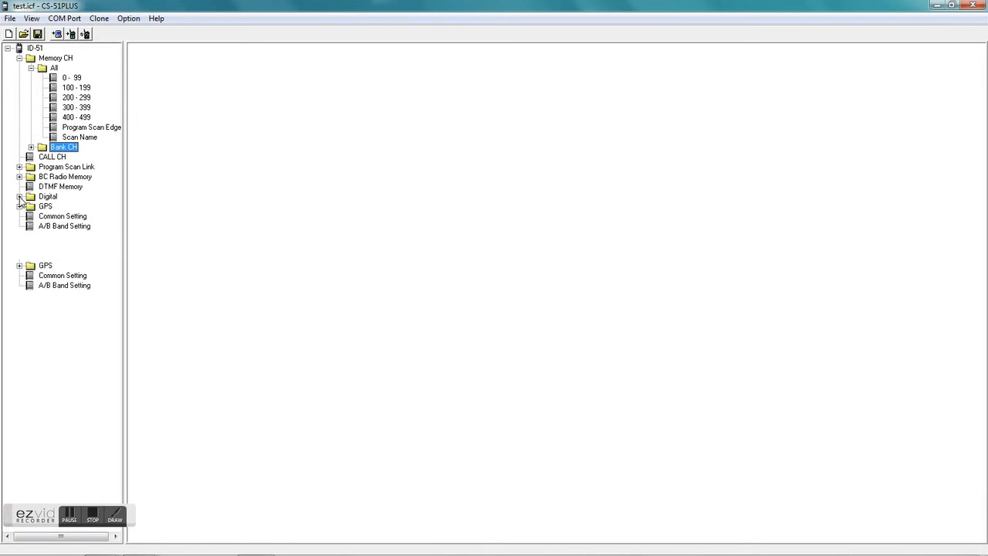
left_click(19, 196)
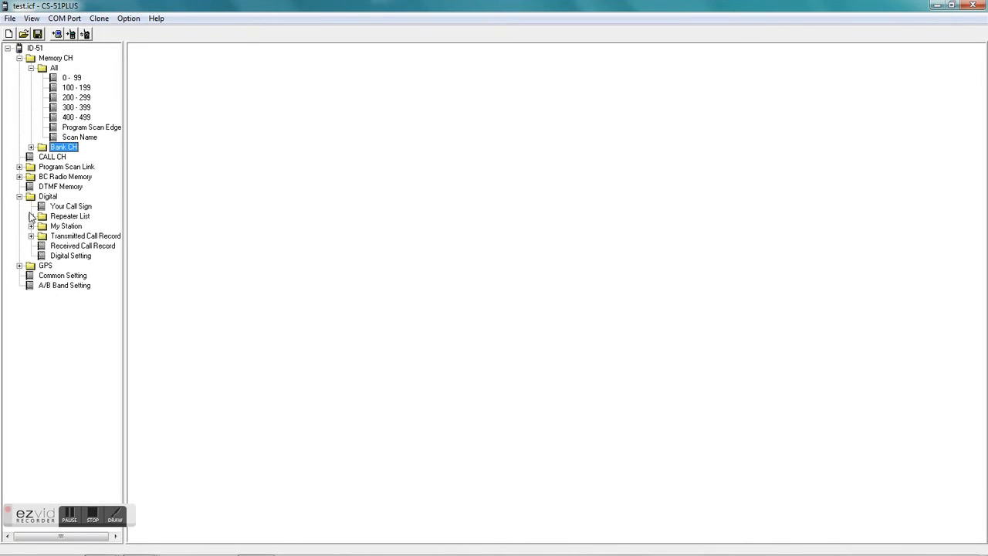
left_click(32, 216)
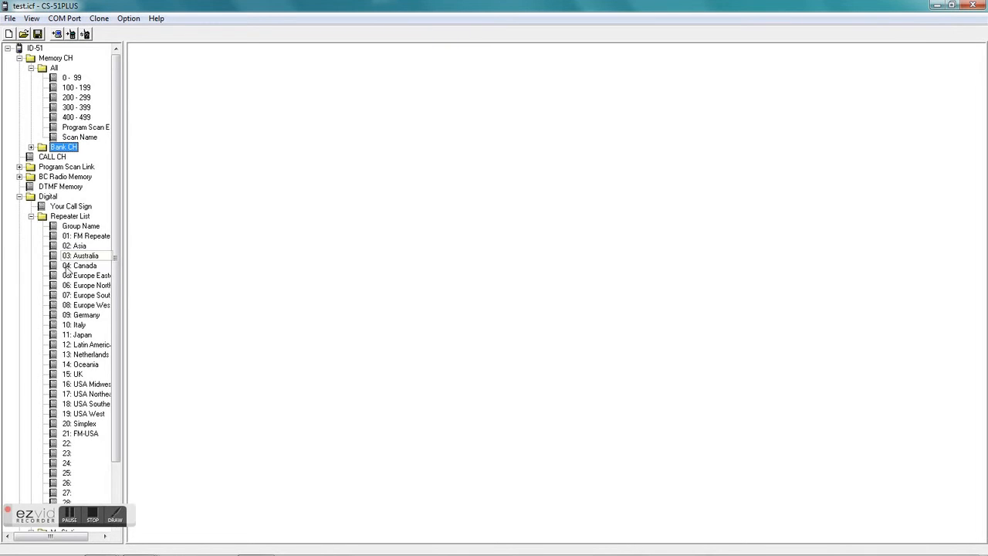
- Show the Simplex group's four DV repeater entries, then collapse the Digital branch
left_click(84, 423)
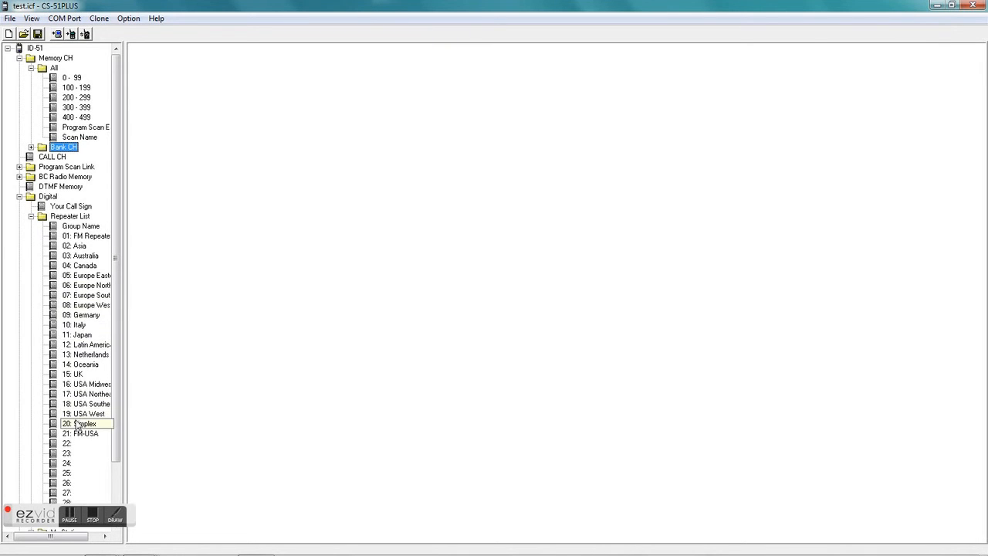
left_click(85, 423)
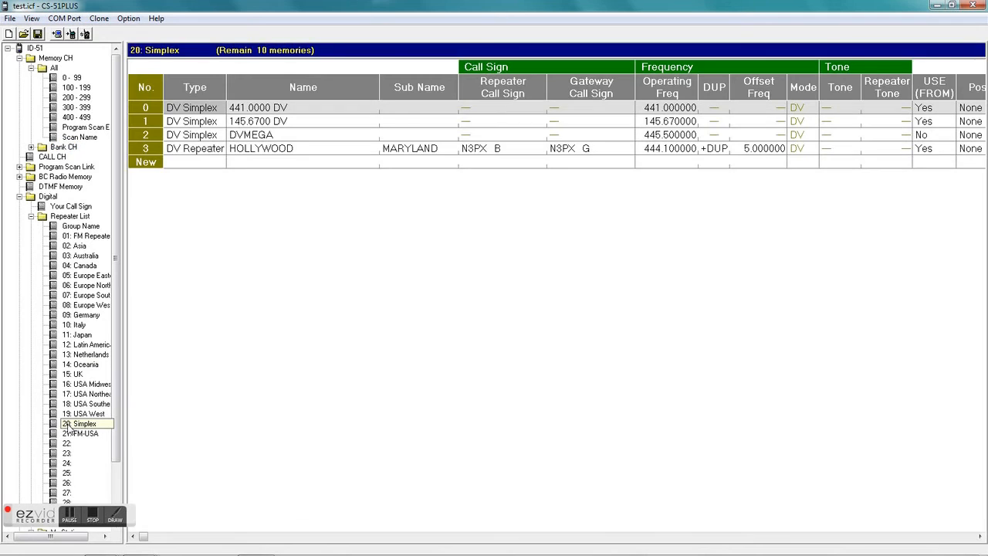
left_click(82, 423)
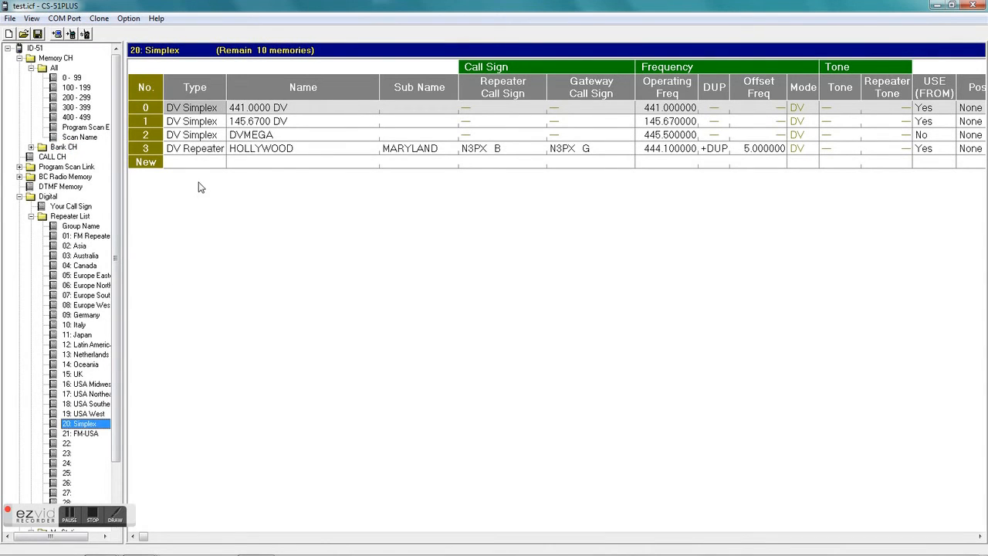
mouse_move(315, 139)
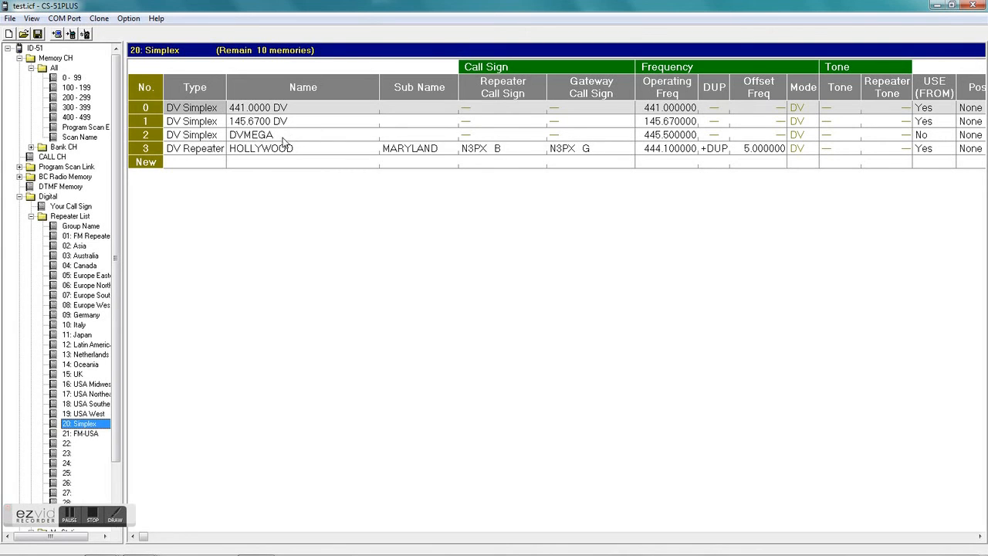
mouse_move(537, 146)
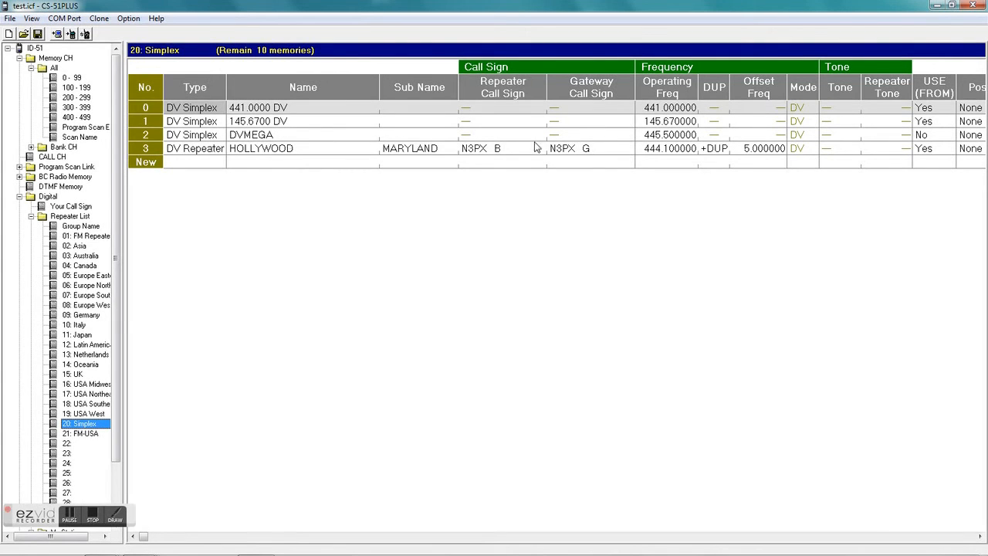
mouse_move(669, 142)
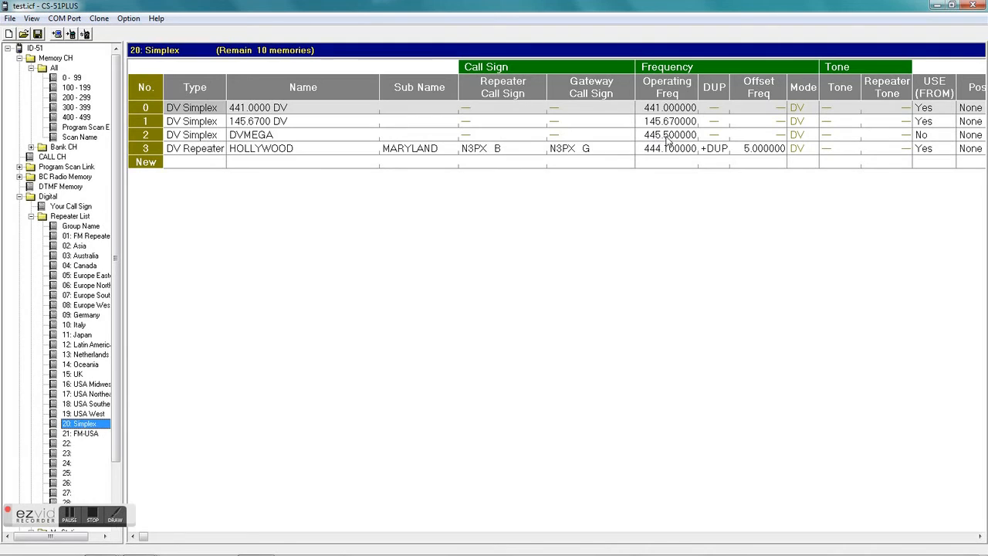
mouse_move(685, 142)
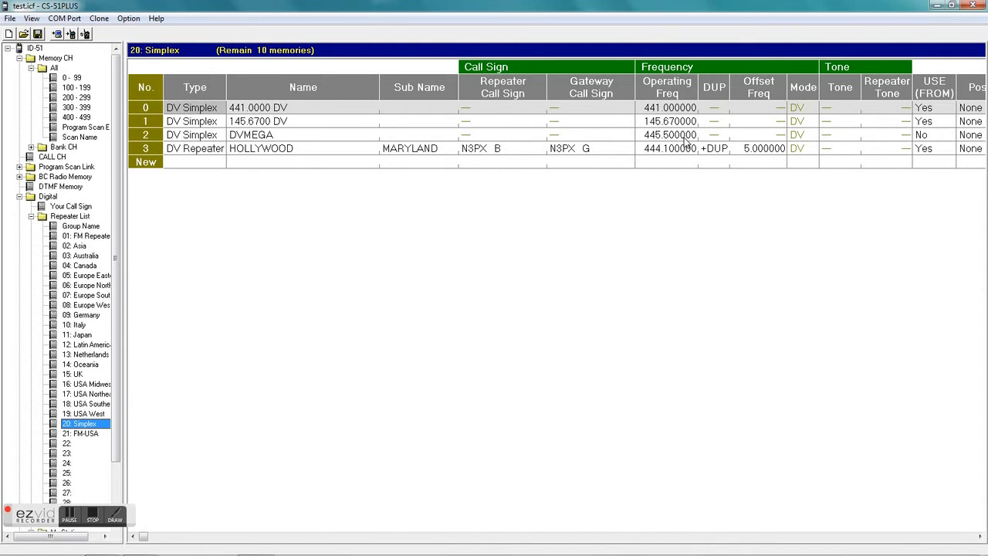
mouse_move(781, 139)
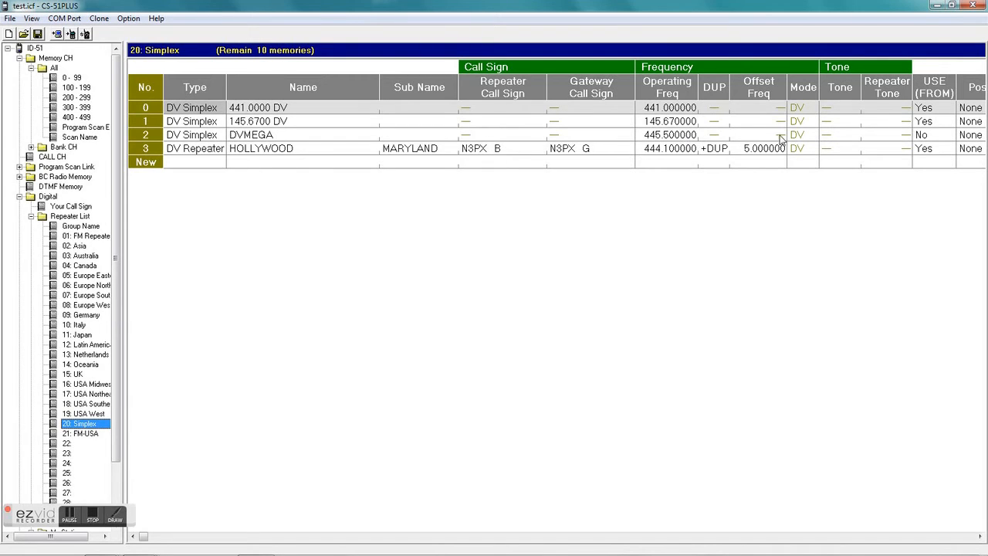
mouse_move(957, 488)
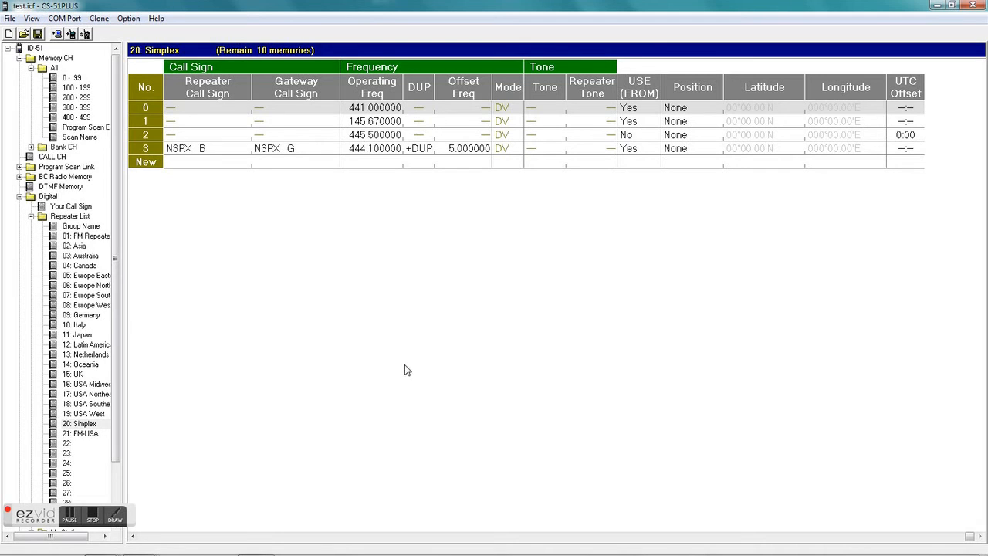
mouse_move(184, 540)
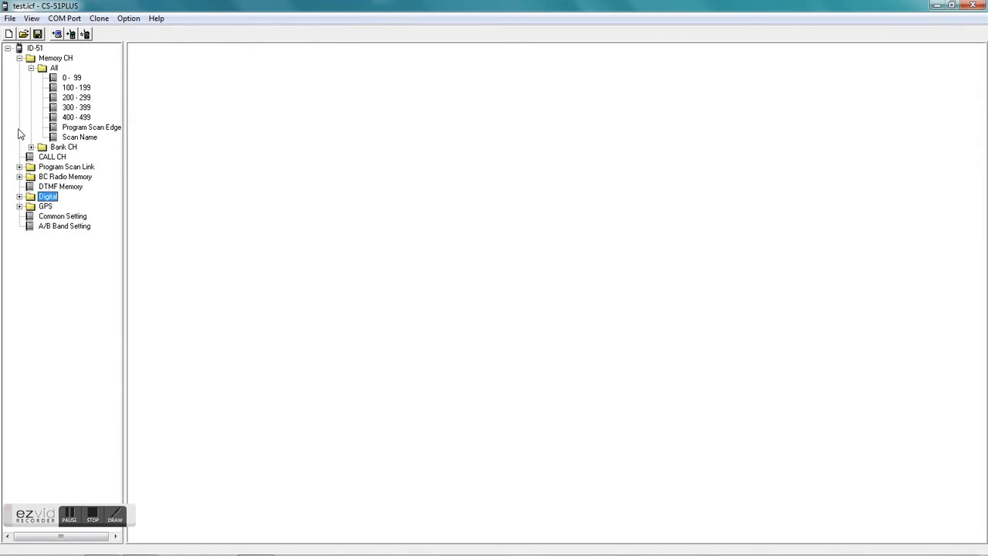
- Save the configuration as modified.icf on drive BOOT (G:) next to test.icf
left_click(31, 68)
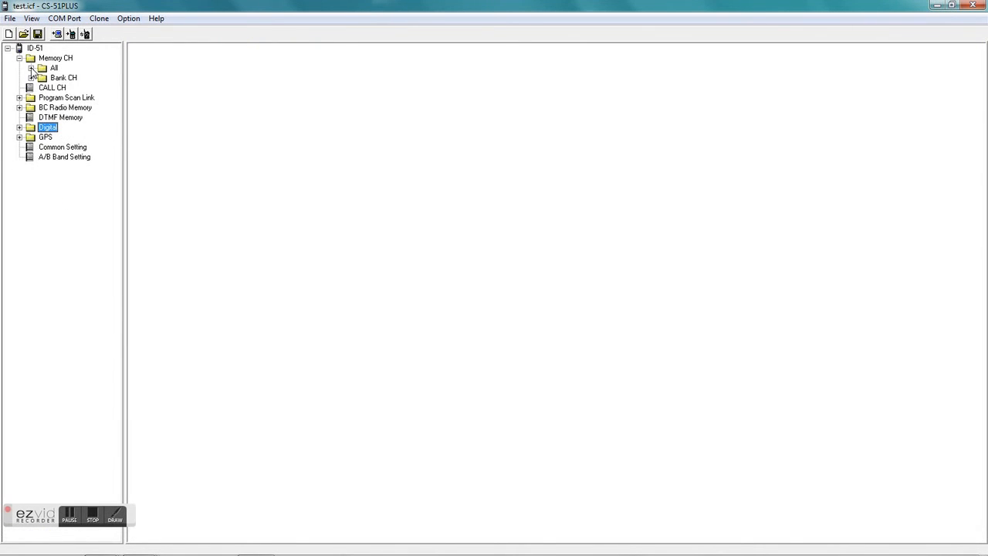
left_click(18, 59)
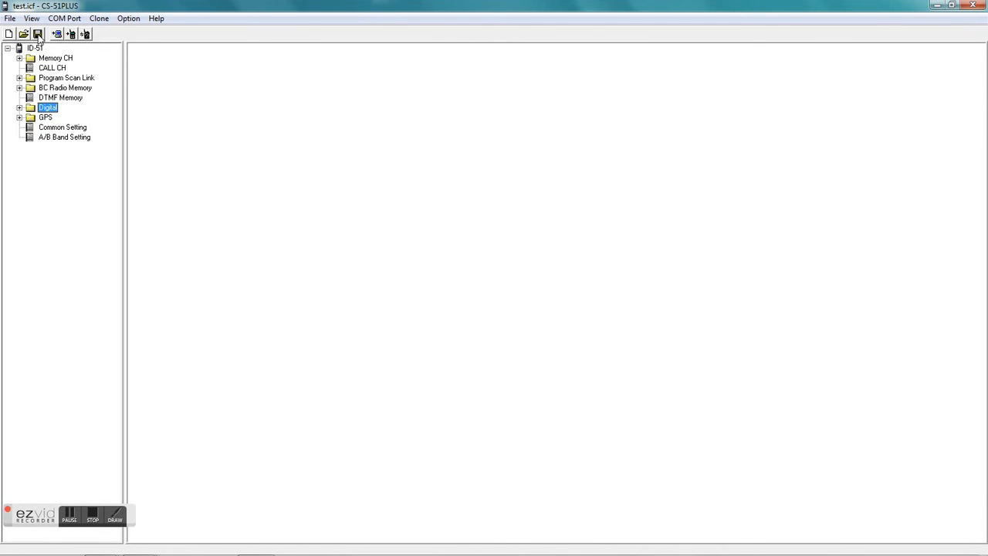
mouse_move(37, 34)
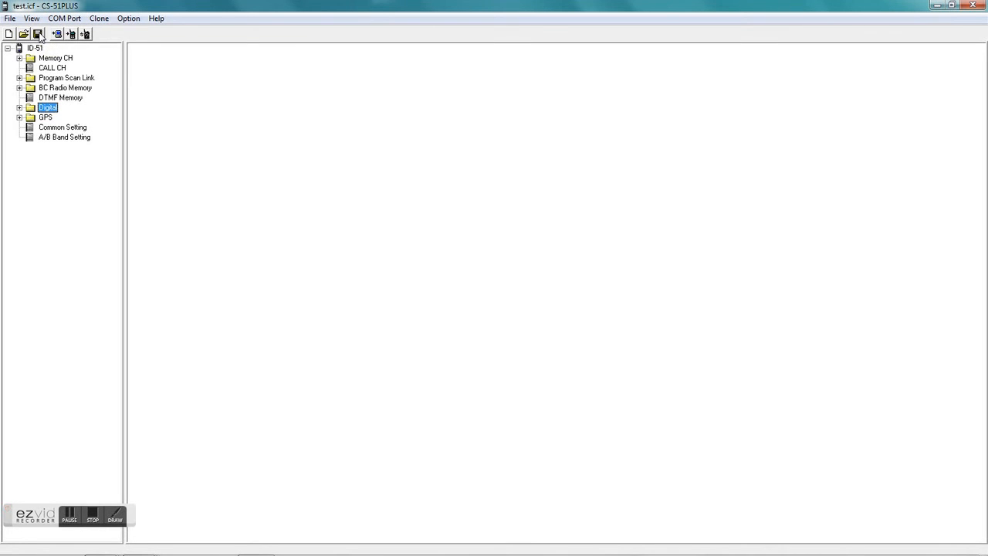
left_click(9, 18)
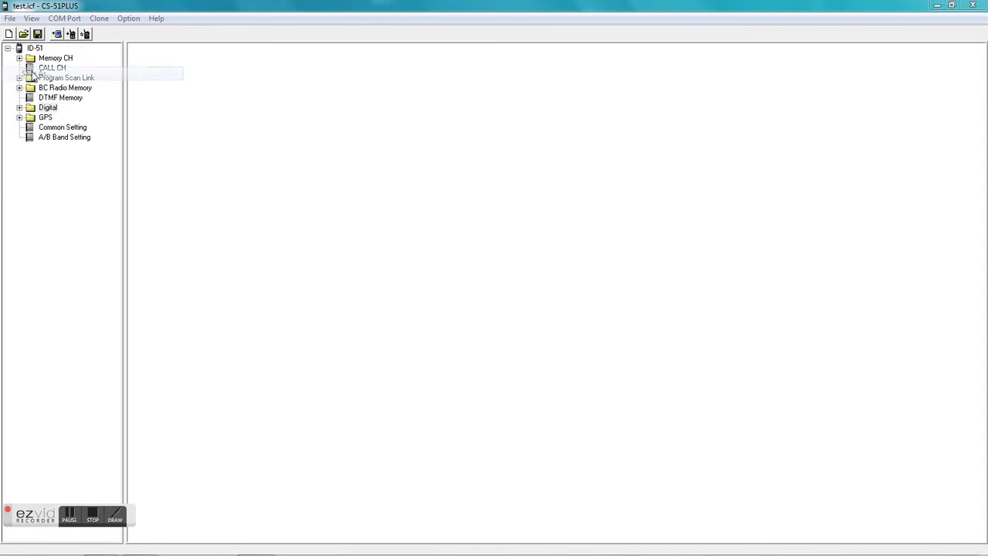
left_click(37, 34)
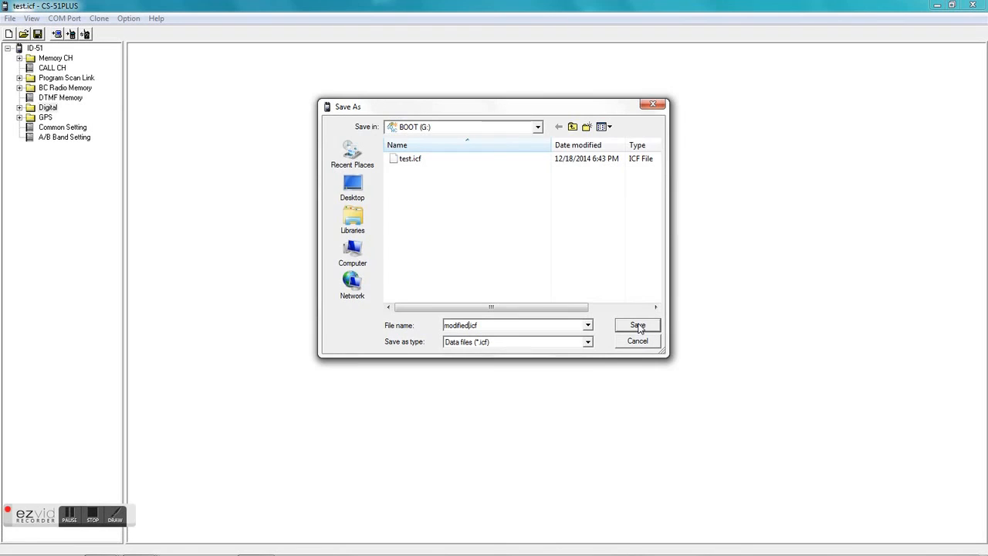
left_click(636, 324)
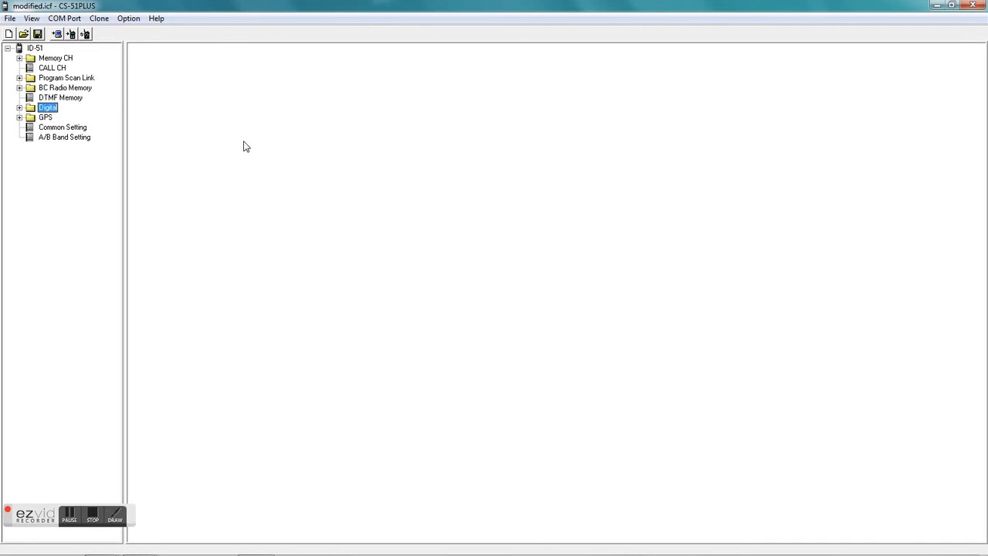
left_click(9, 19)
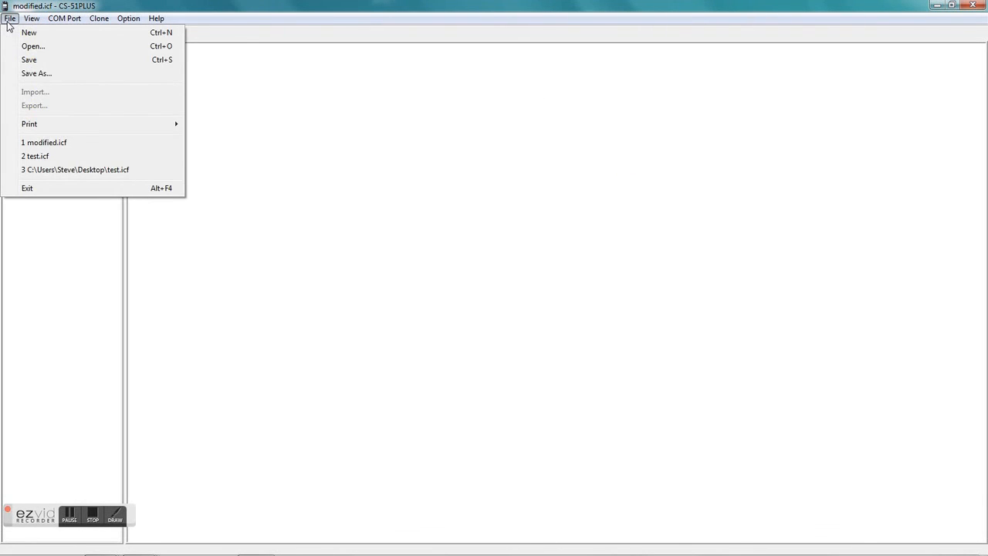
mouse_move(33, 47)
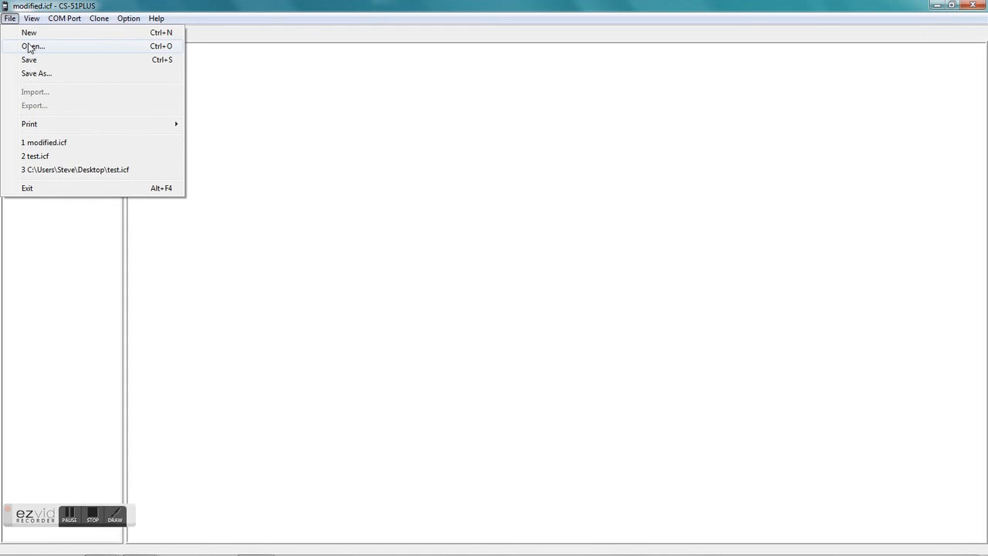
left_click(32, 46)
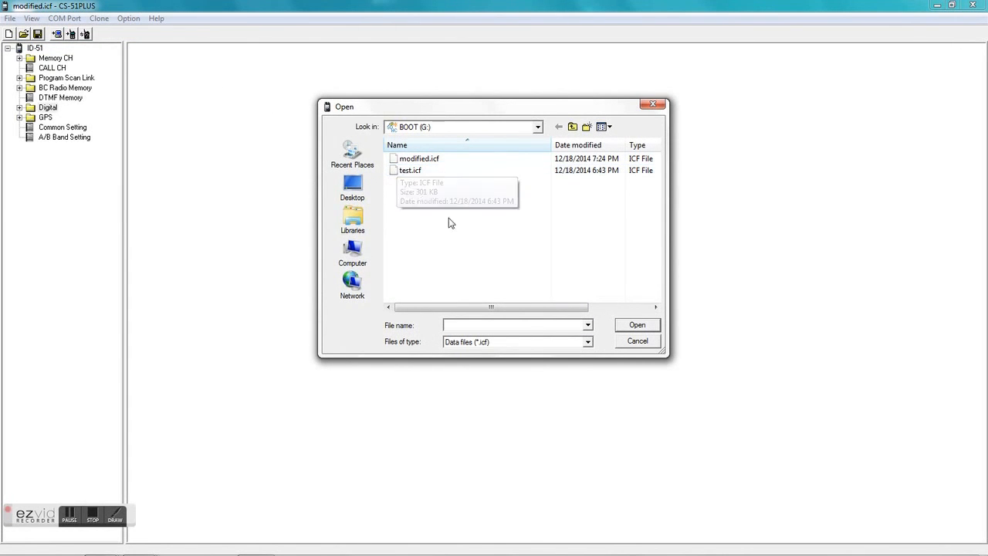
mouse_move(553, 292)
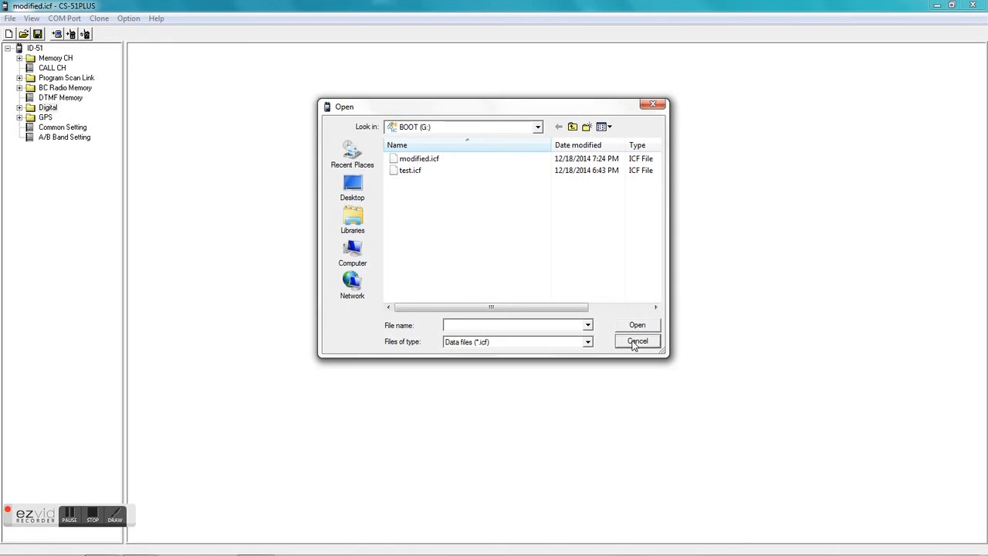
left_click(638, 341)
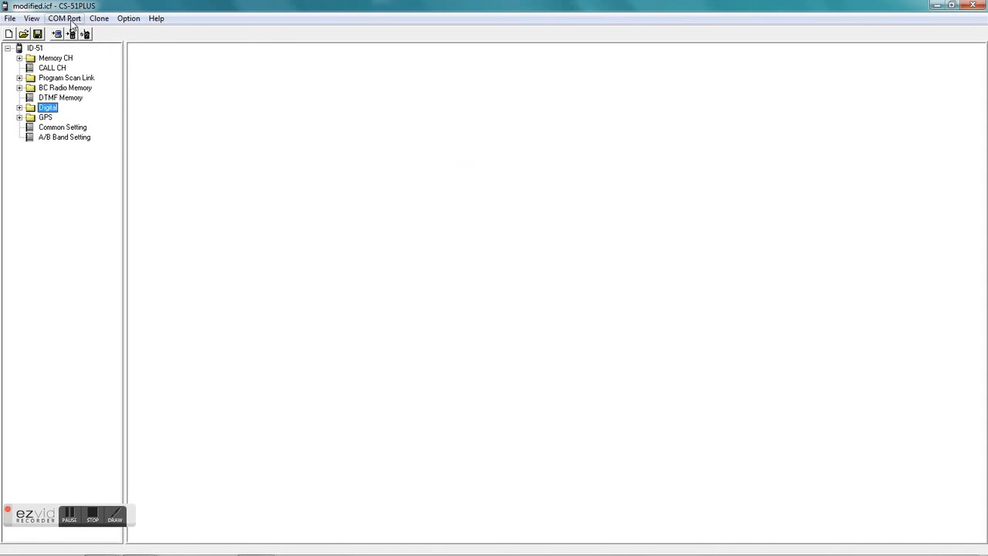
left_click(64, 18)
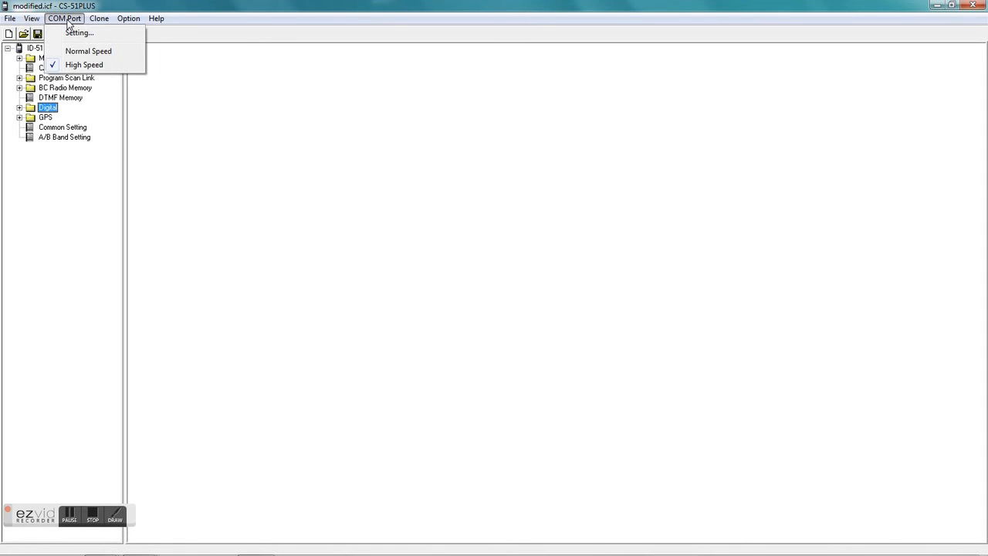
left_click(99, 19)
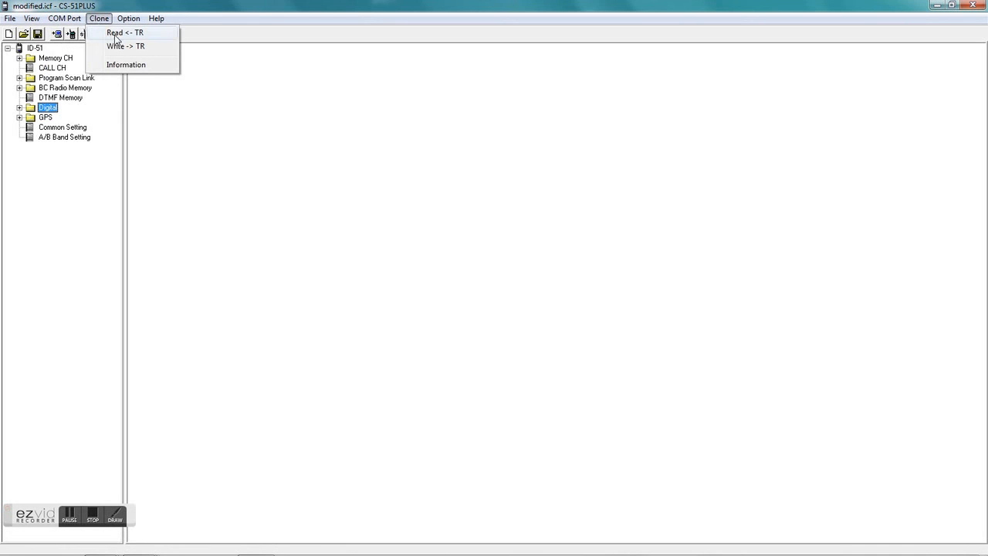
mouse_move(124, 32)
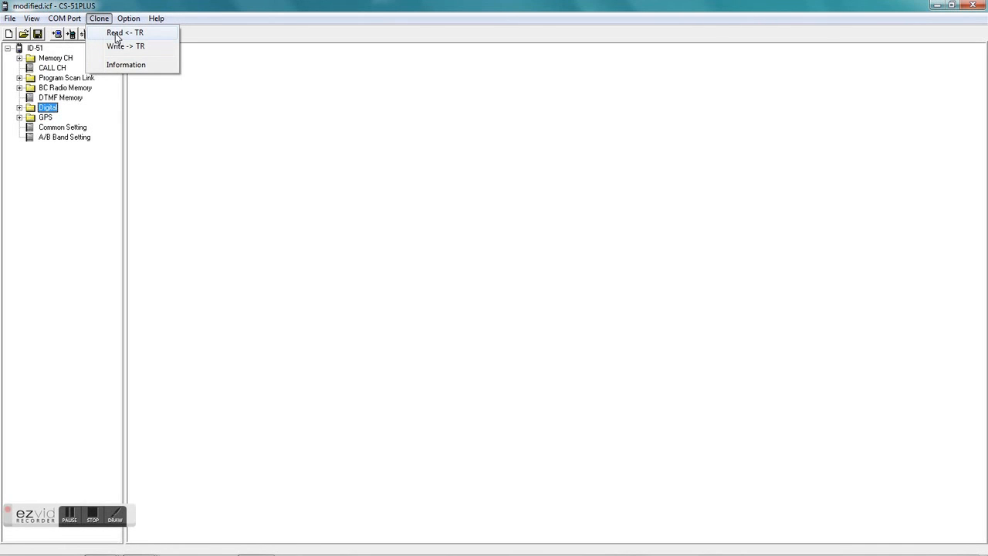
left_click(128, 18)
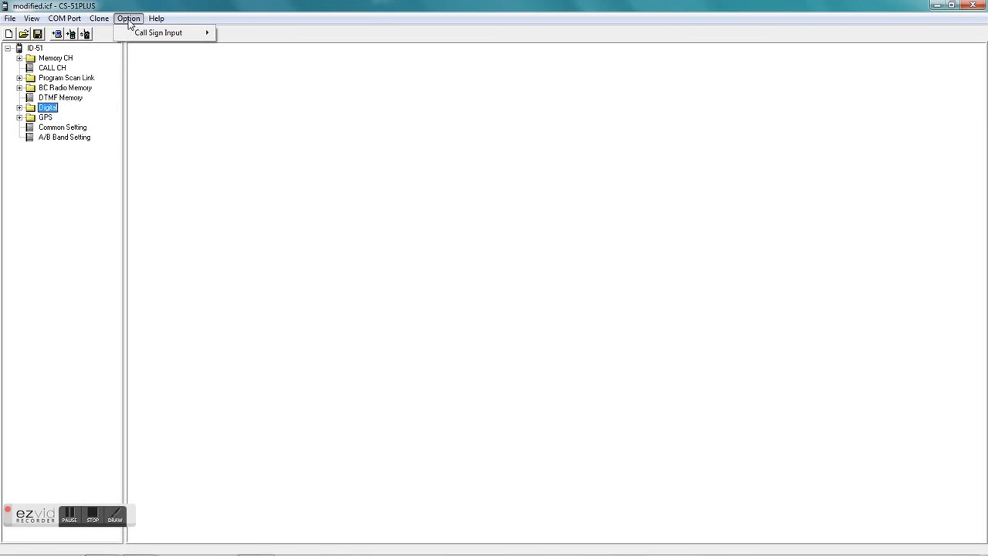
left_click(65, 18)
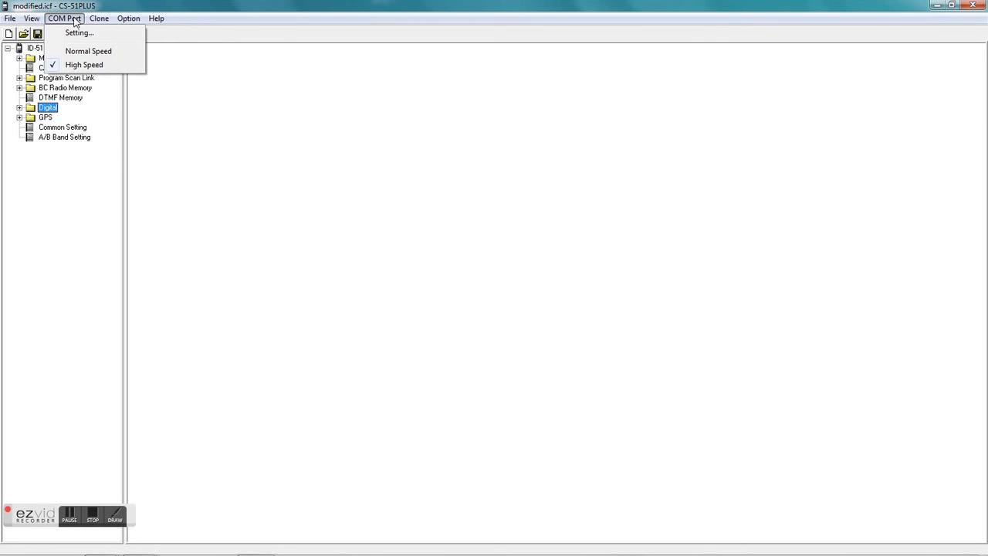
left_click(79, 32)
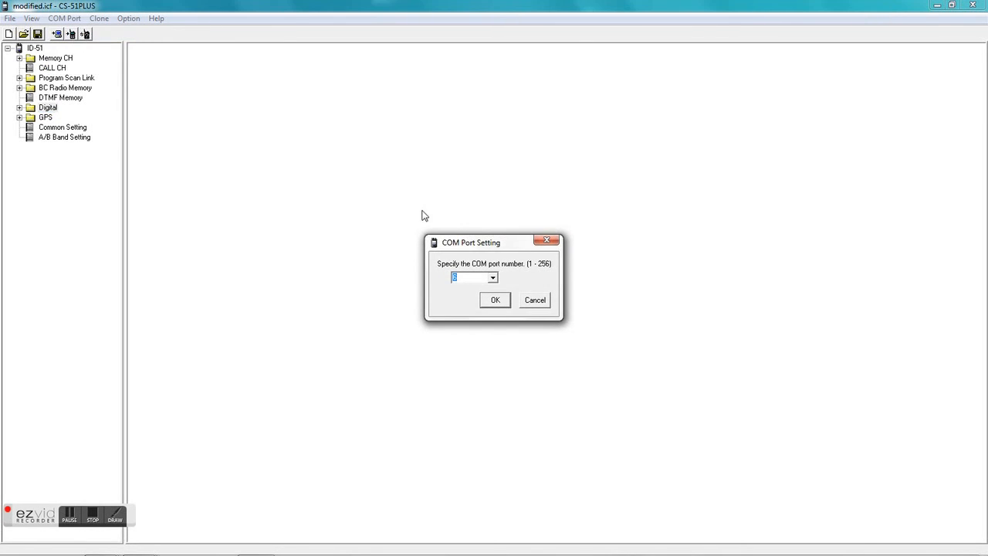
mouse_move(448, 281)
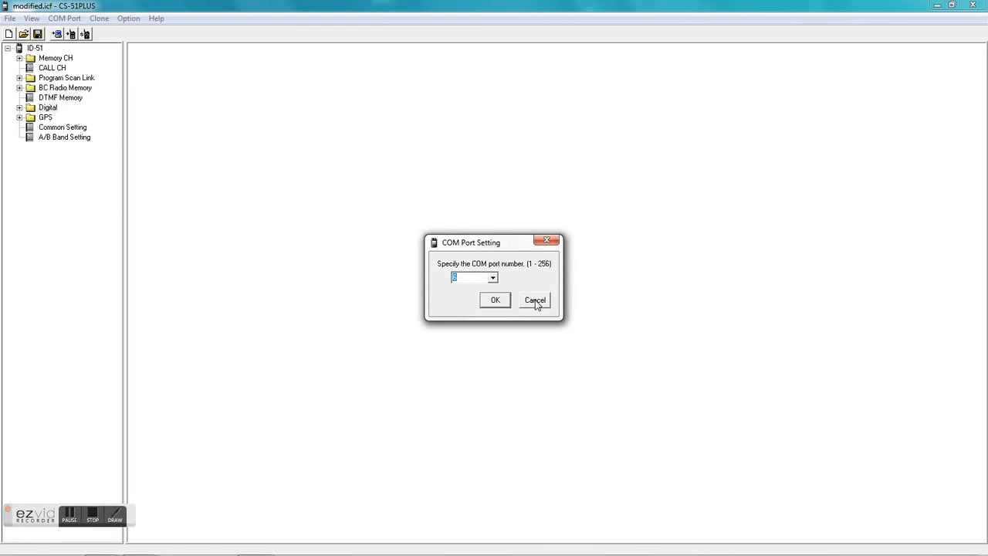
left_click(534, 300)
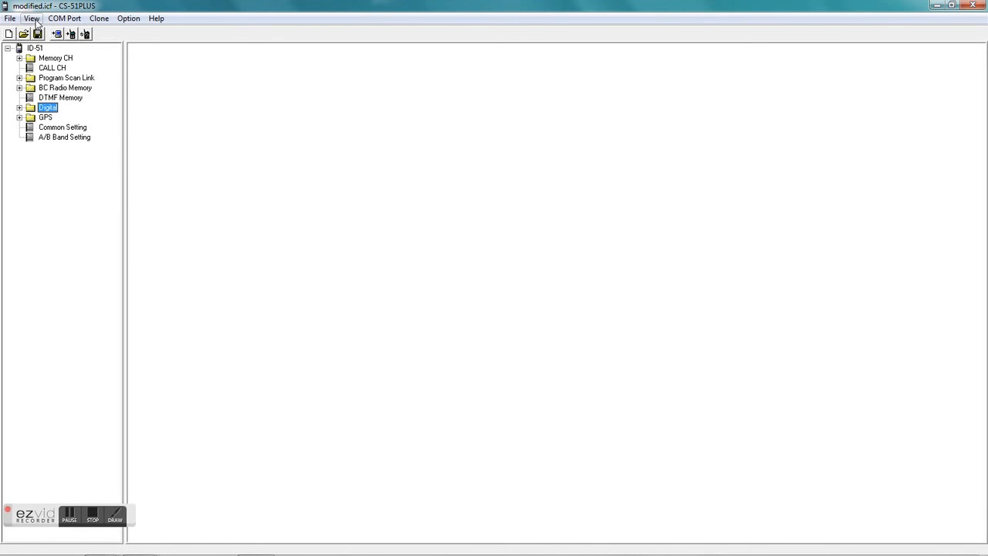
left_click(31, 19)
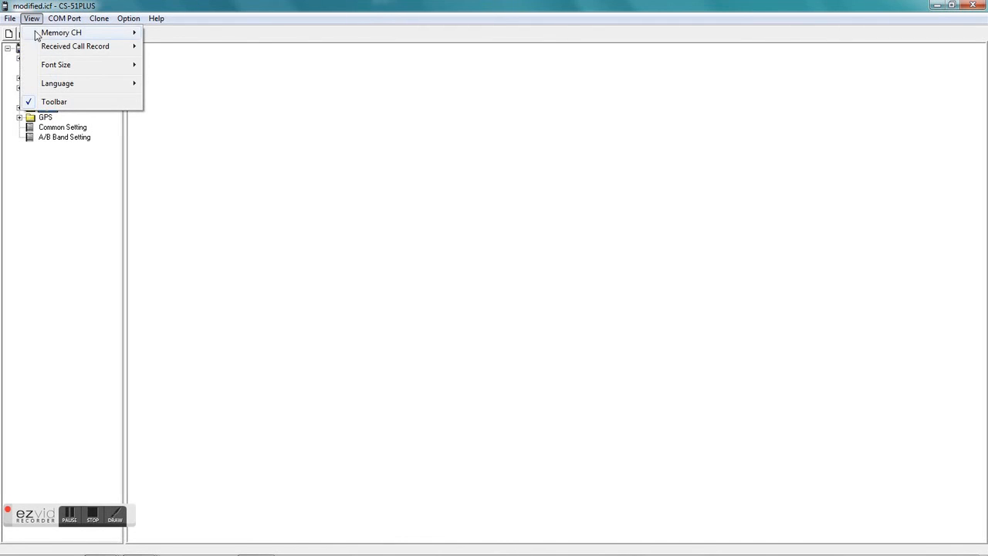
mouse_move(66, 43)
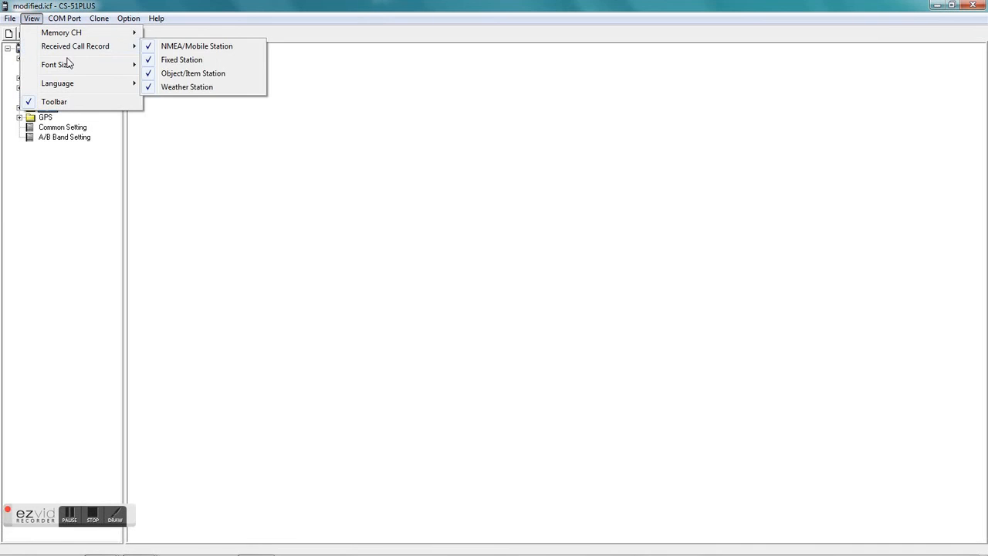
left_click(65, 18)
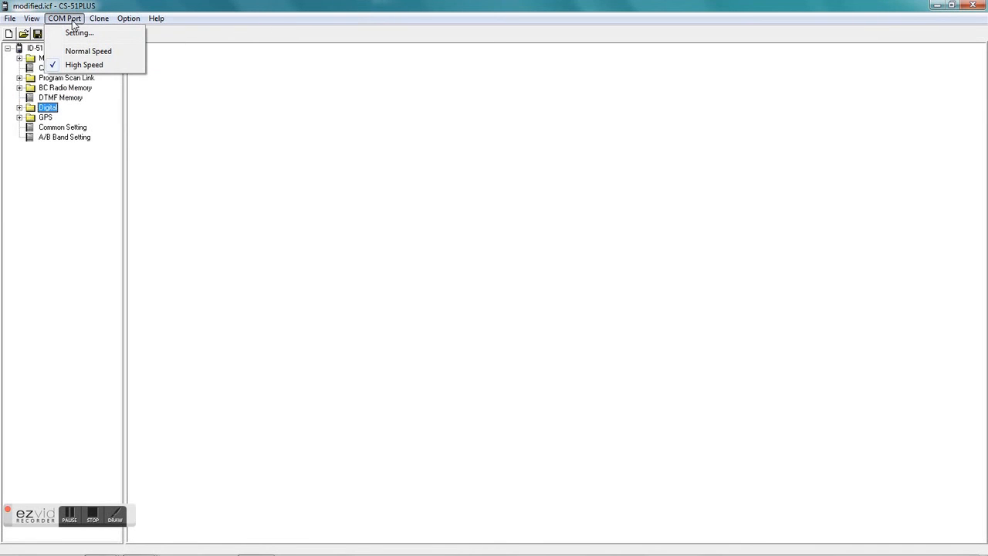
left_click(129, 19)
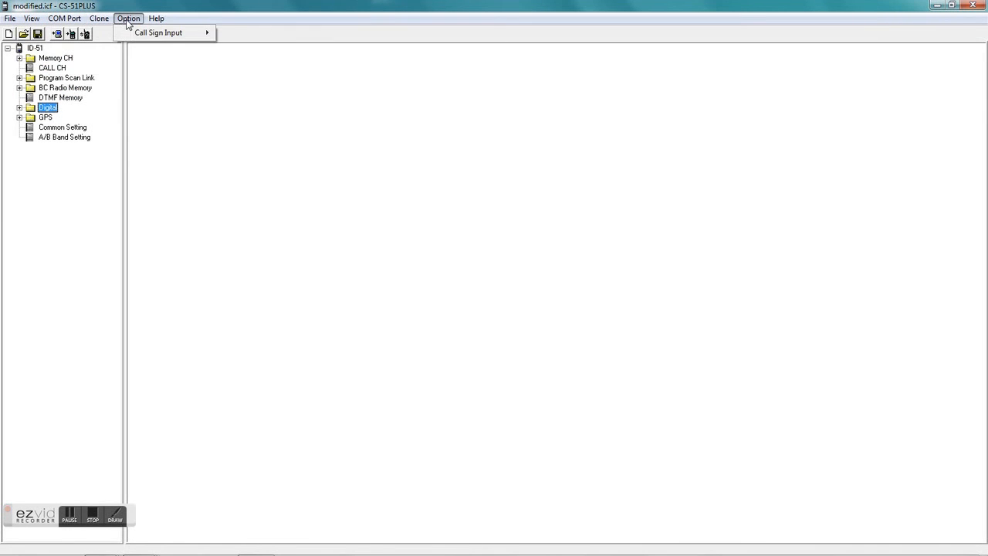
left_click(9, 19)
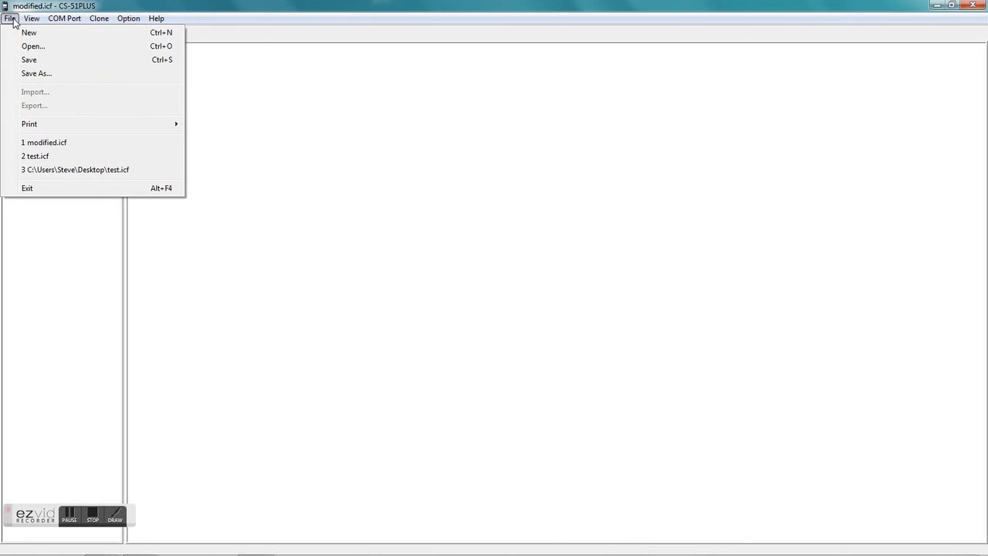
mouse_move(29, 188)
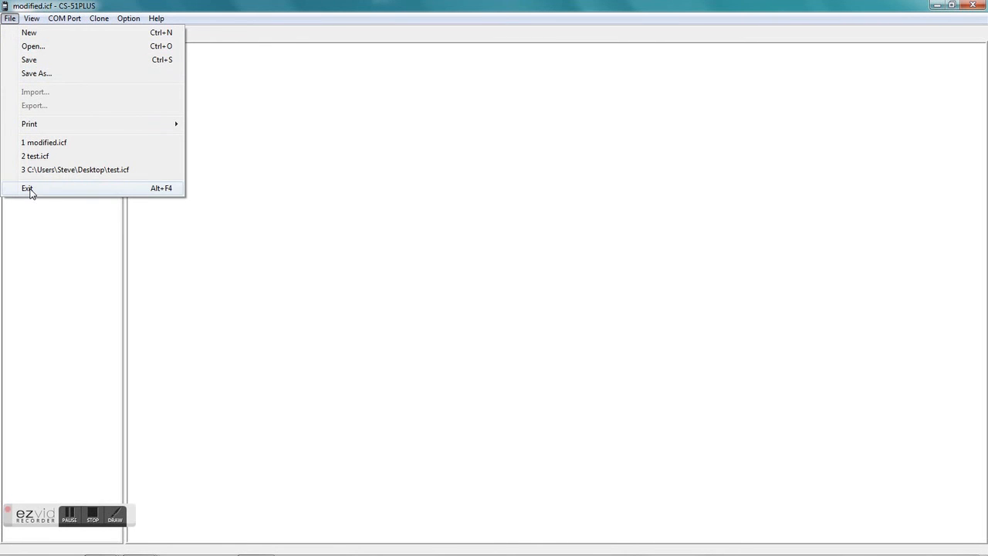
- Exit CS-51PLUS, returning to the desktop with test.icf and the shortcut
left_click(28, 188)
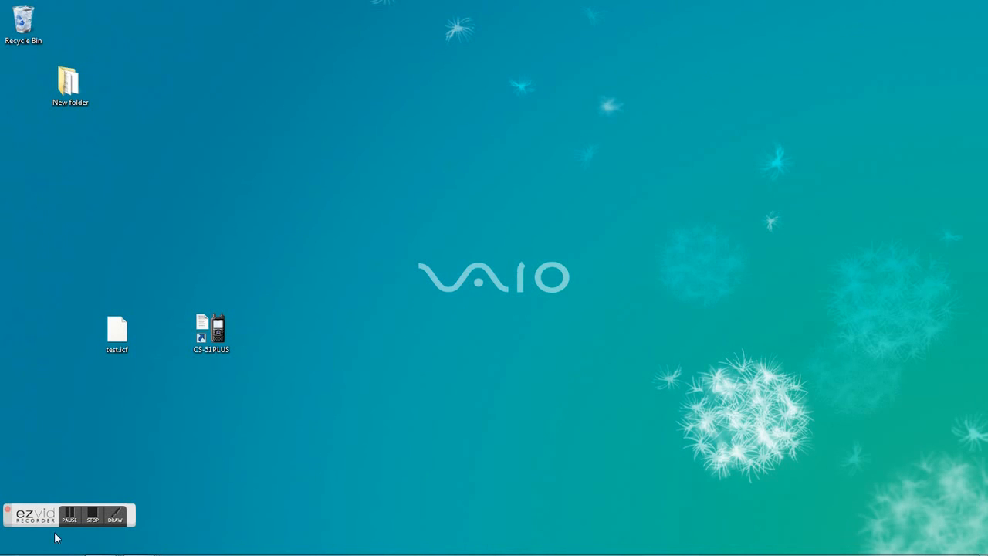